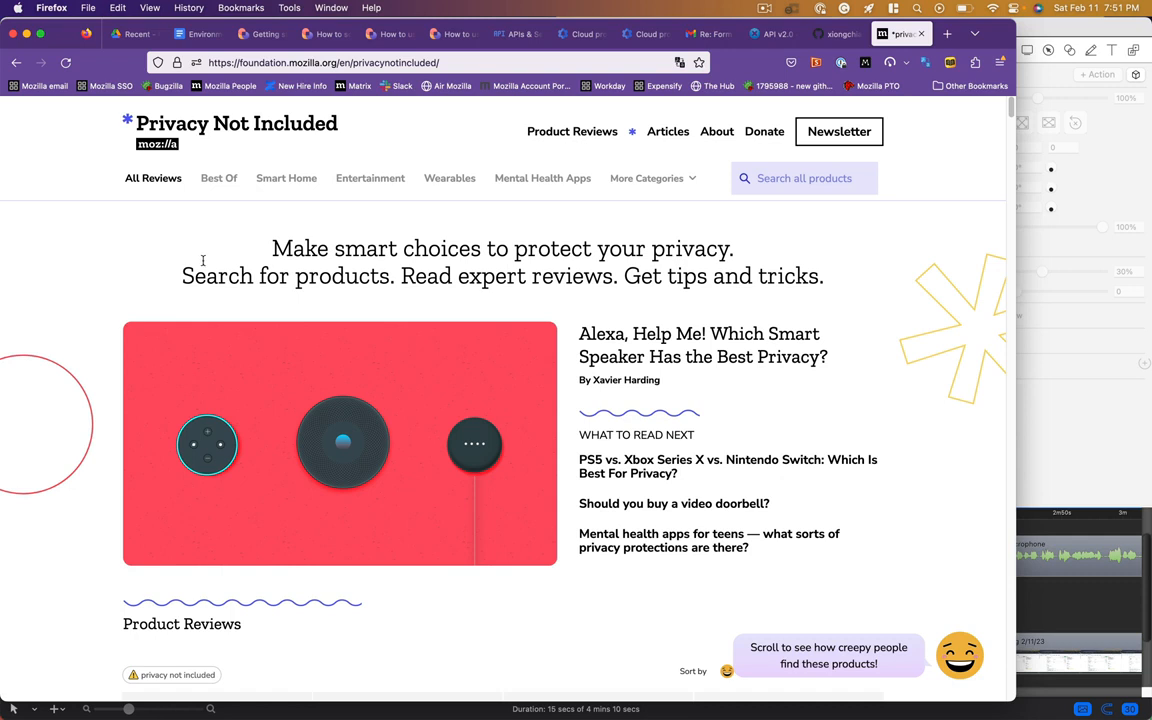
- Scroll through the Product Reviews grid until the last products appear
scroll("down", 3)
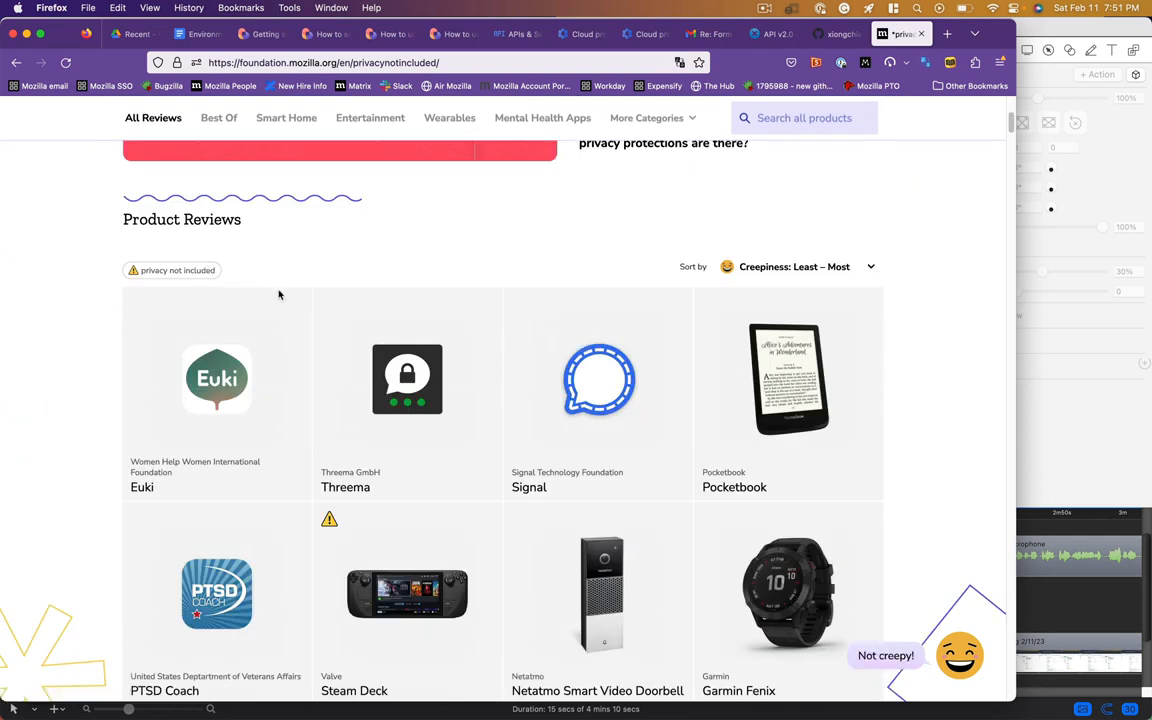
scroll("down", 3)
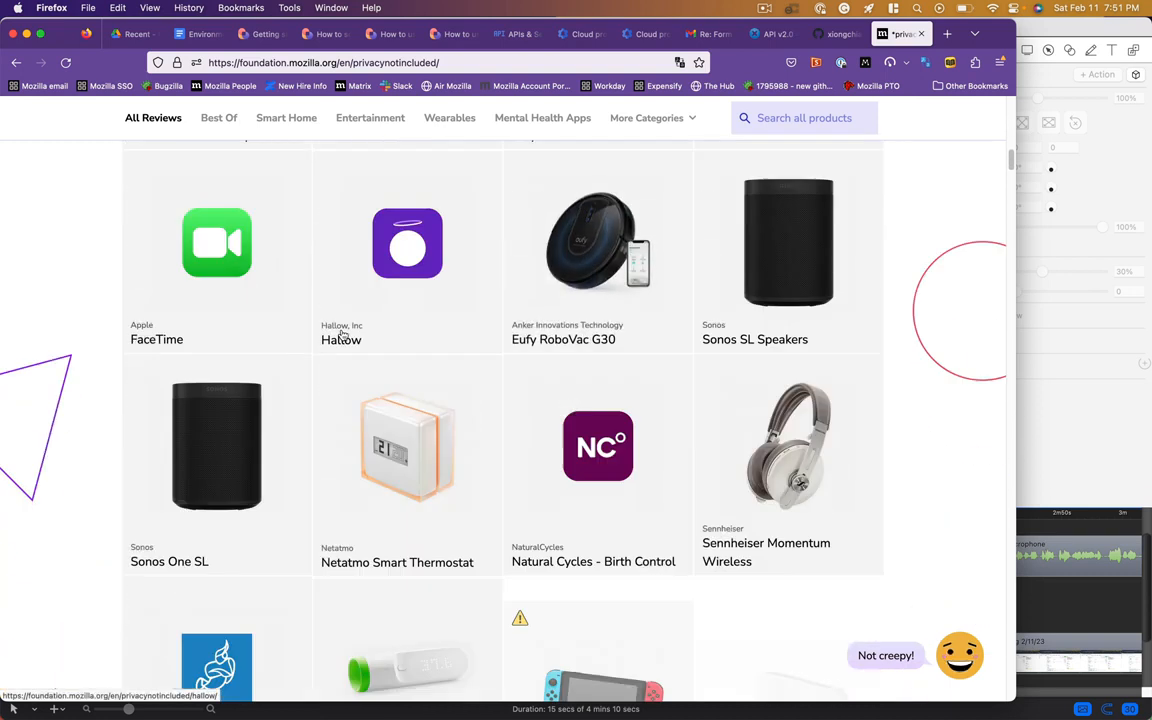
scroll("down", 3)
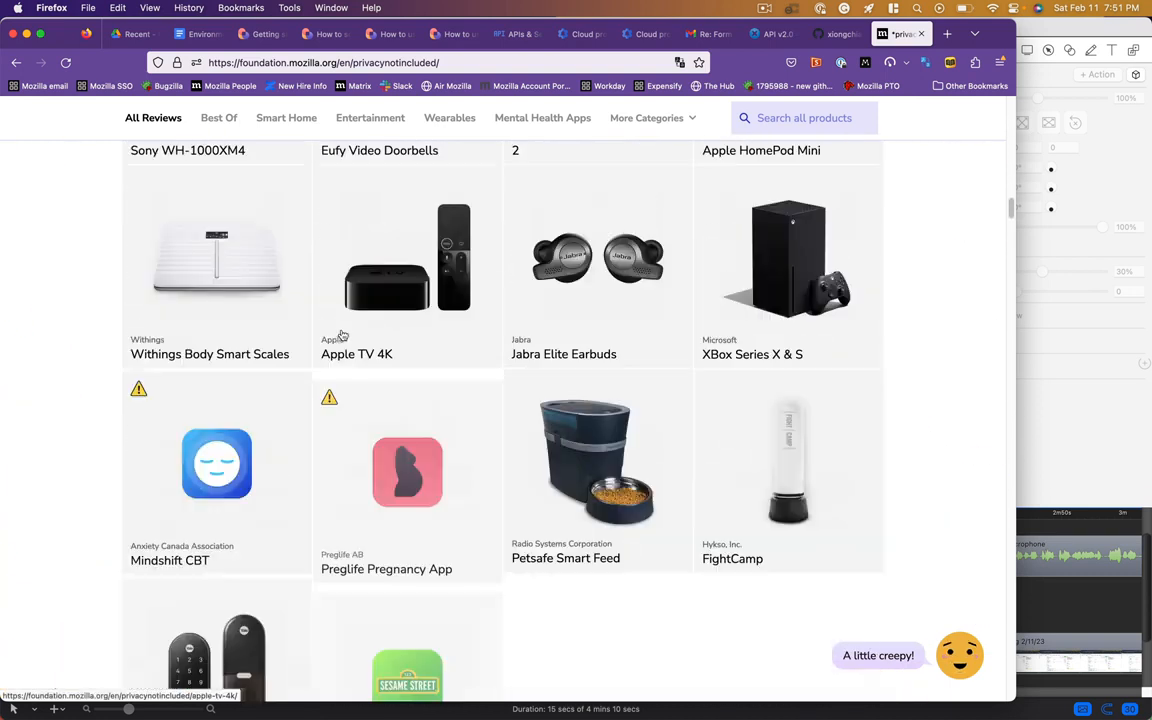
scroll("down", 3)
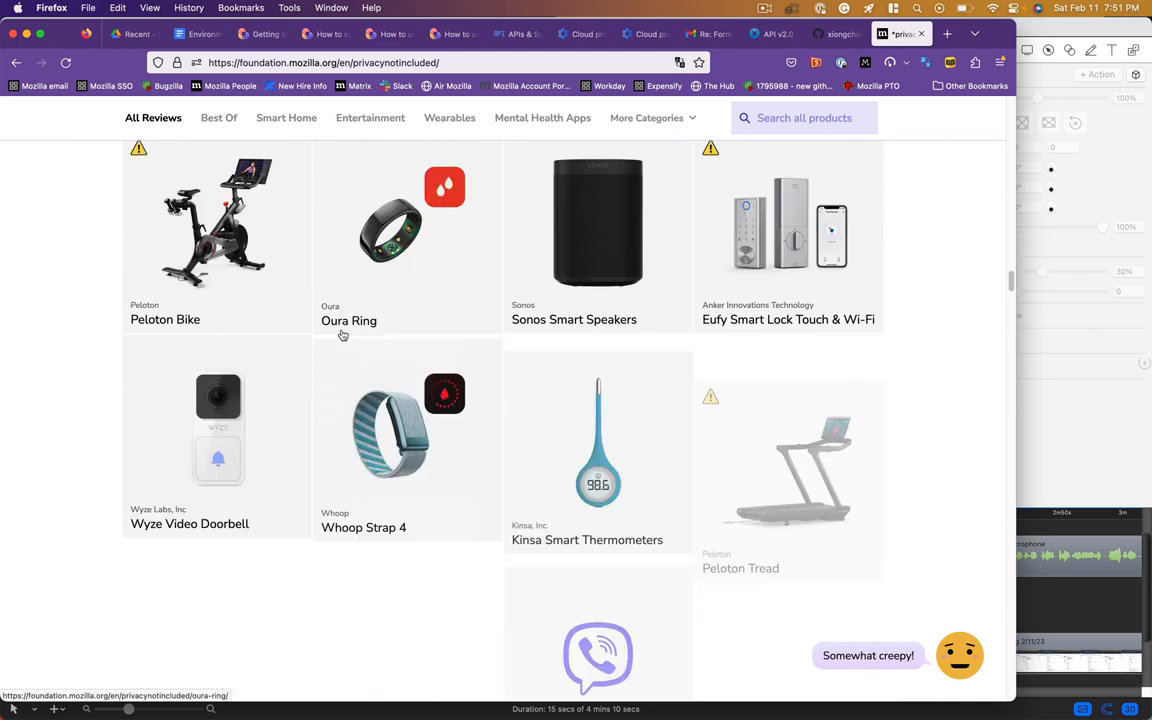
scroll("down", 3)
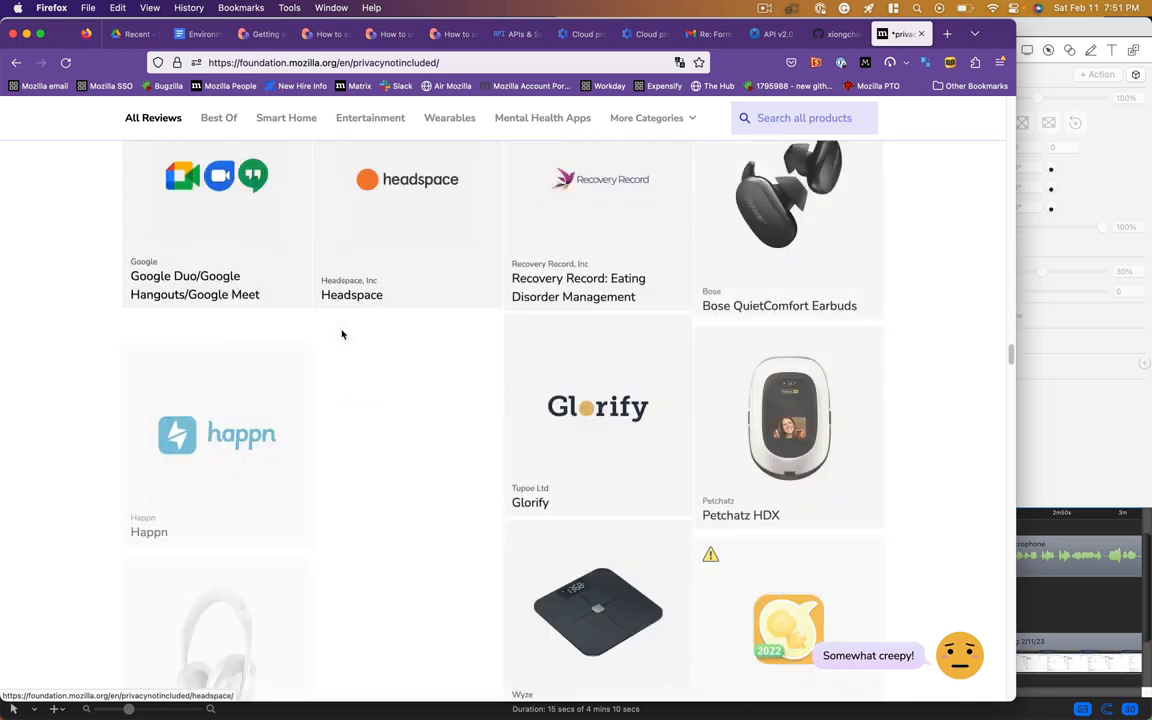
scroll("down", 3)
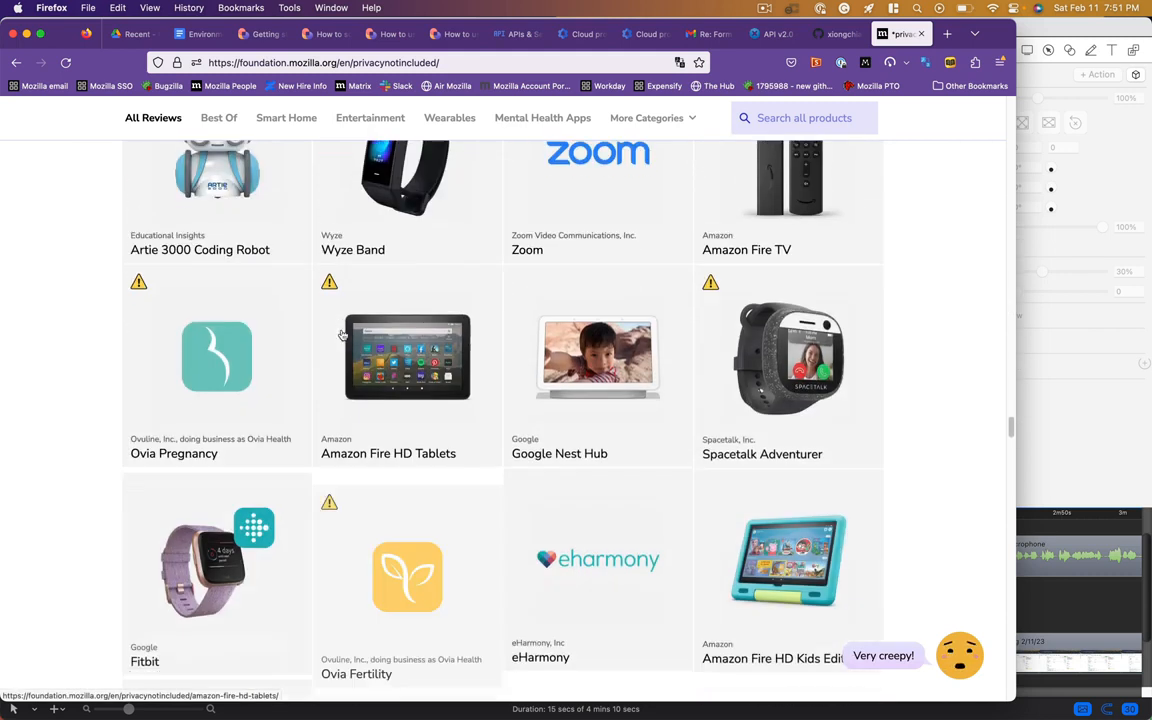
scroll("down", 3)
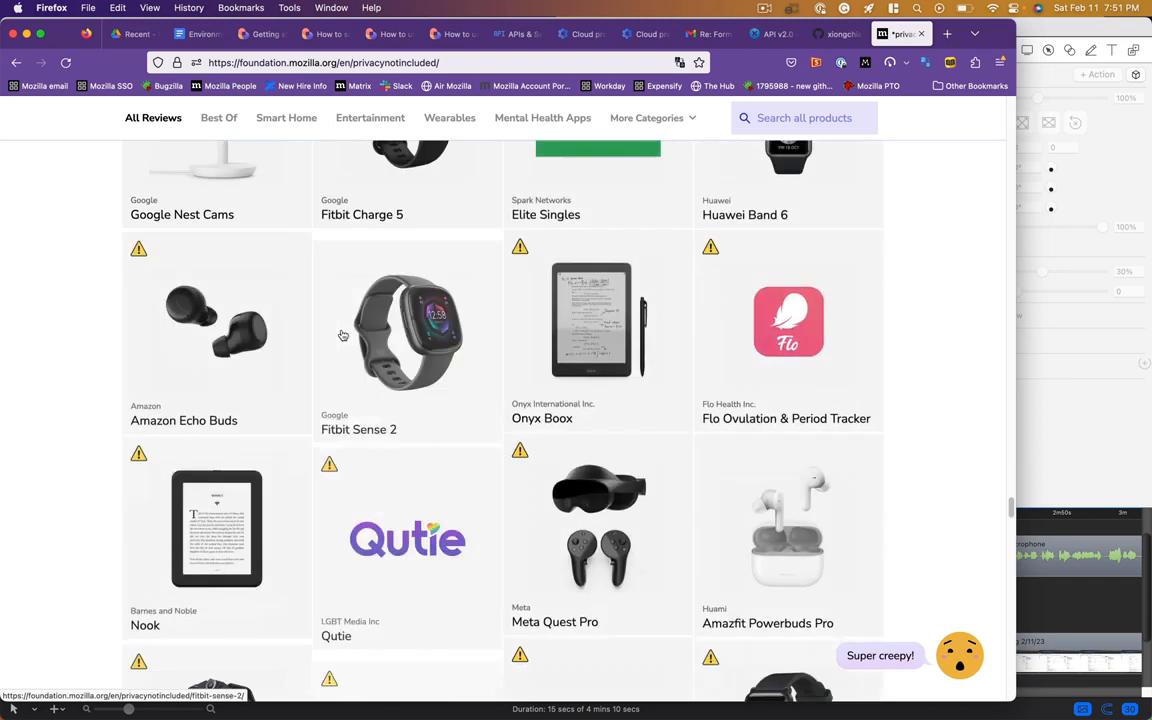
scroll("down", 3)
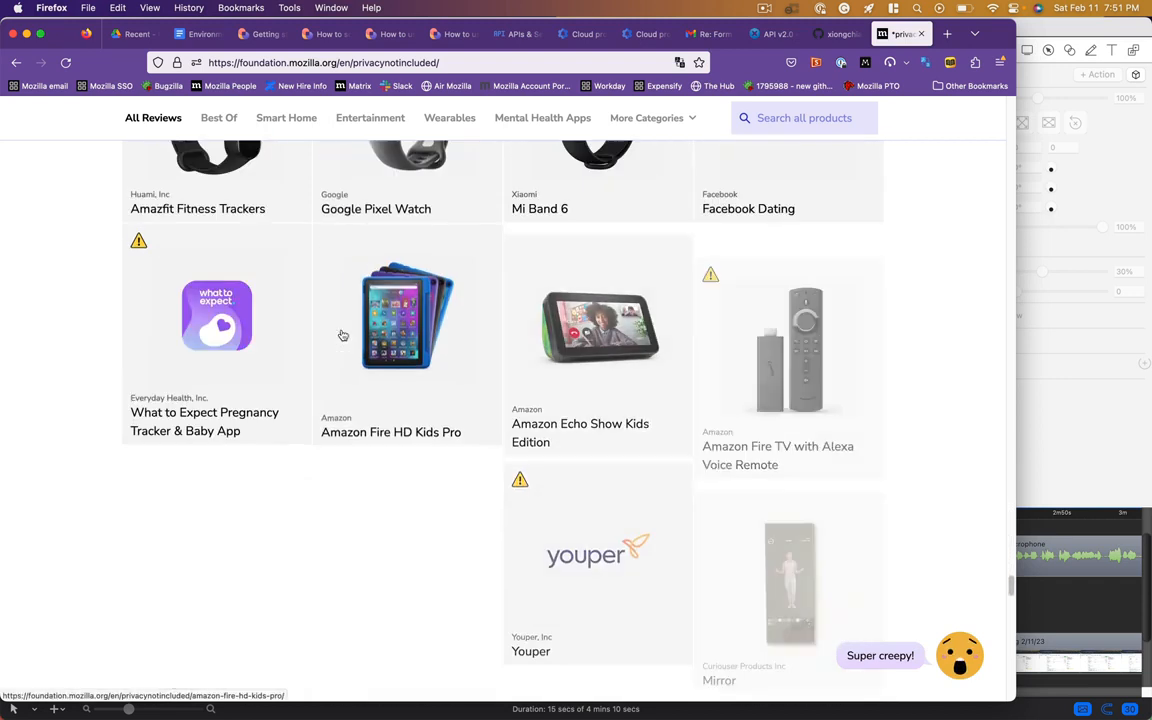
scroll("down", 3)
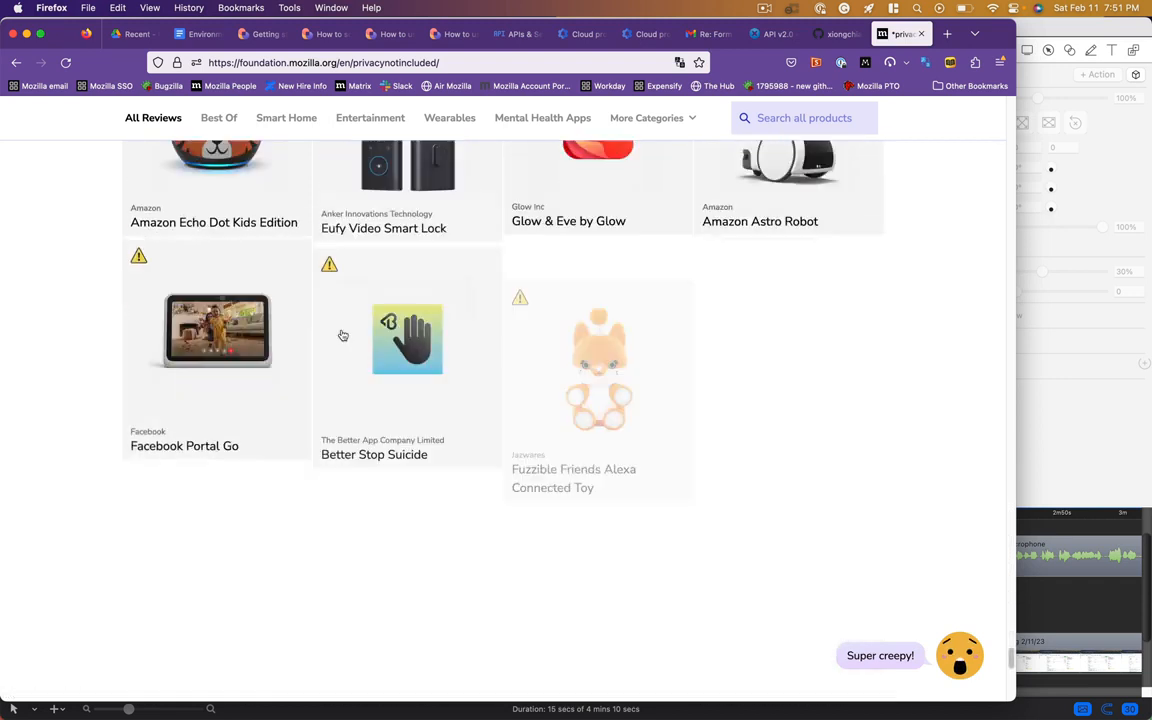
scroll("down", 3)
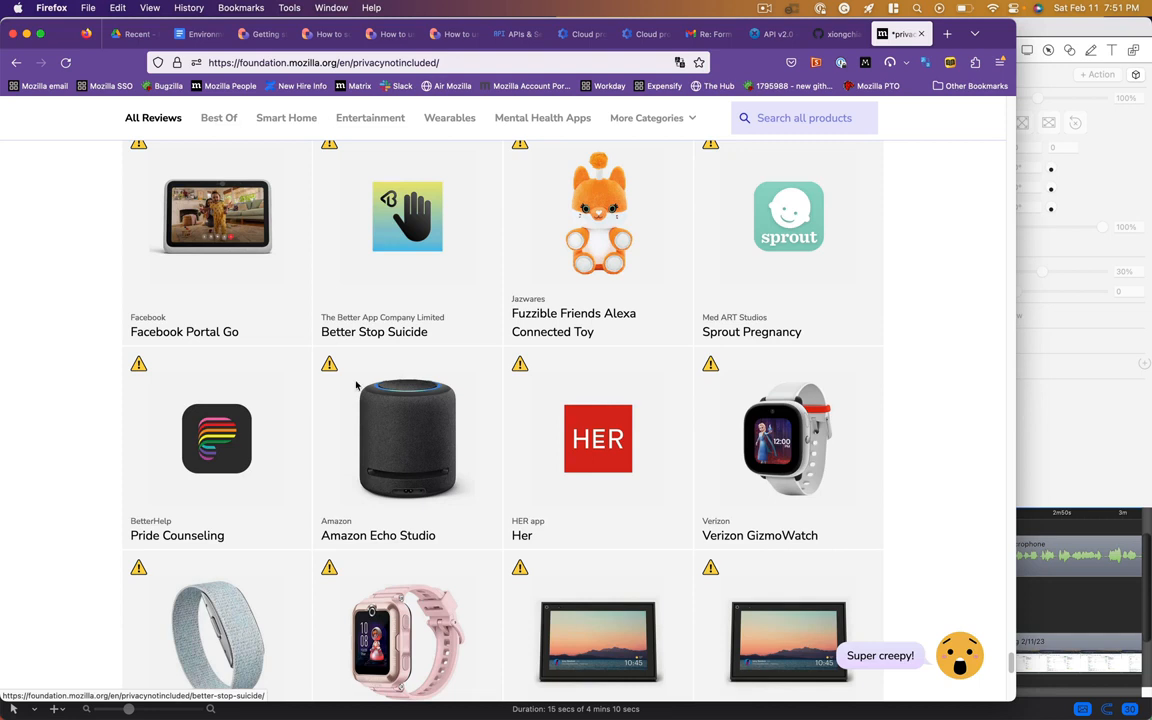
scroll("down", 3)
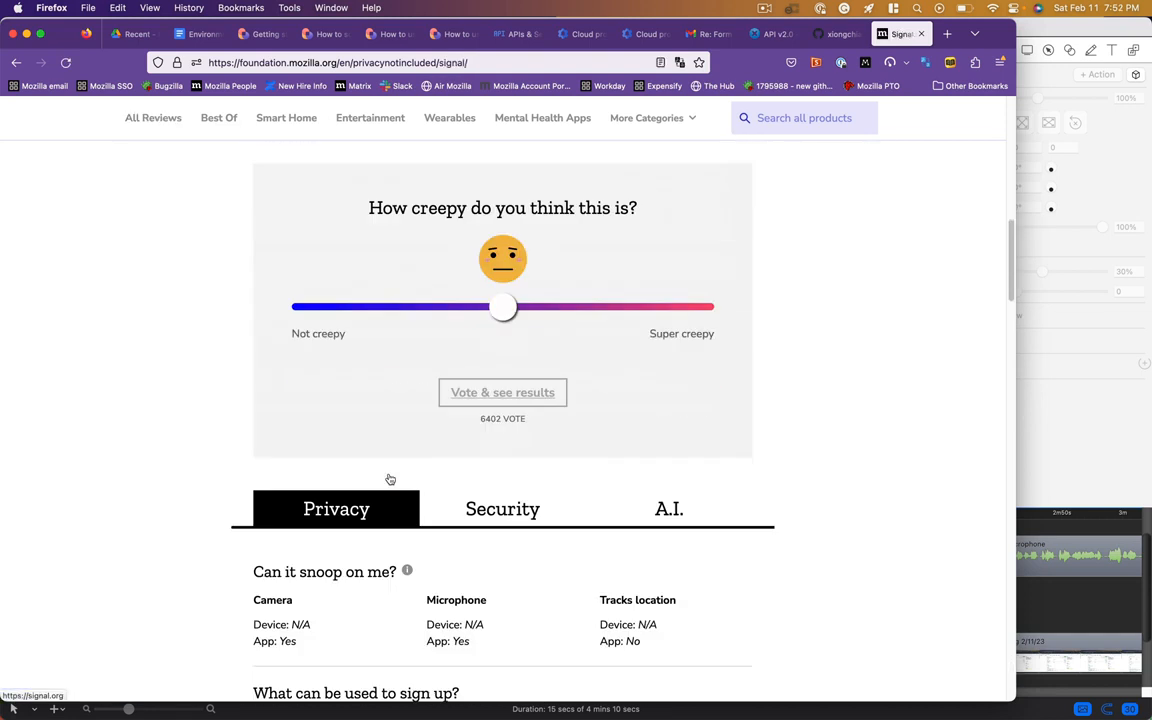
- Scroll to Signal's review tabs and view its Security answers, then its A.I. answers
scroll("down", 3)
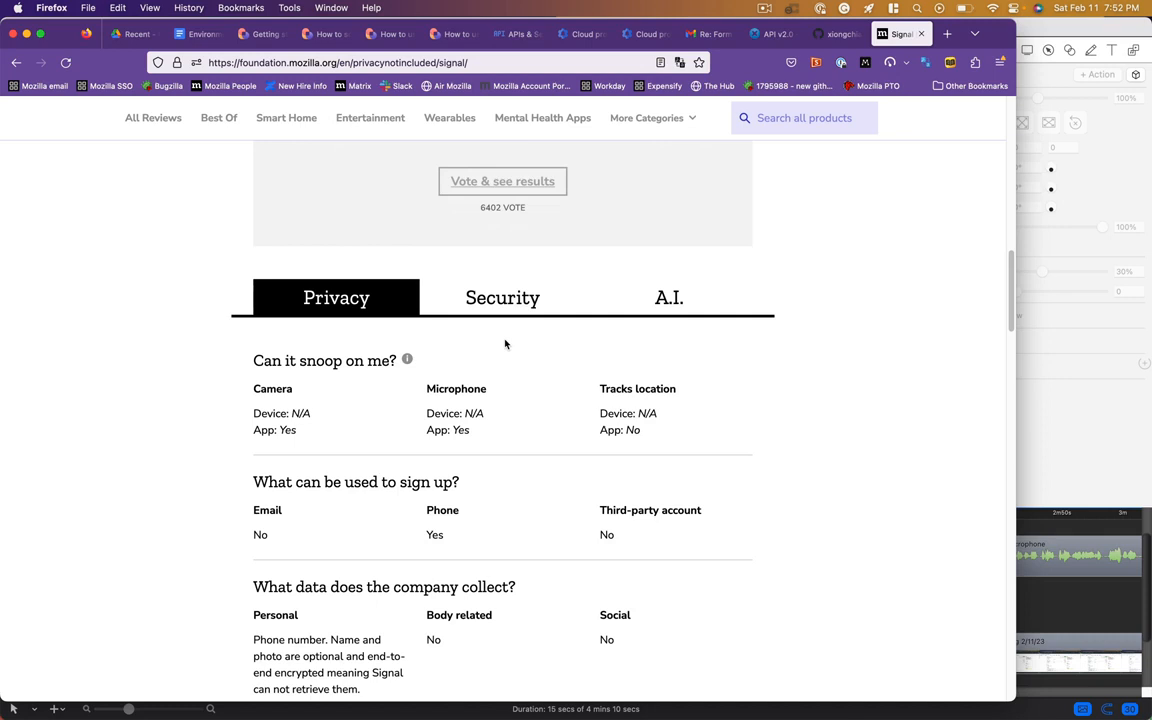
scroll("down", 3)
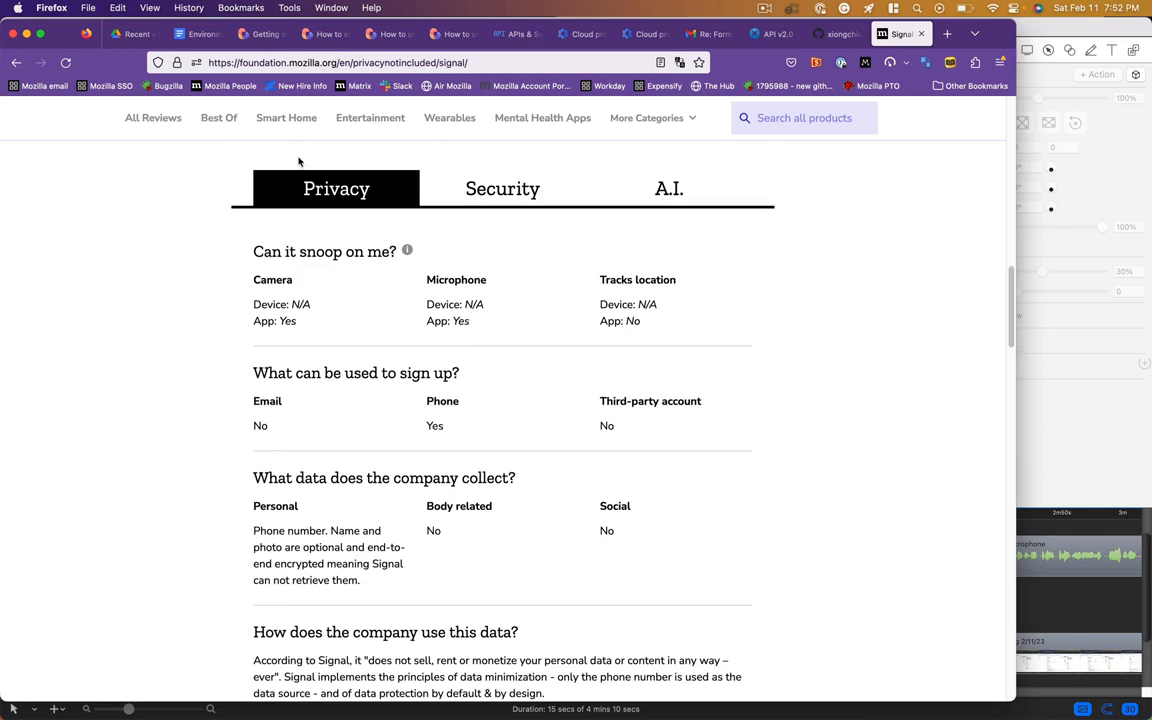
left_click(502, 188)
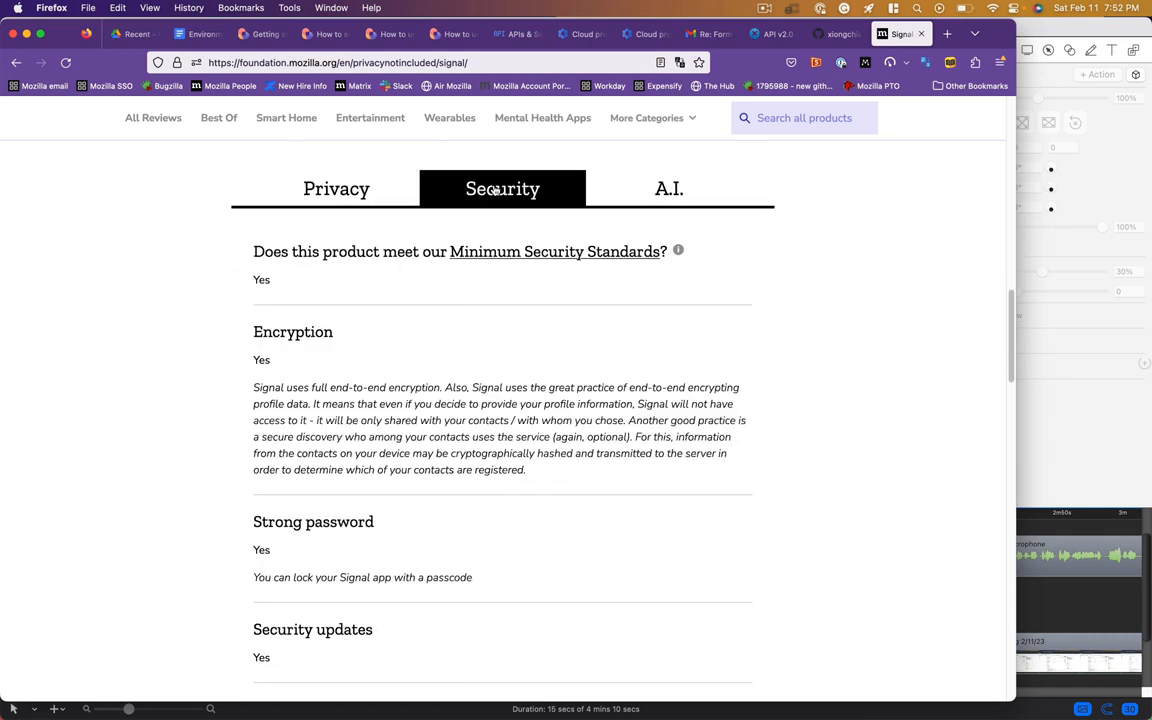
left_click(668, 188)
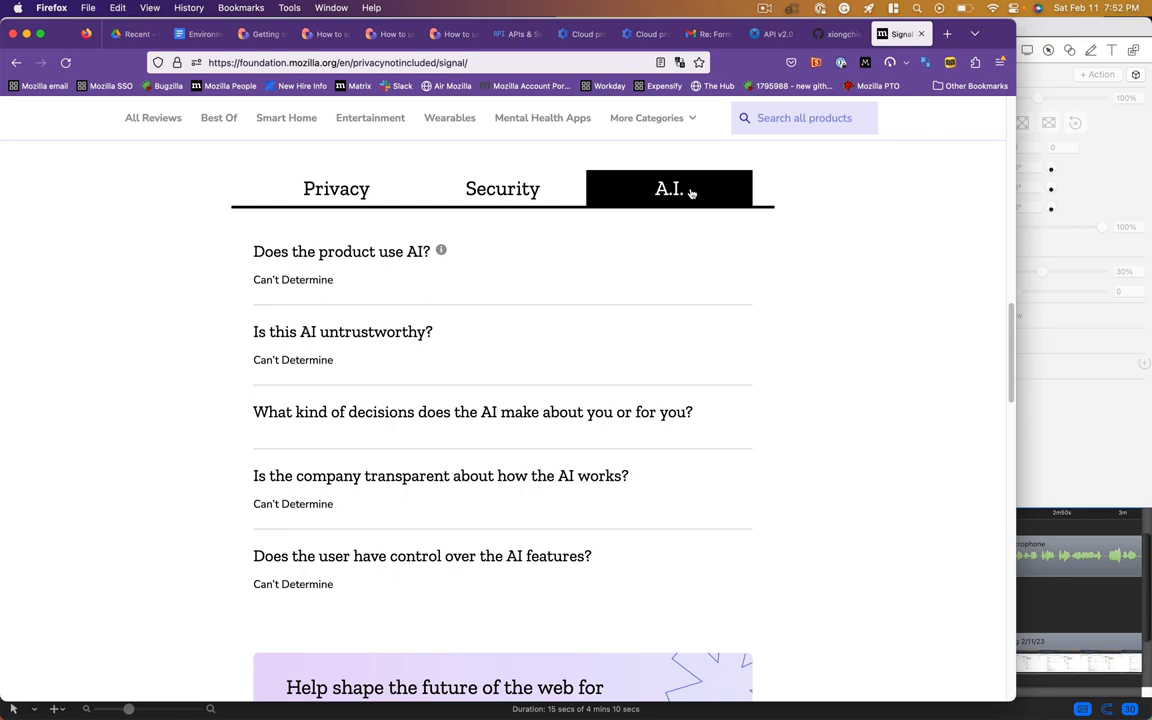
mouse_move(797, 211)
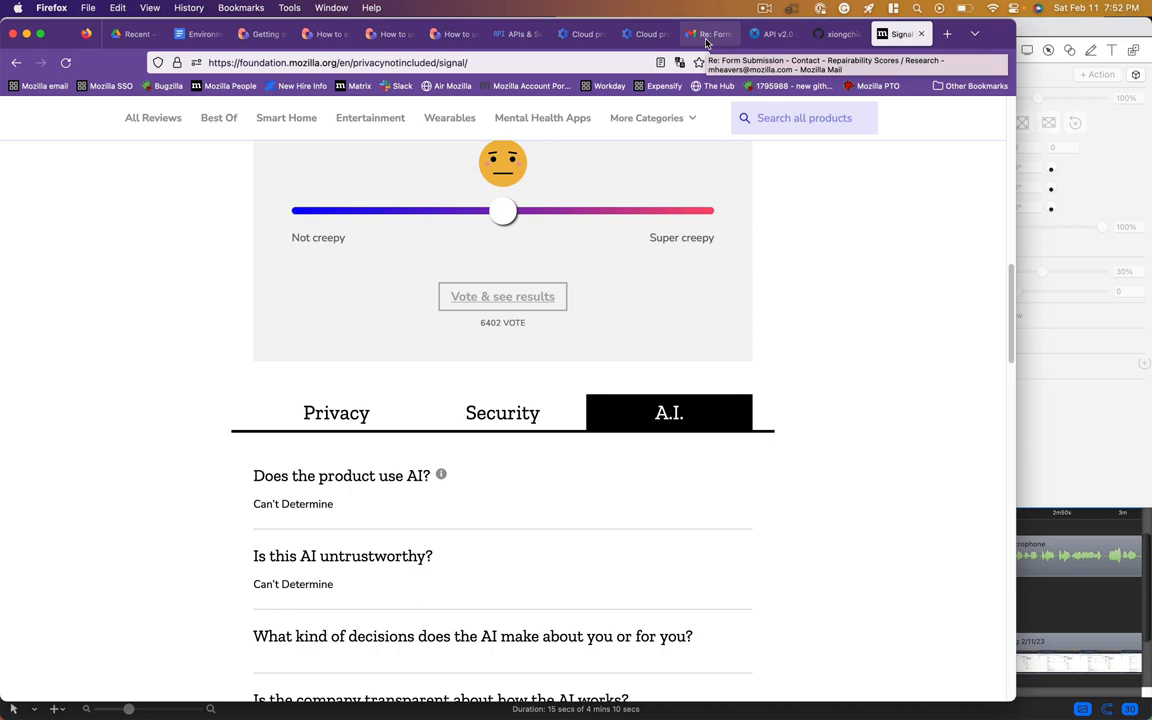
mouse_move(644, 302)
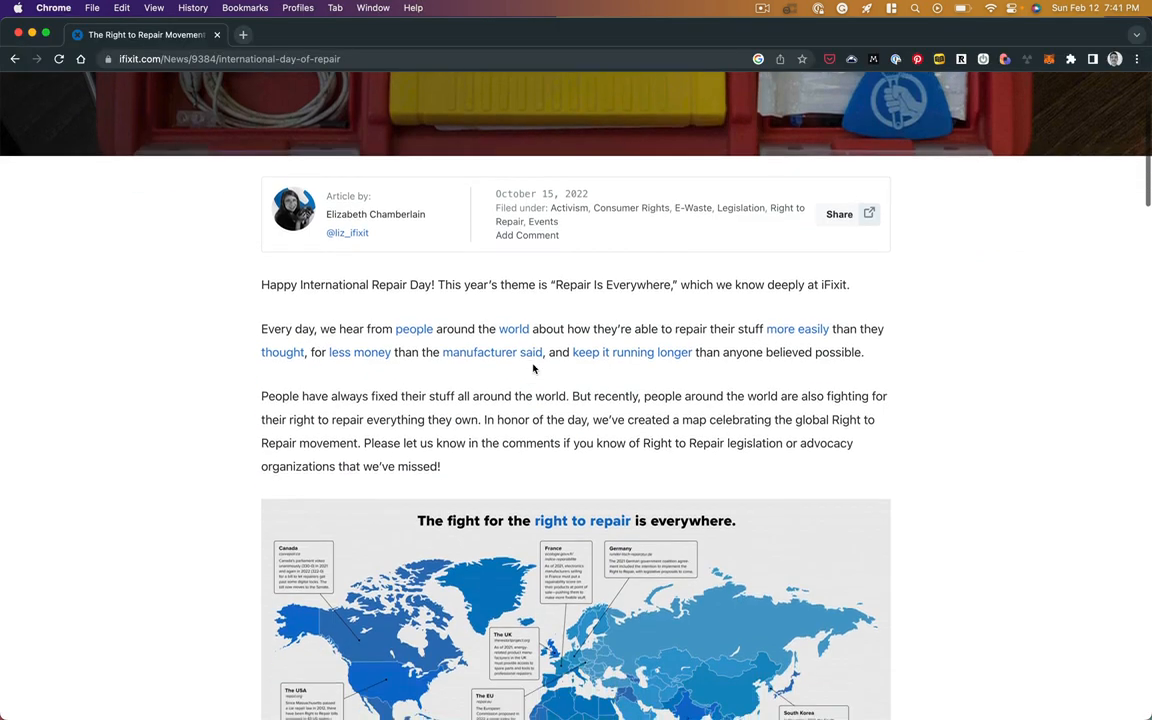
- Scroll the Right to Repair article past the world repair map to the France entry
scroll("down", 3)
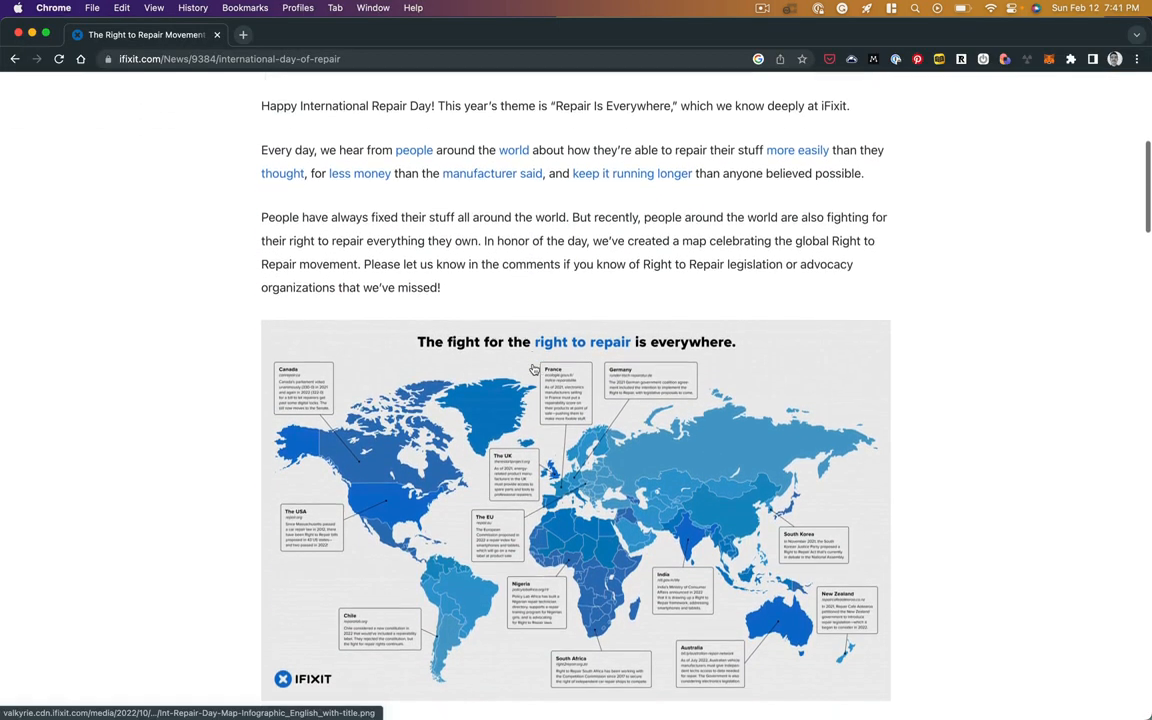
scroll("down", 3)
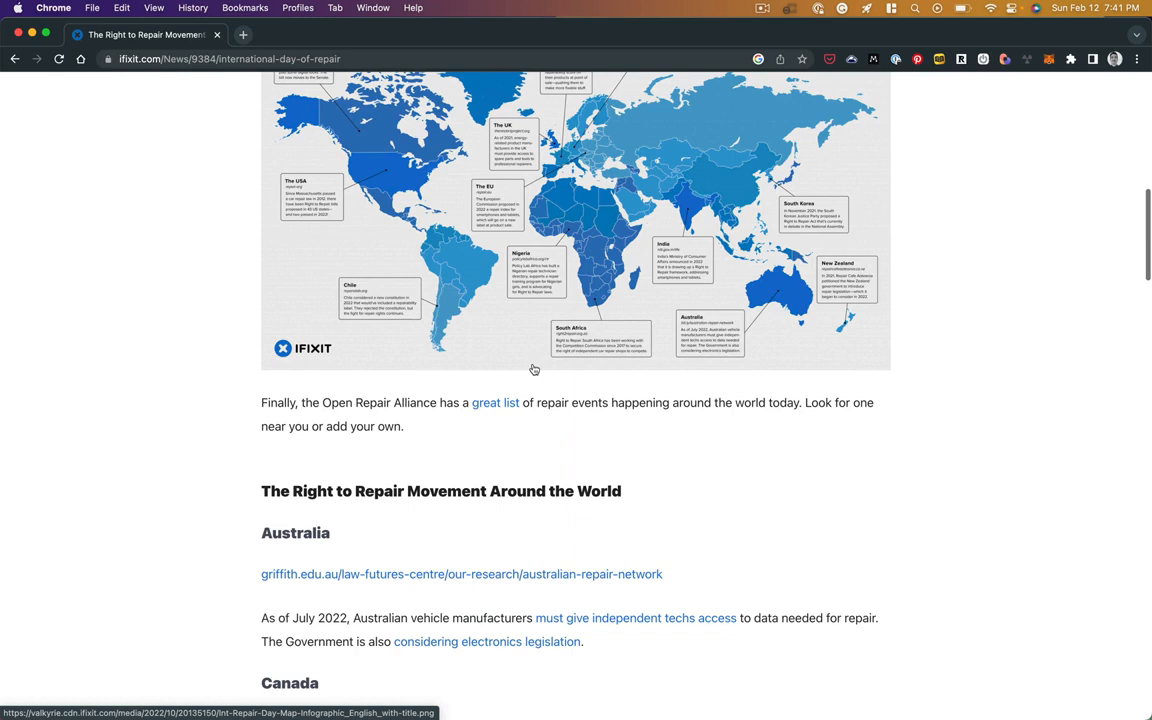
scroll("down", 3)
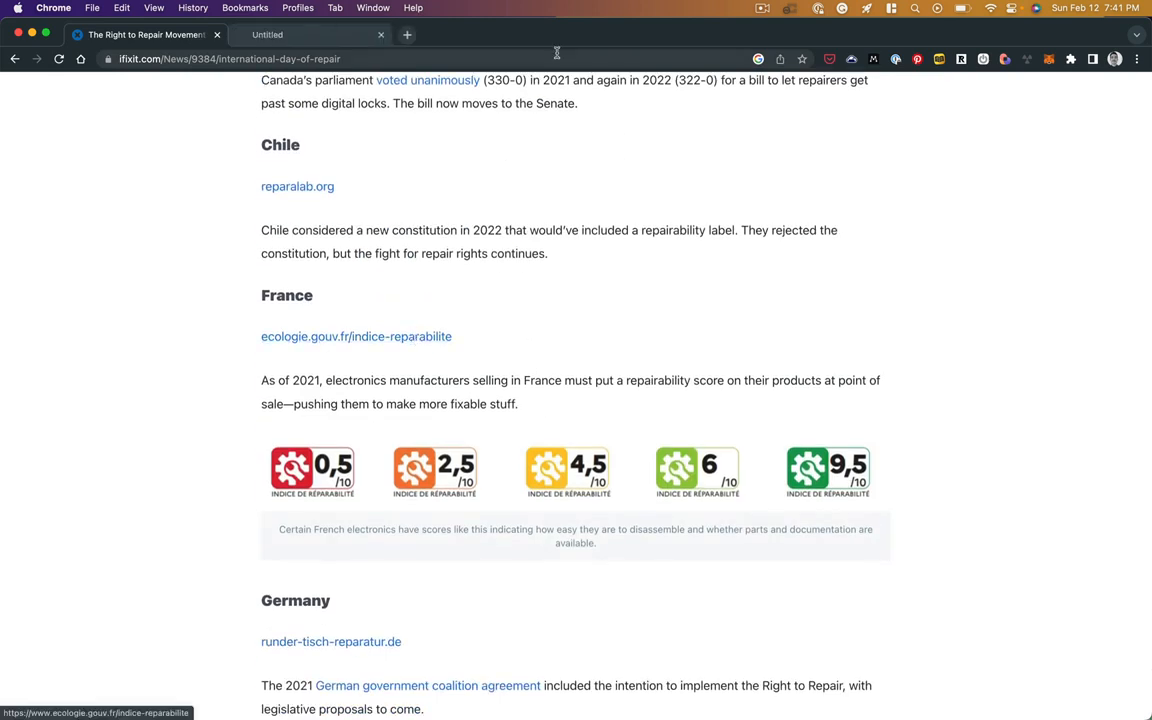
- Open the French ministry's repairability index page and read down to its infographic
left_click(356, 336)
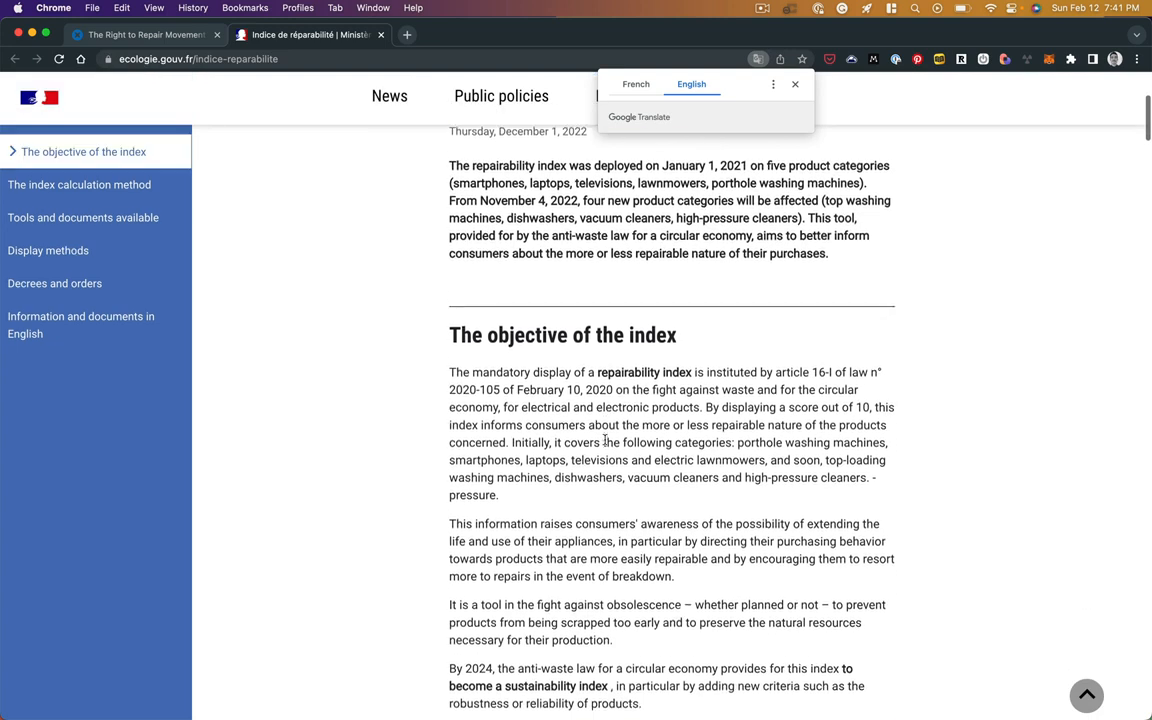
scroll("down", 3)
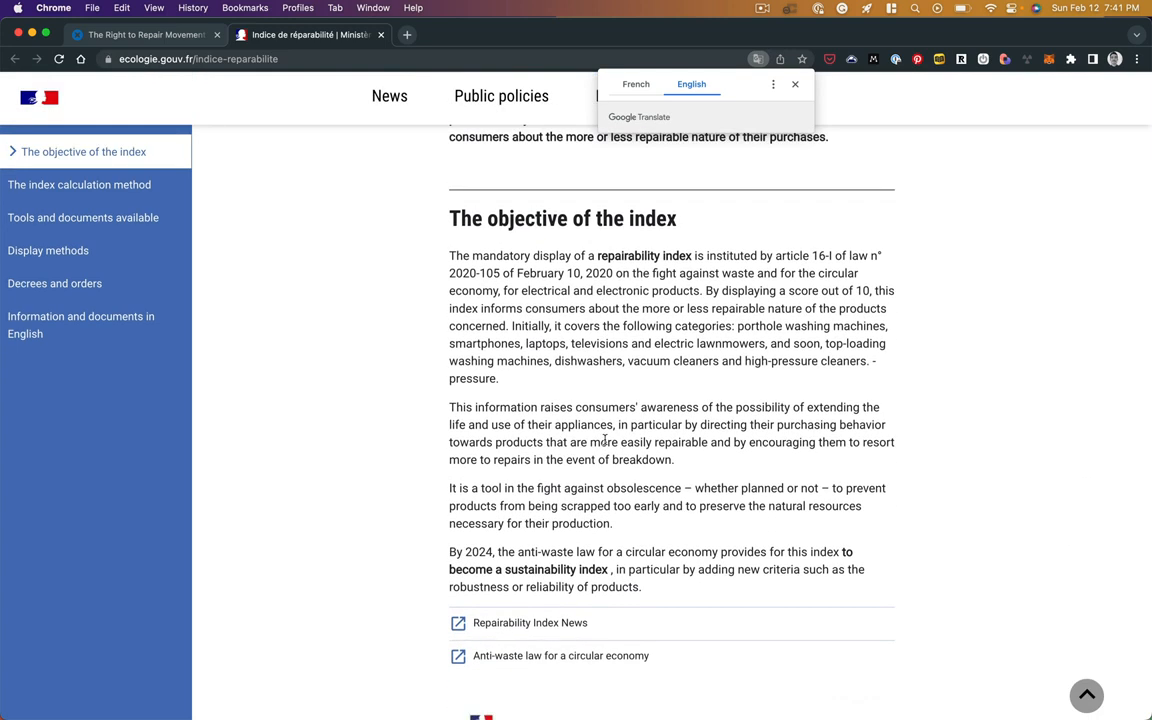
scroll("down", 3)
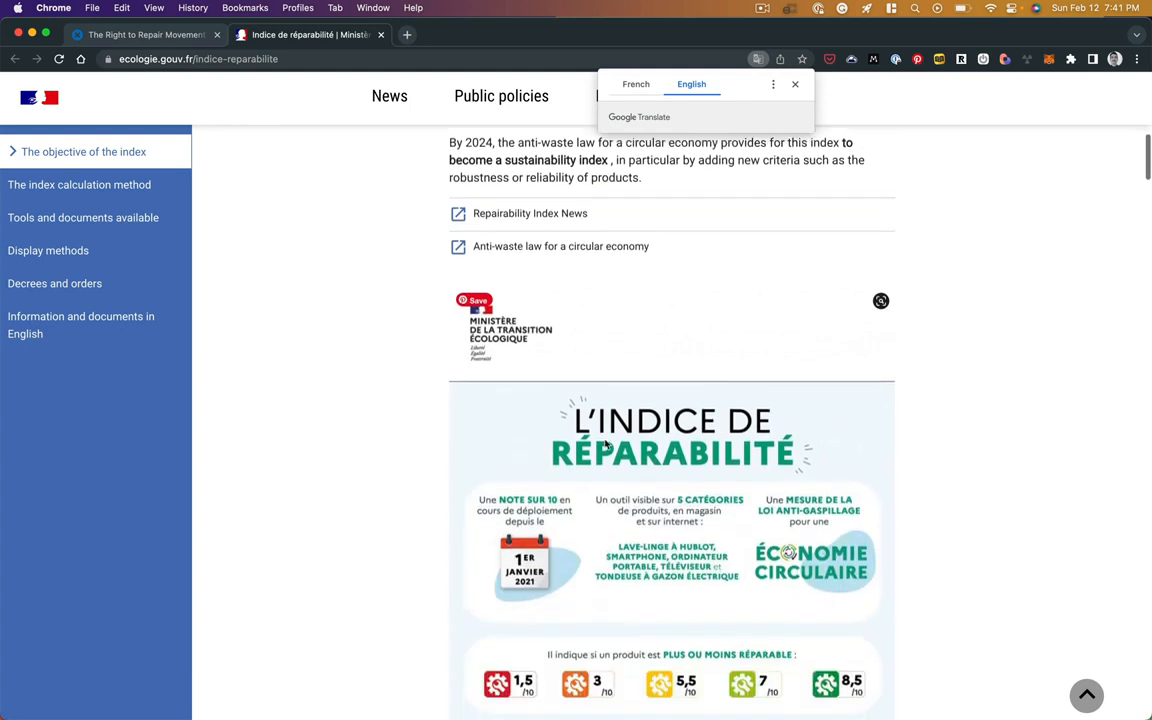
scroll("down", 3)
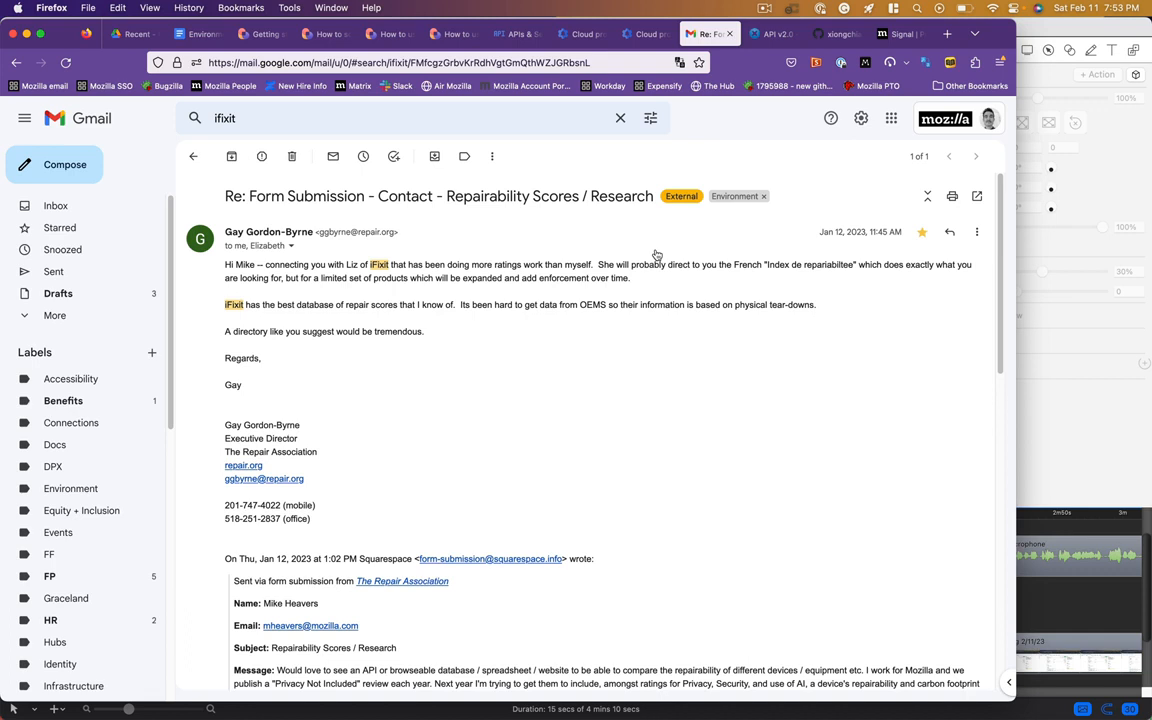
mouse_move(738, 267)
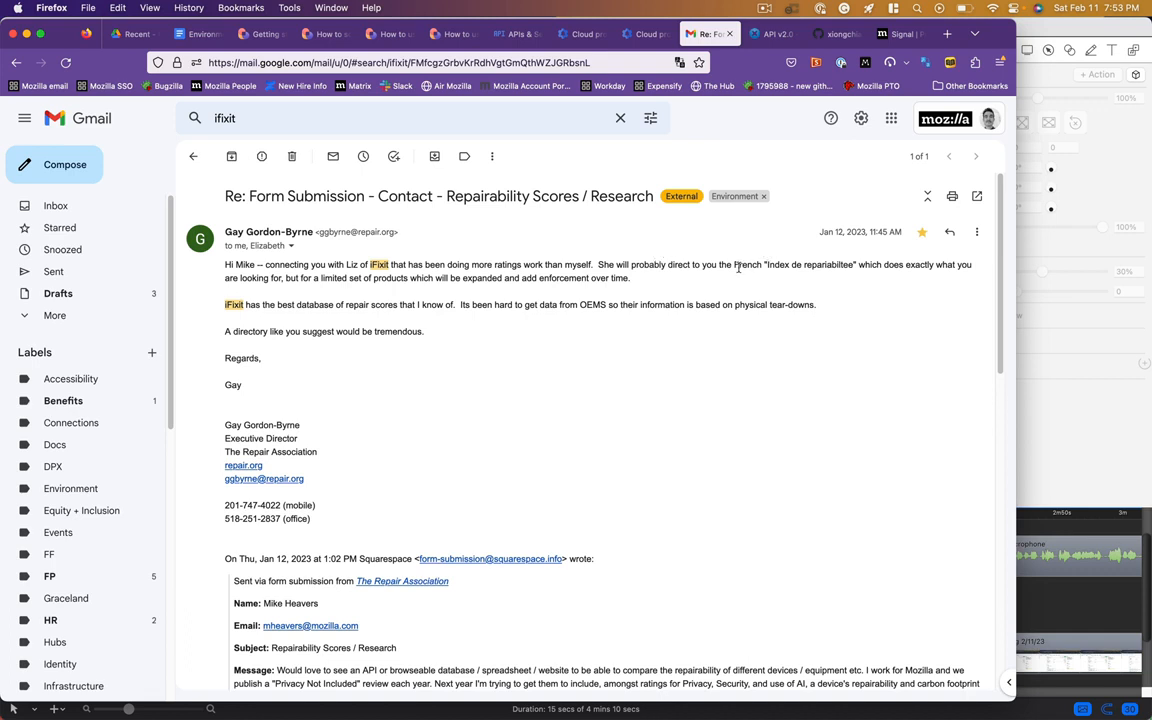
- Switch to the iFixit API v2.0 docs and read down to Limit & Offset
left_click(772, 33)
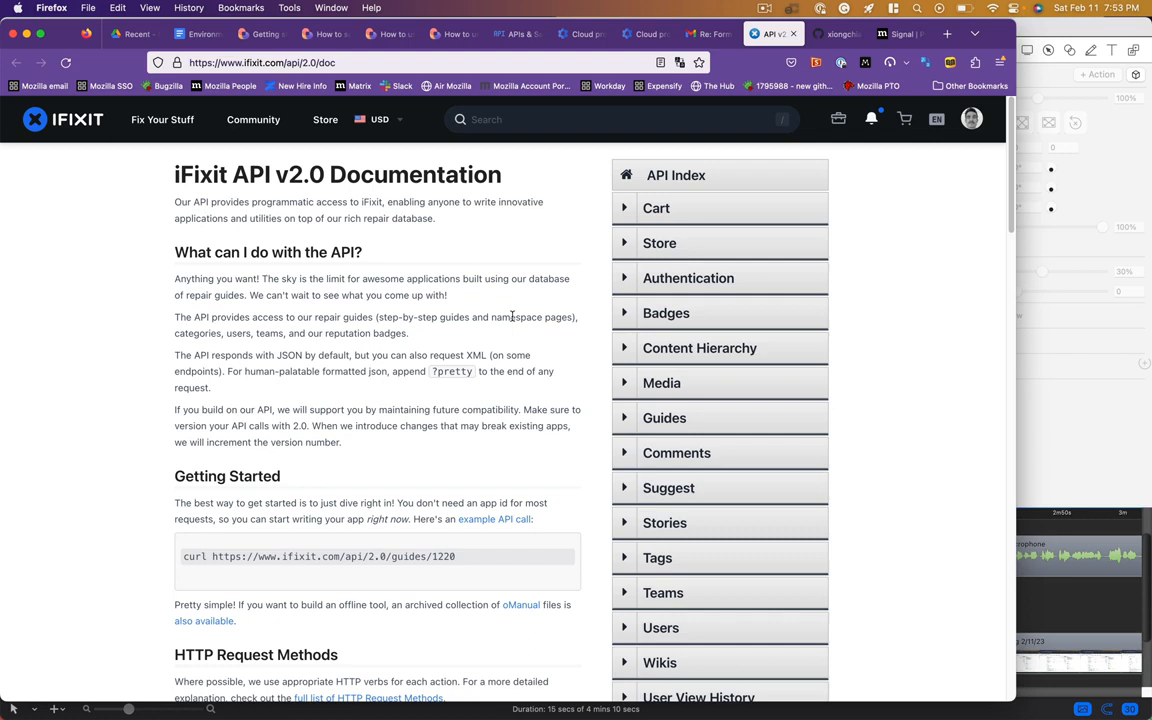
scroll("down", 3)
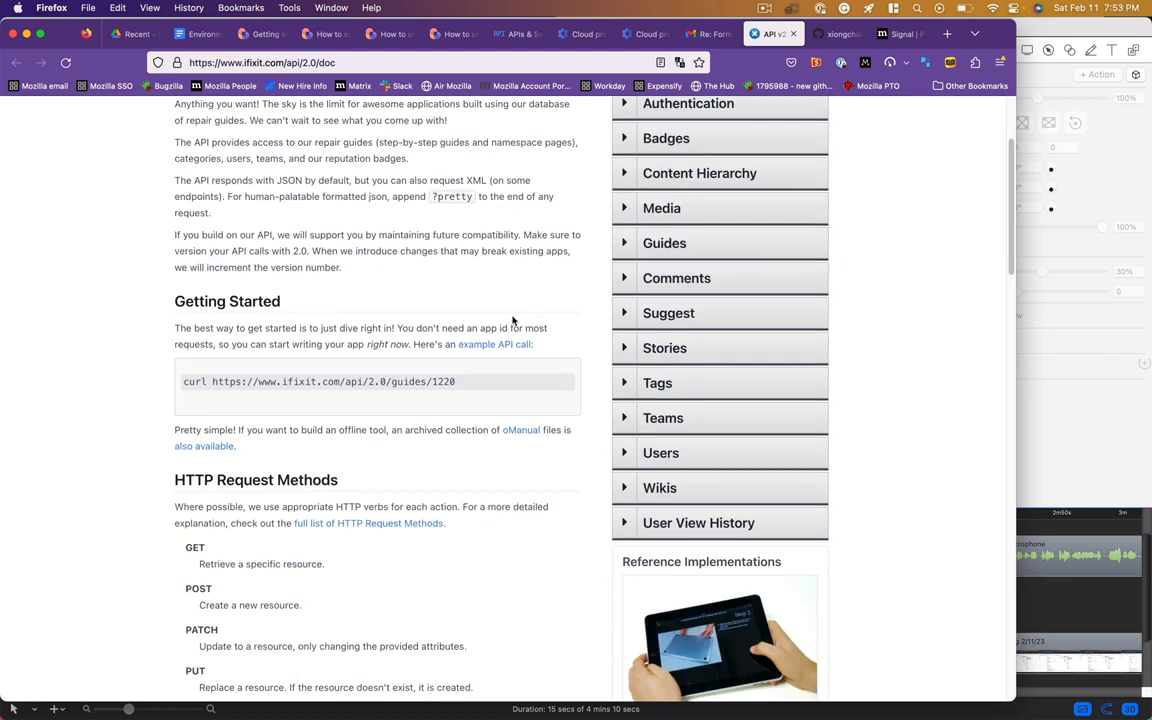
scroll("down", 3)
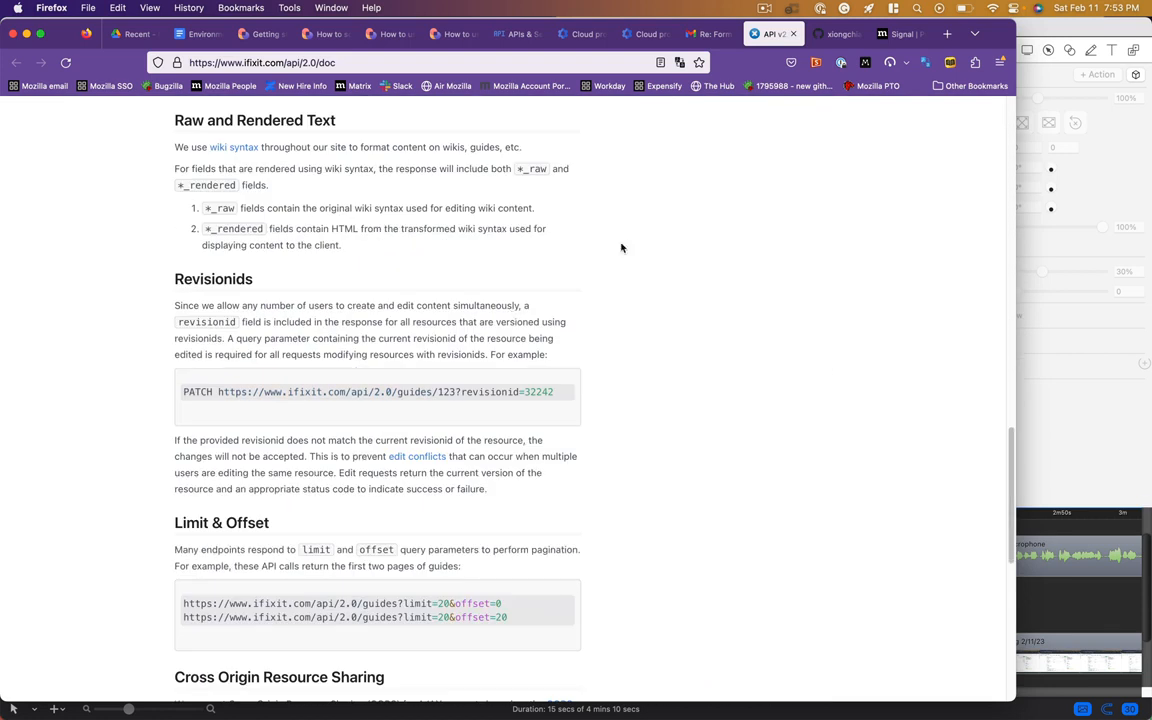
- Switch to the ifixit-repairability-scores GitHub repository showing its file list and README
left_click(835, 33)
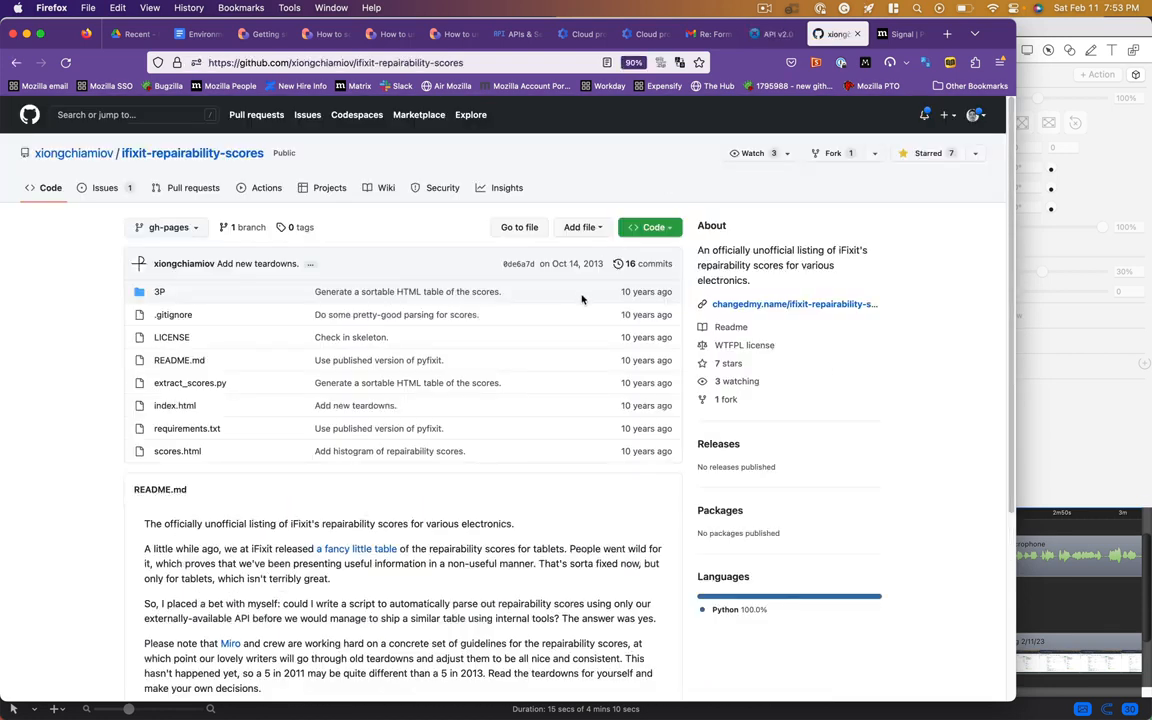
mouse_move(646, 291)
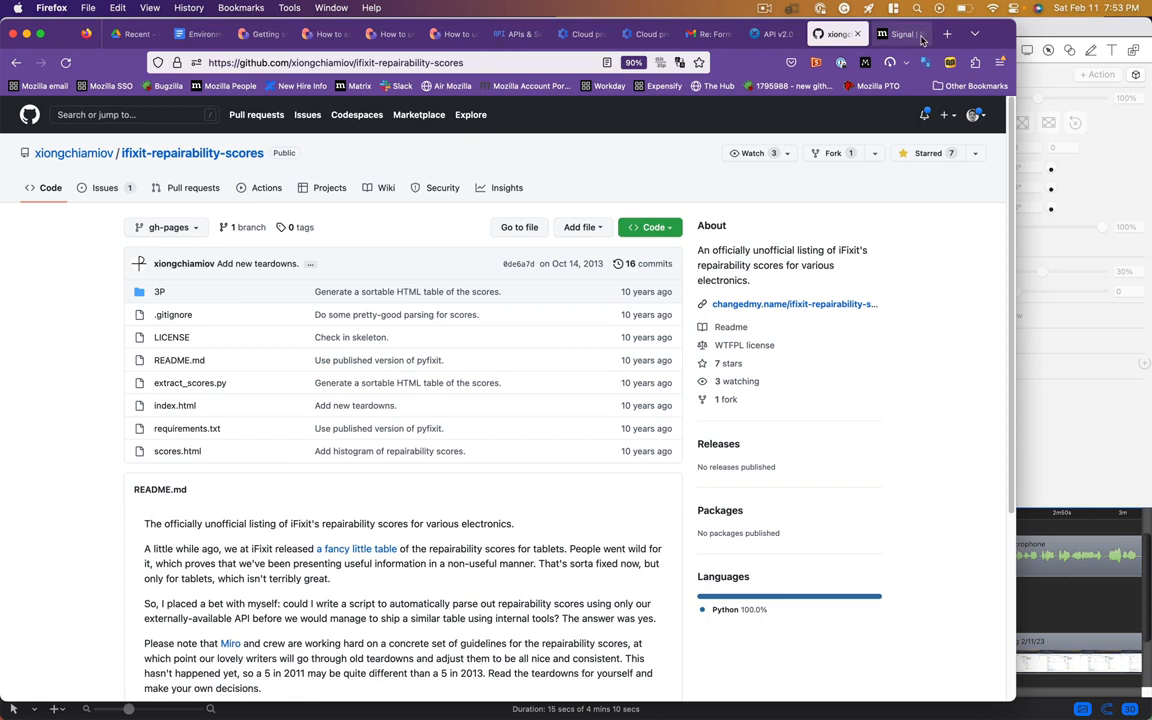
mouse_move(900, 34)
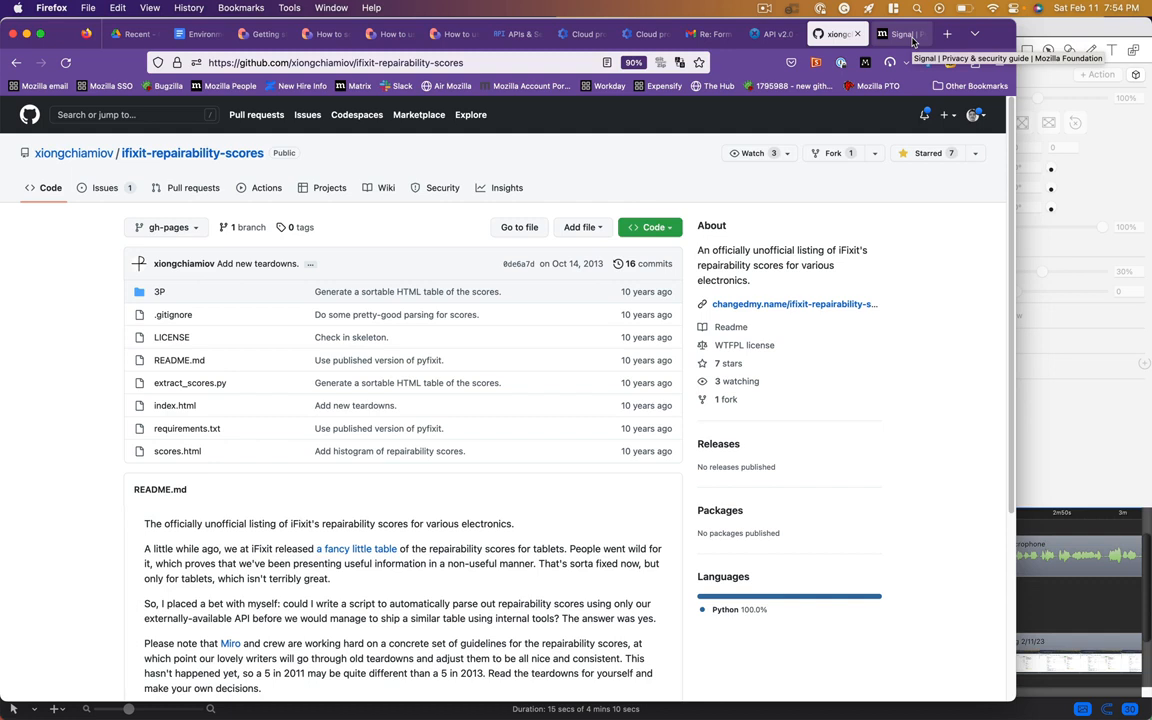
mouse_move(900, 33)
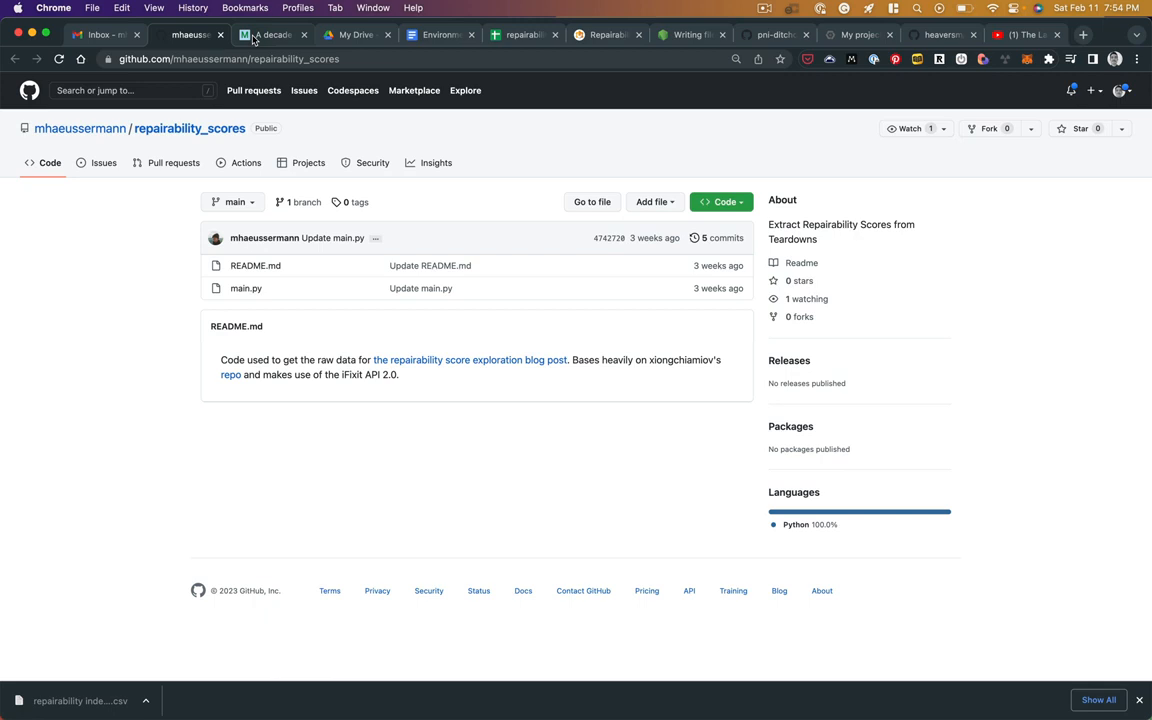
- Open the 'A decade of Repairability Scores' blog post and read through to its addenda
left_click(272, 35)
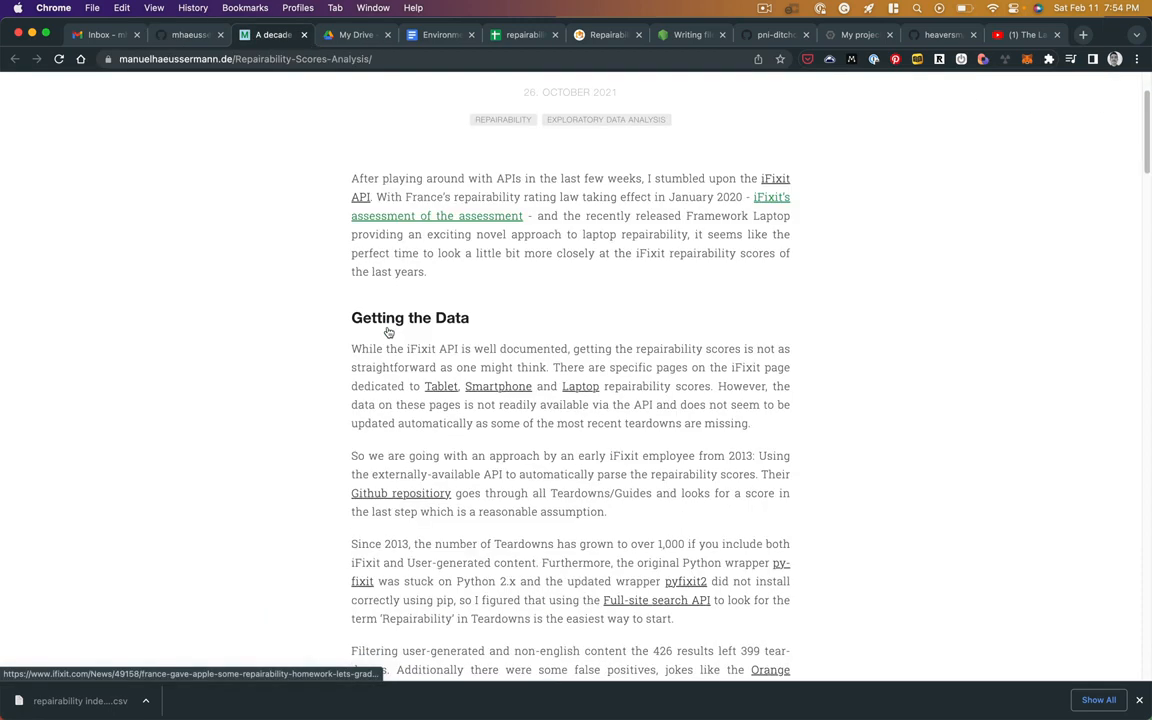
scroll("up", 3)
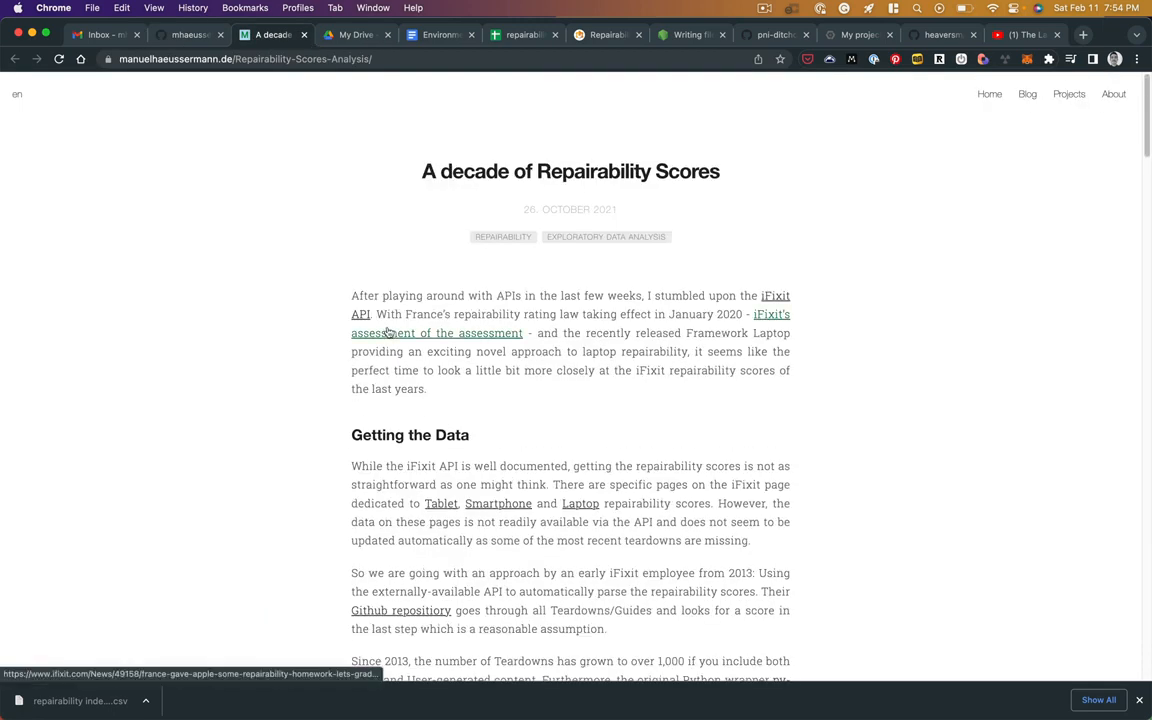
scroll("down", 3)
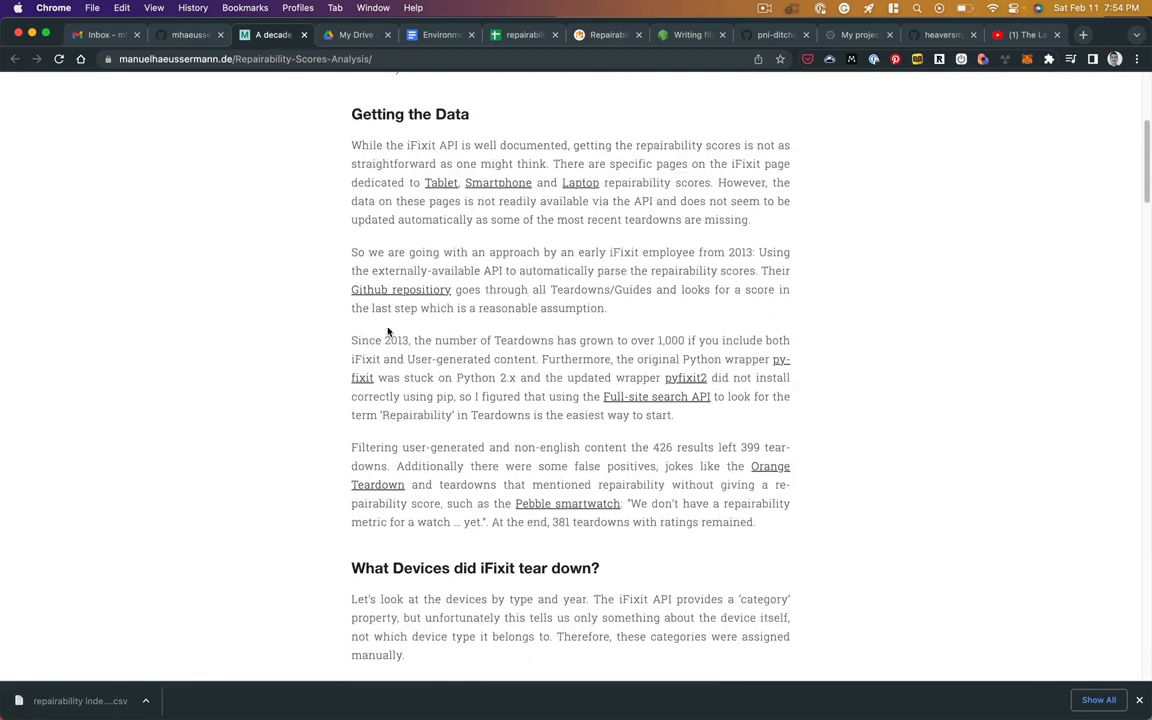
scroll("down", 3)
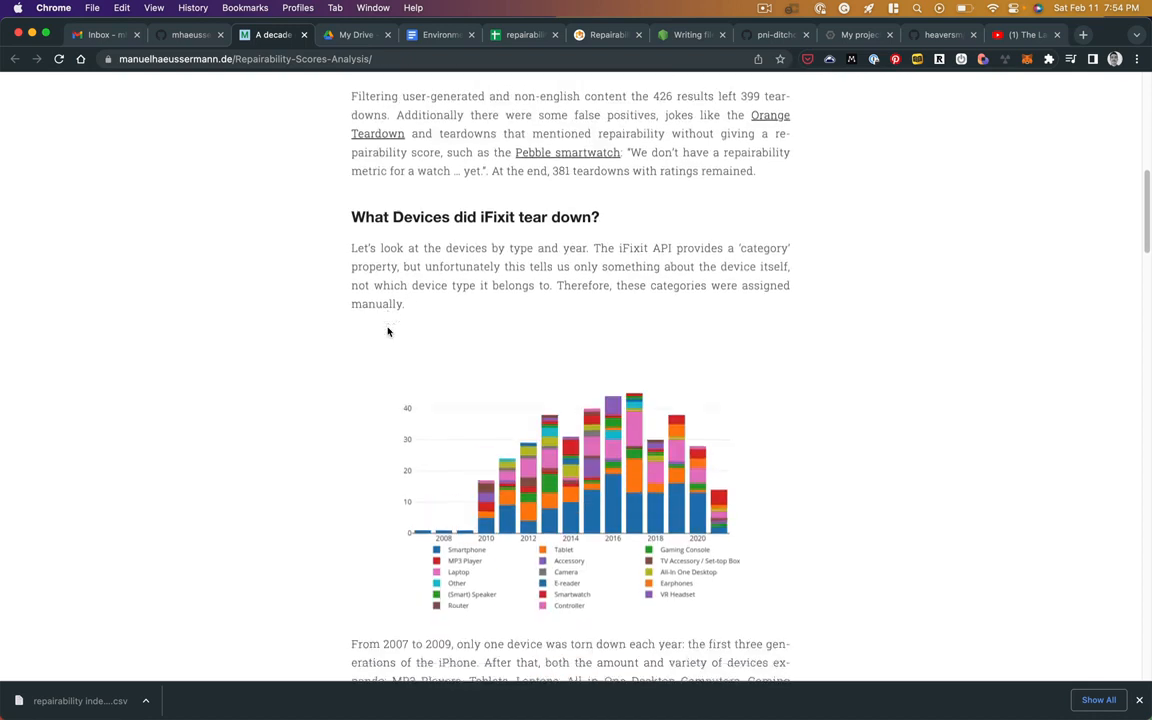
scroll("down", 3)
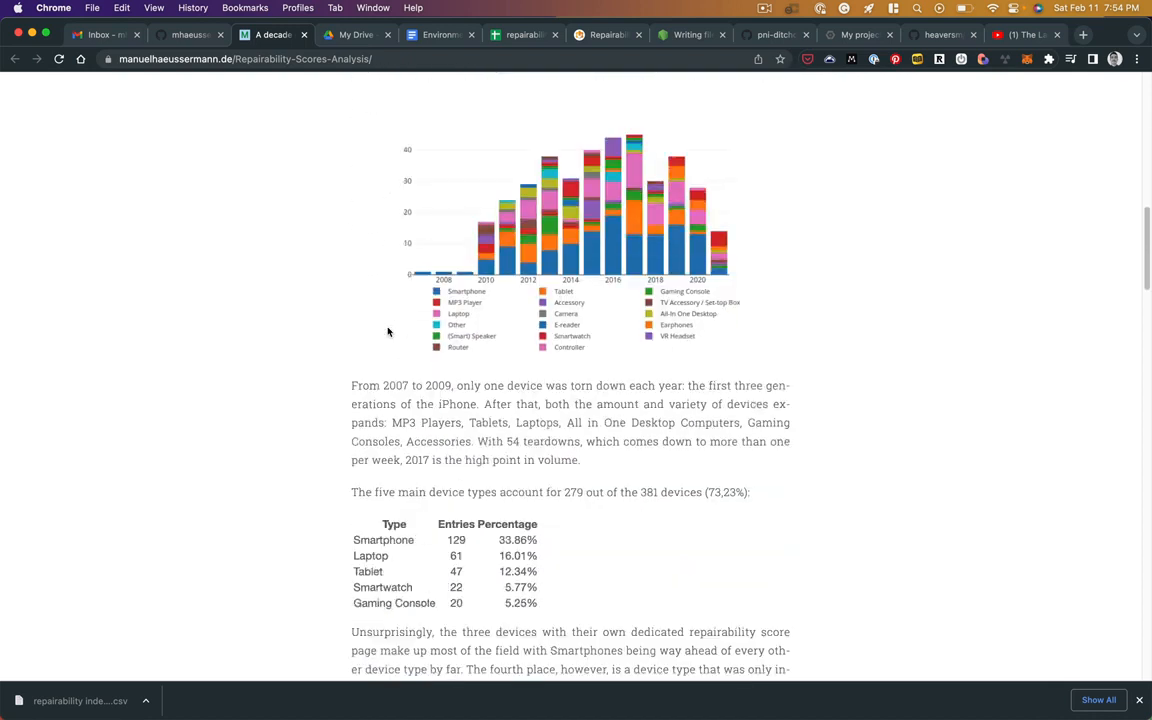
scroll("down", 3)
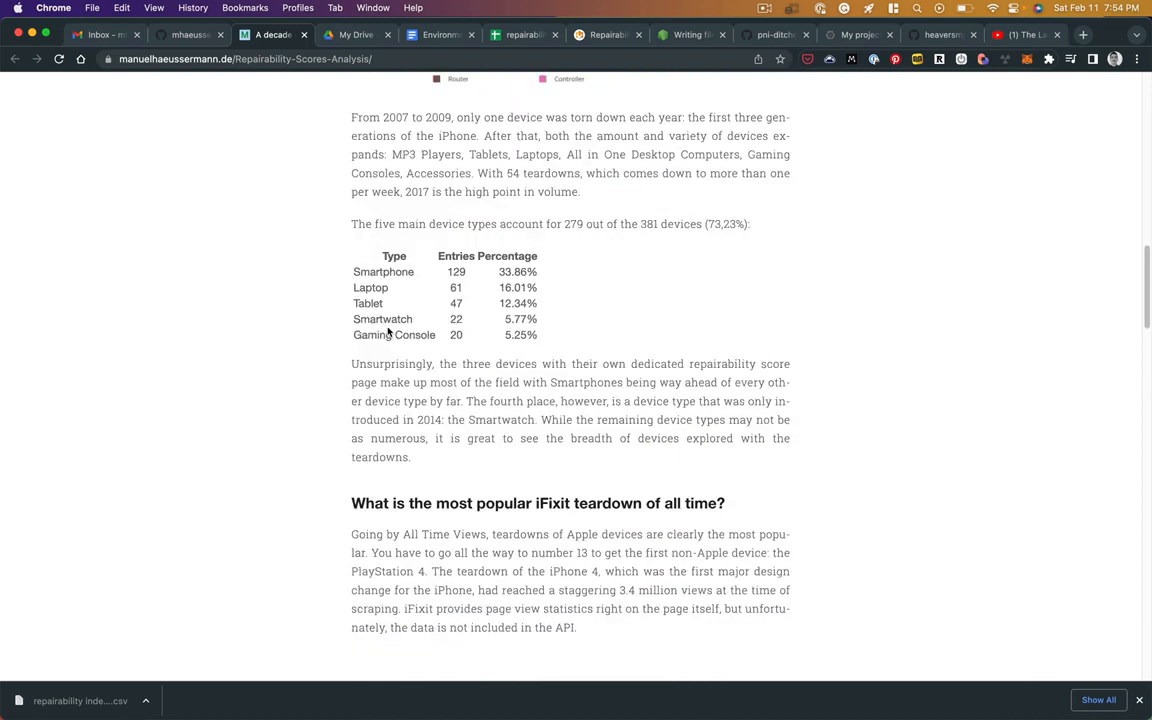
scroll("down", 3)
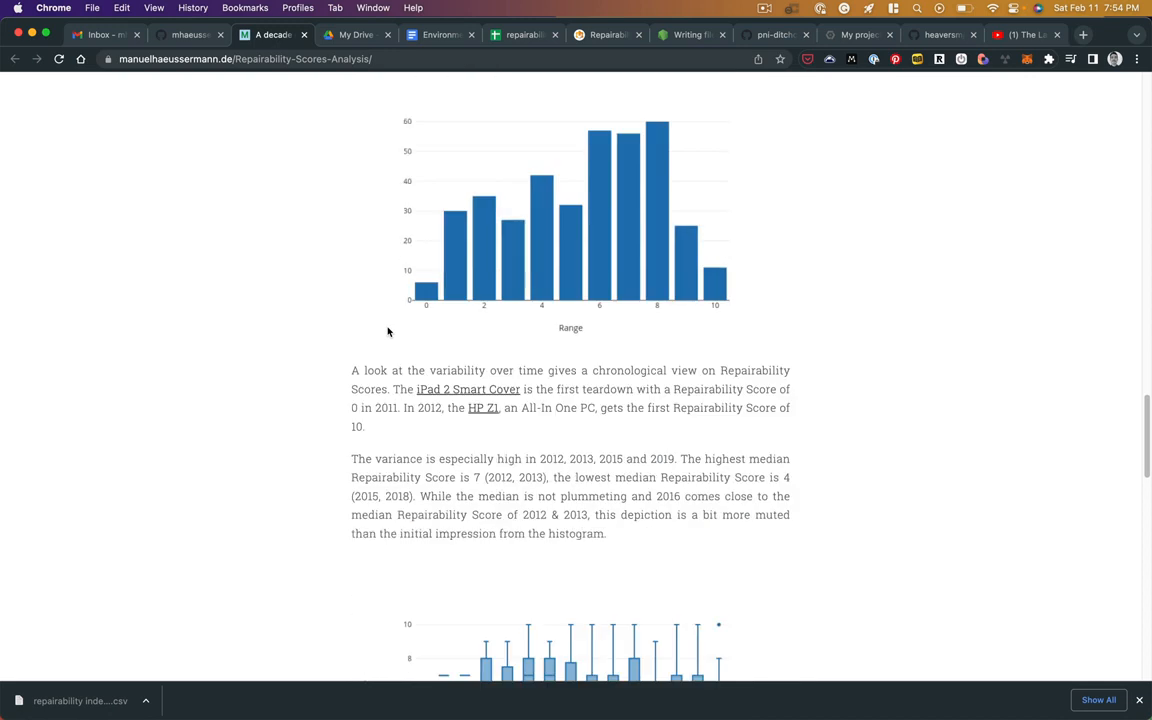
scroll("down", 3)
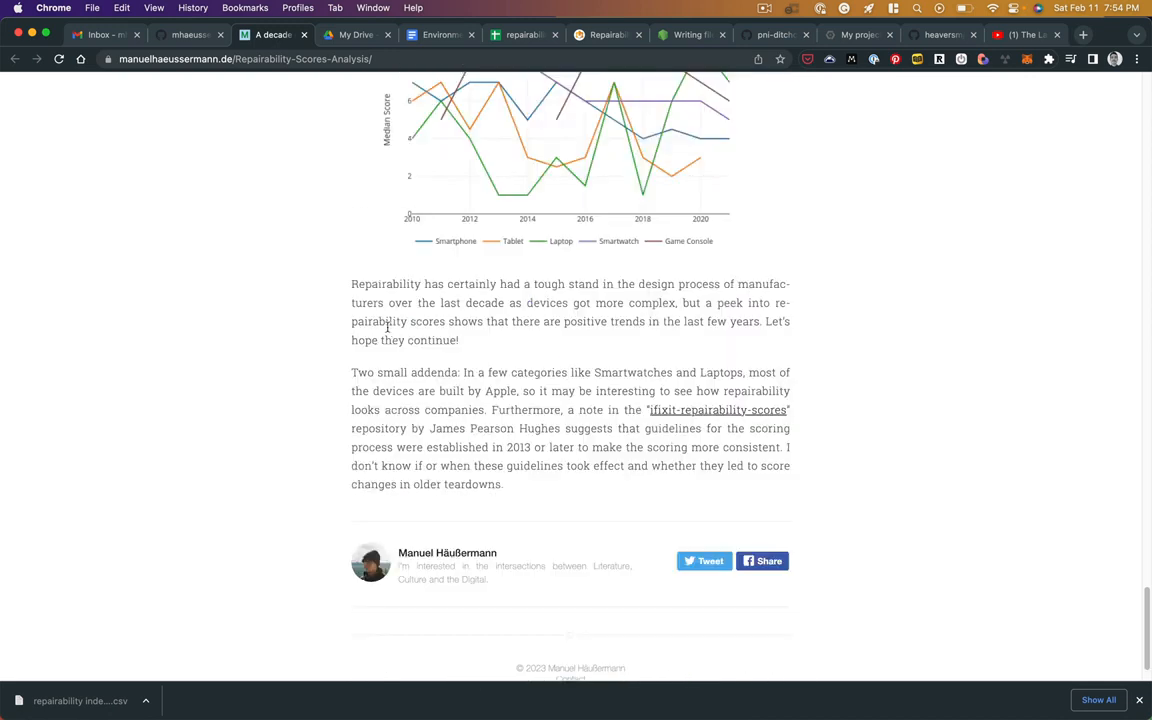
mouse_move(300, 562)
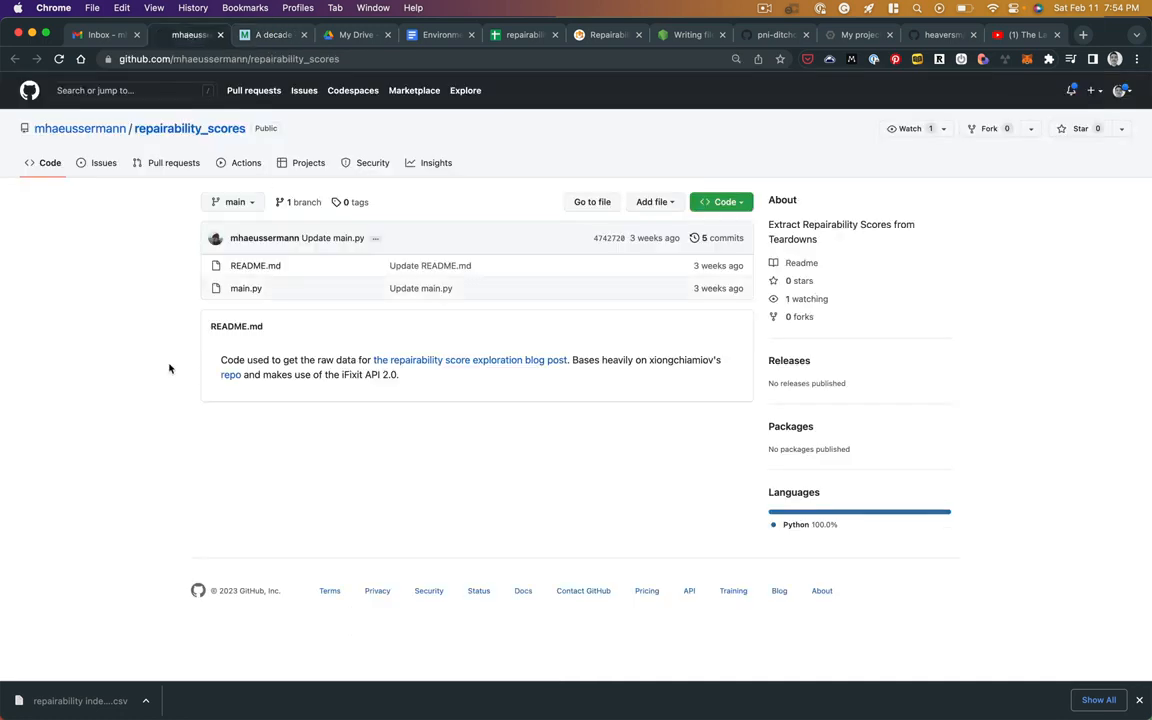
mouse_move(145, 287)
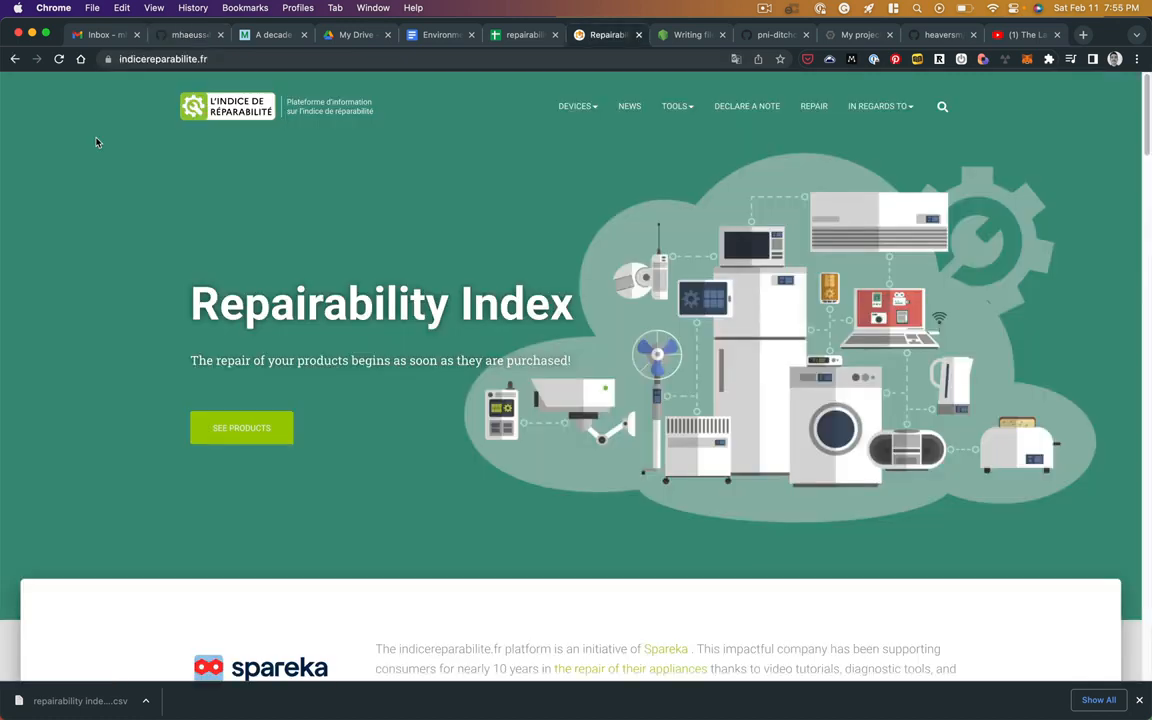
- Scroll indicereparabilite.fr to 'What is the Repairability Index?' and its five main criteria
scroll("down", 3)
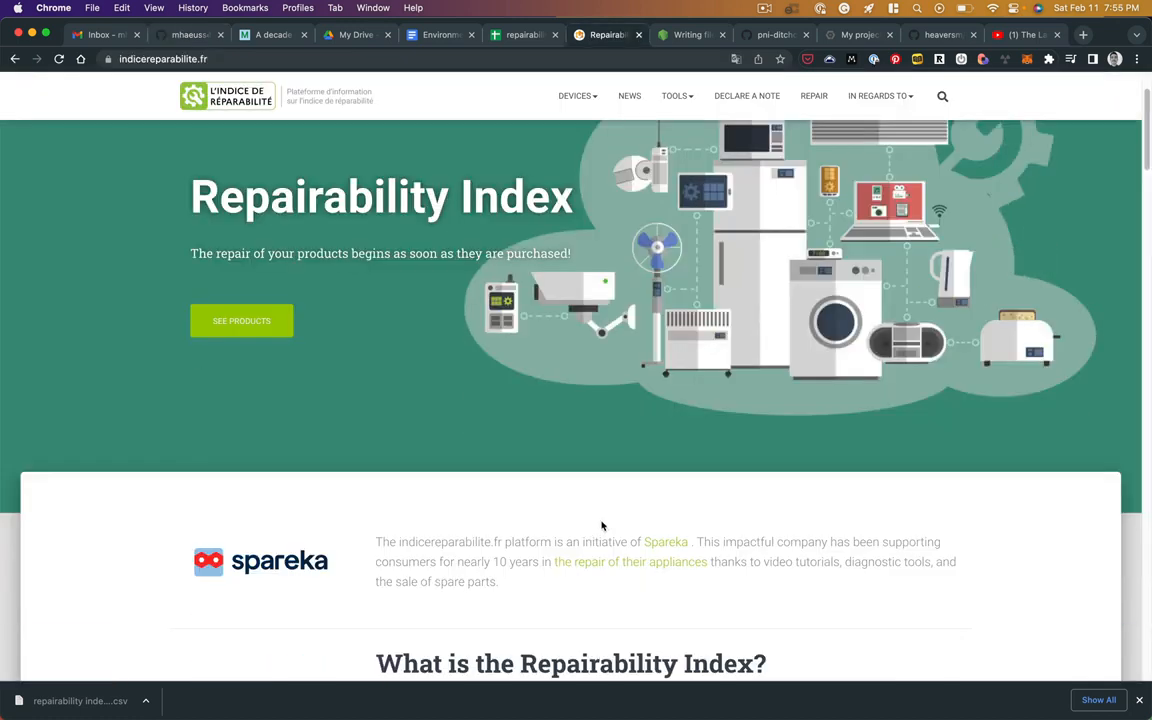
scroll("down", 3)
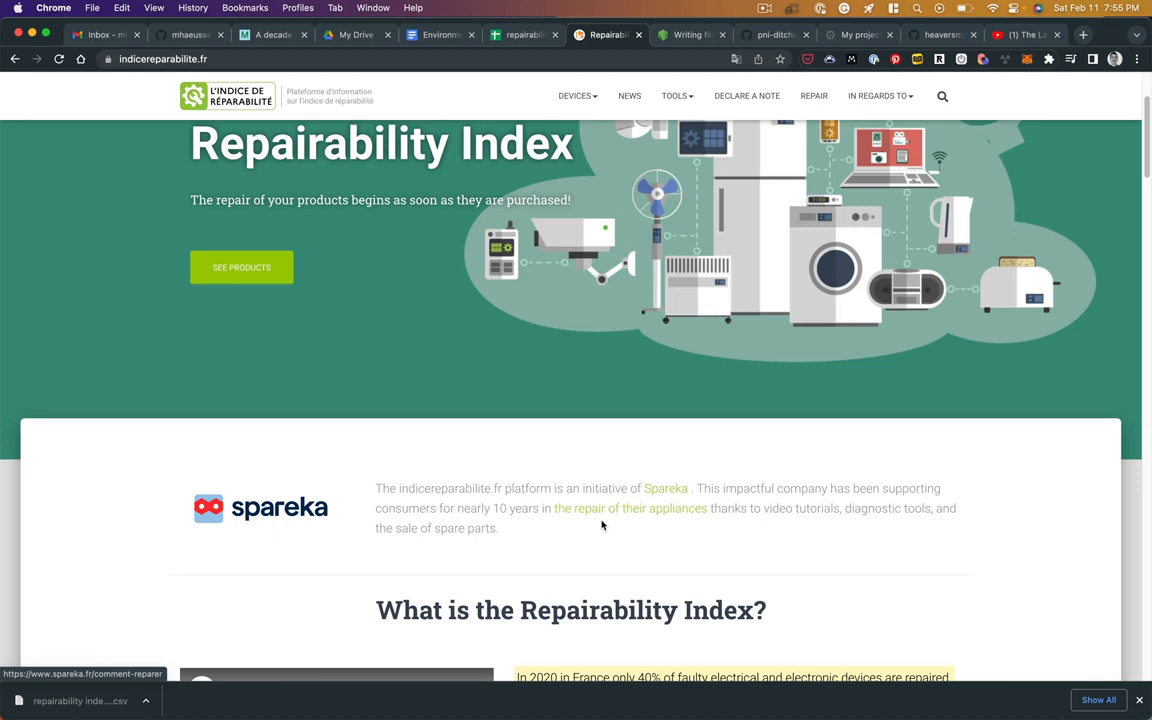
scroll("down", 3)
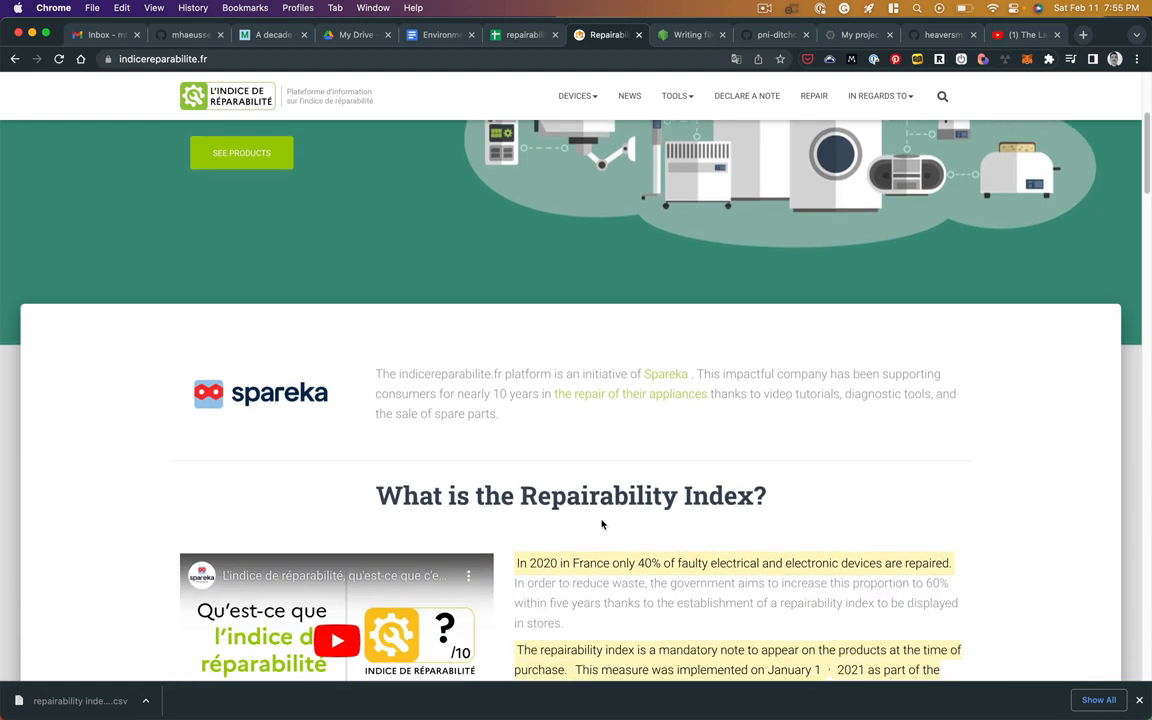
scroll("down", 3)
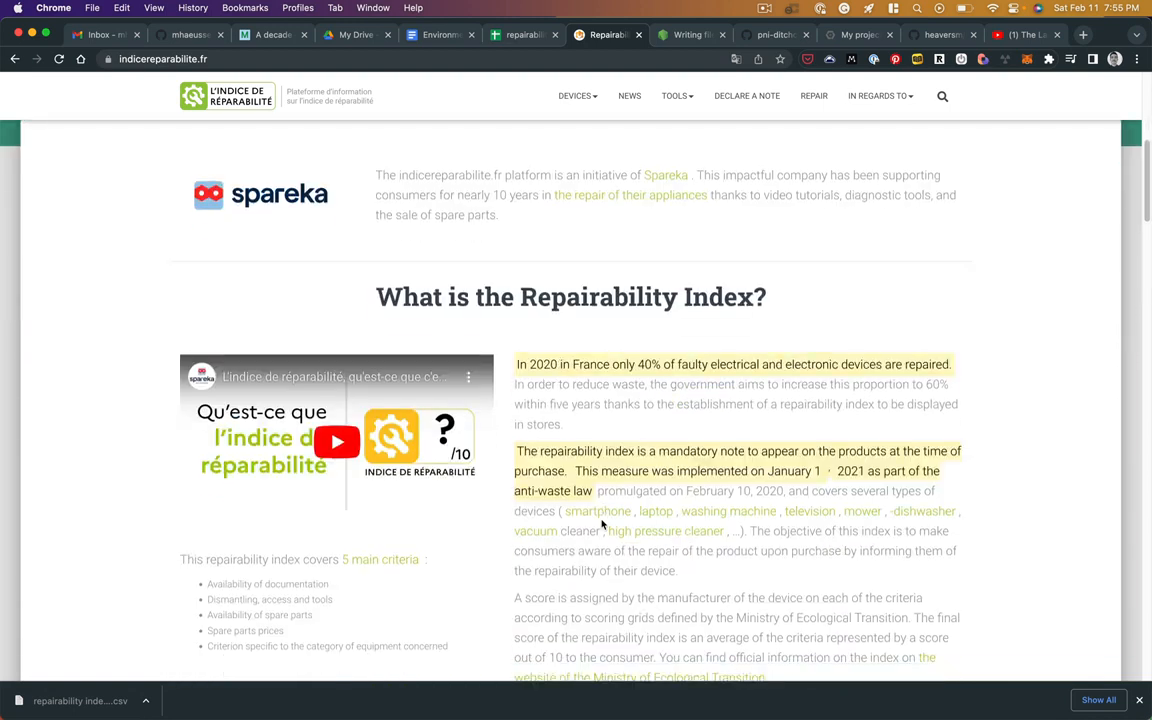
scroll("down", 3)
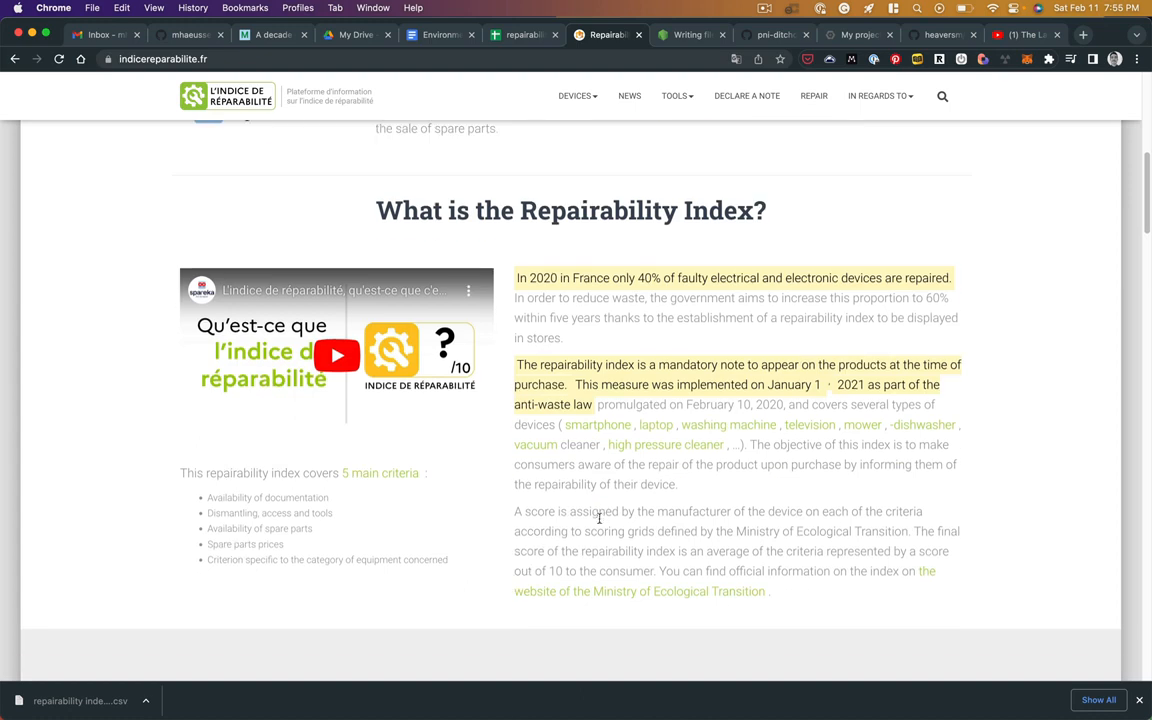
mouse_move(534, 404)
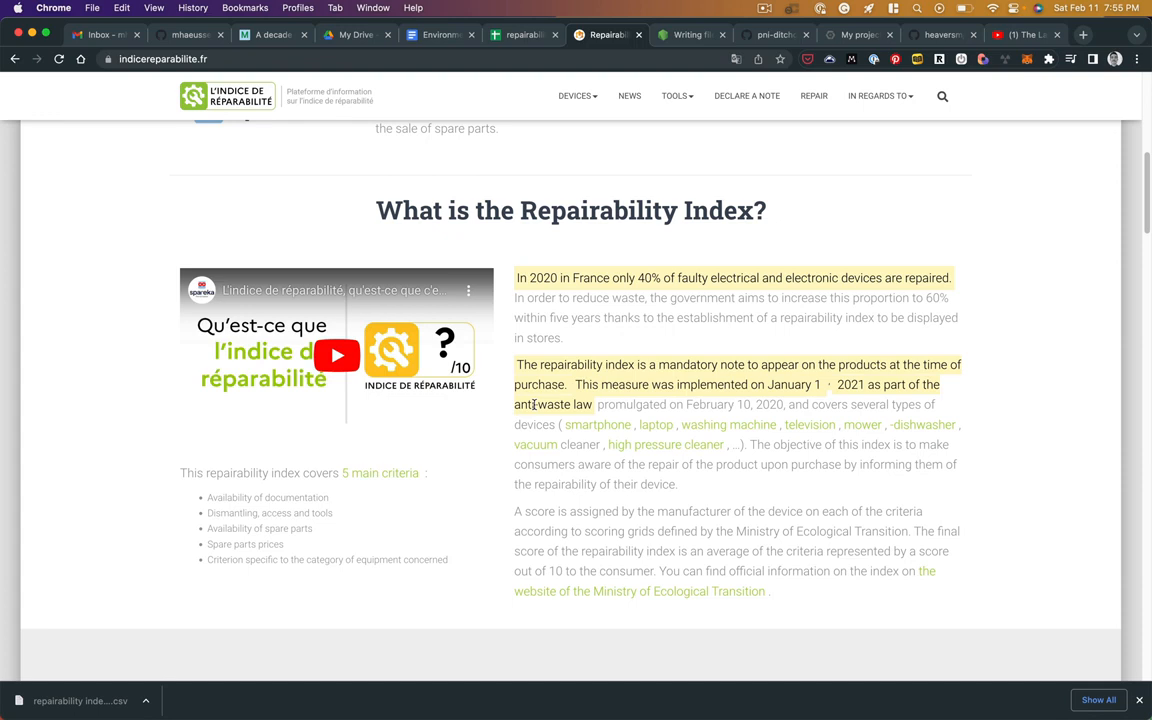
scroll("down", 3)
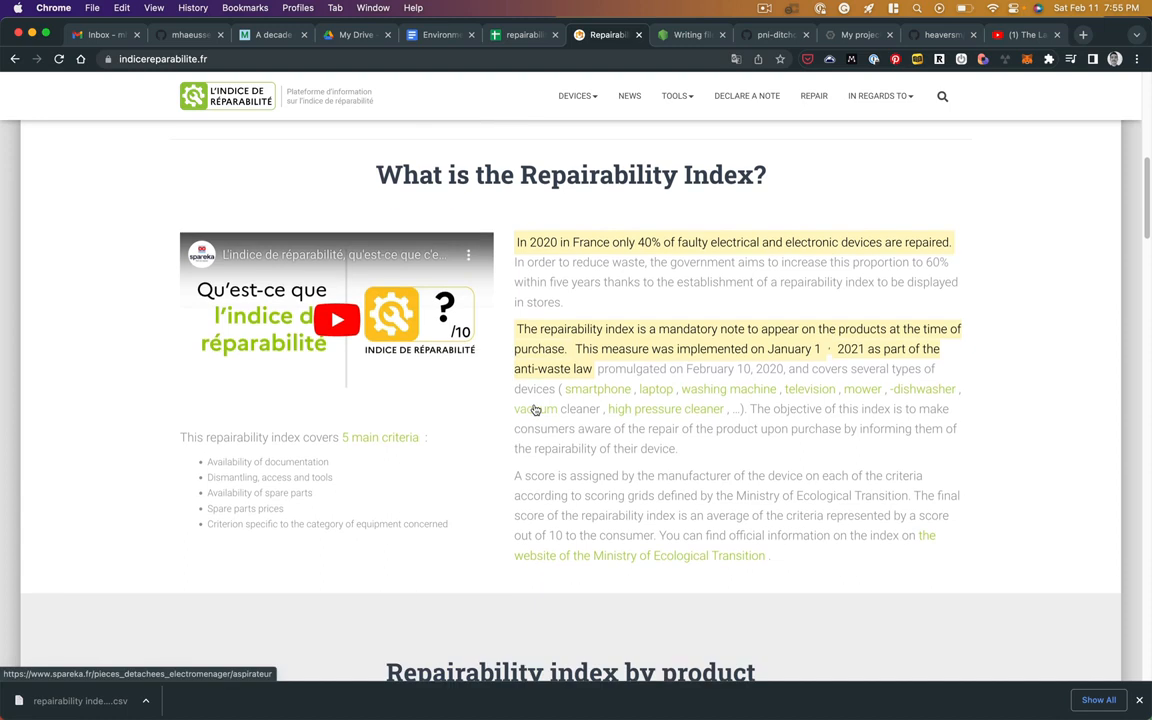
mouse_move(537, 418)
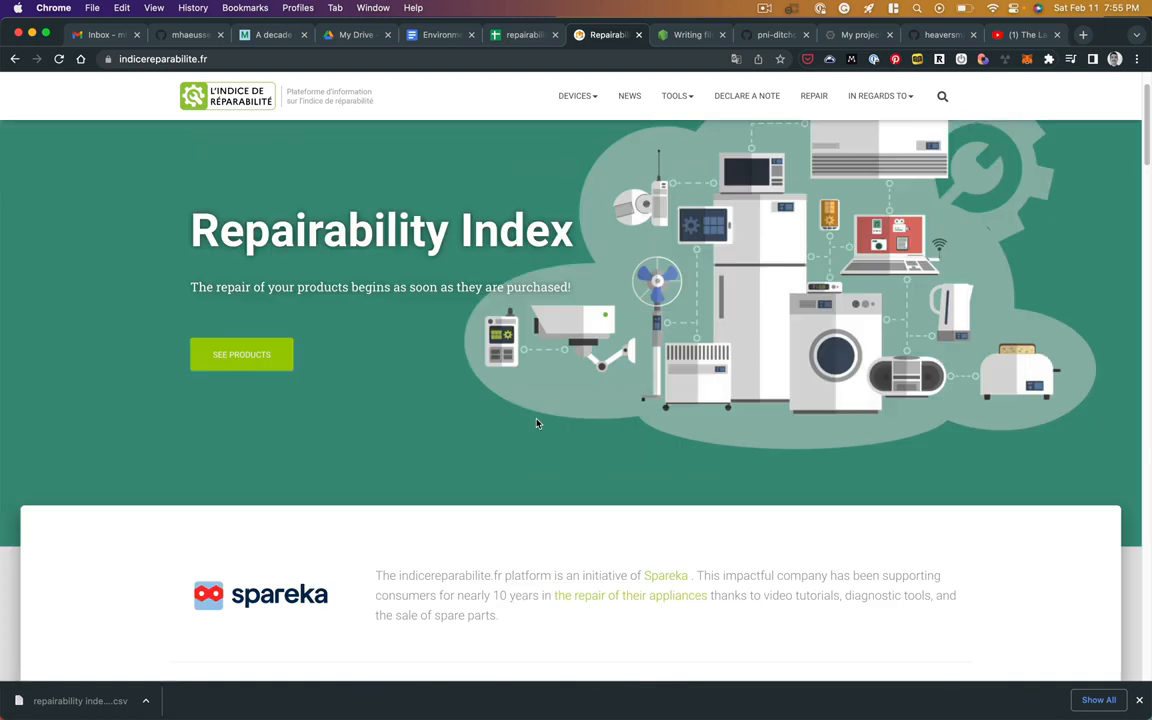
- Go through Appareils > Electroménager to 'Indice de réparabilité Lave linge hublot' and scroll its products
left_click(575, 95)
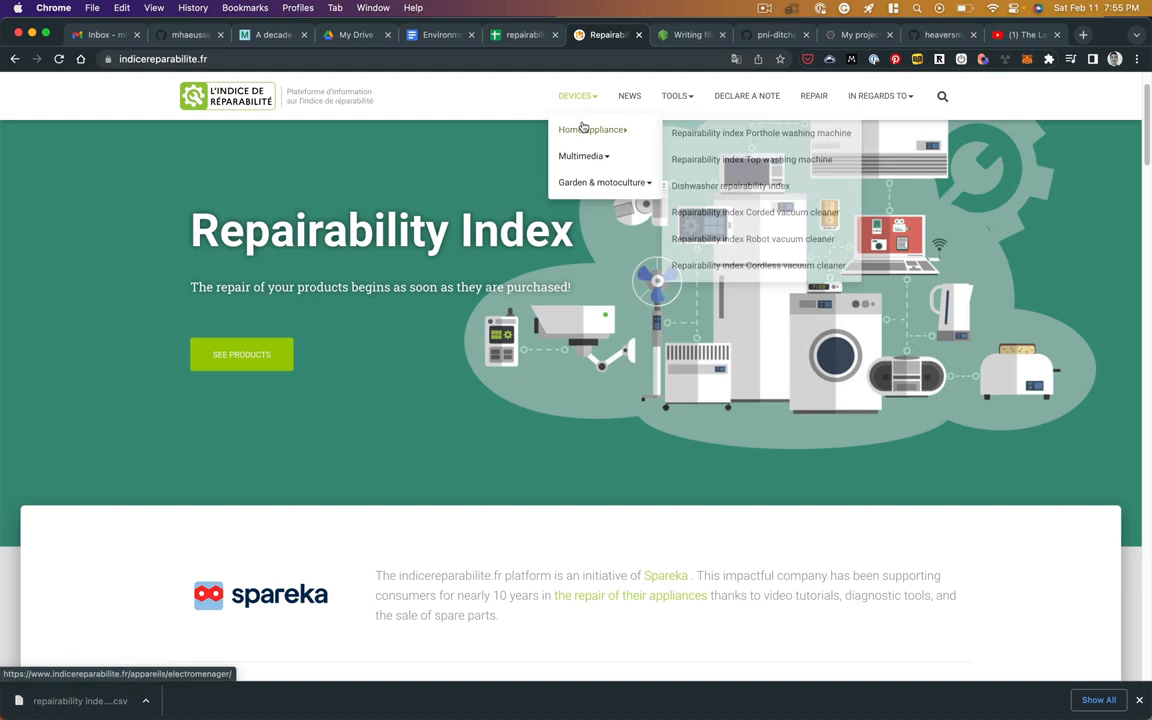
left_click(751, 159)
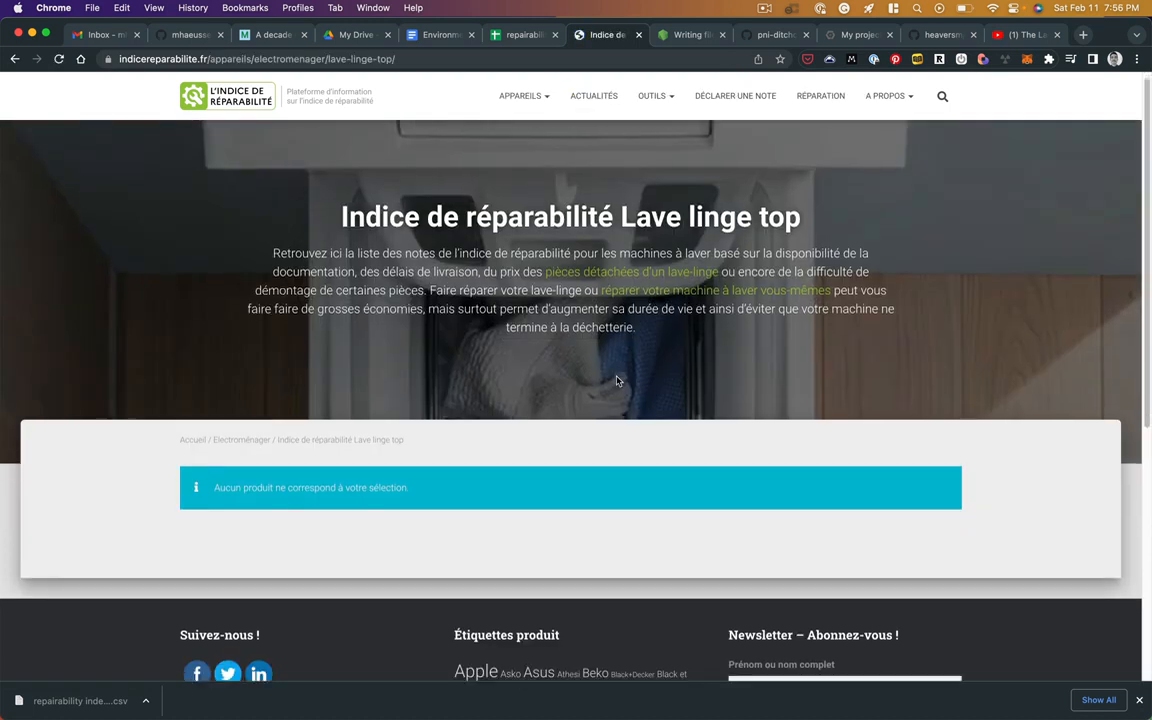
left_click(520, 95)
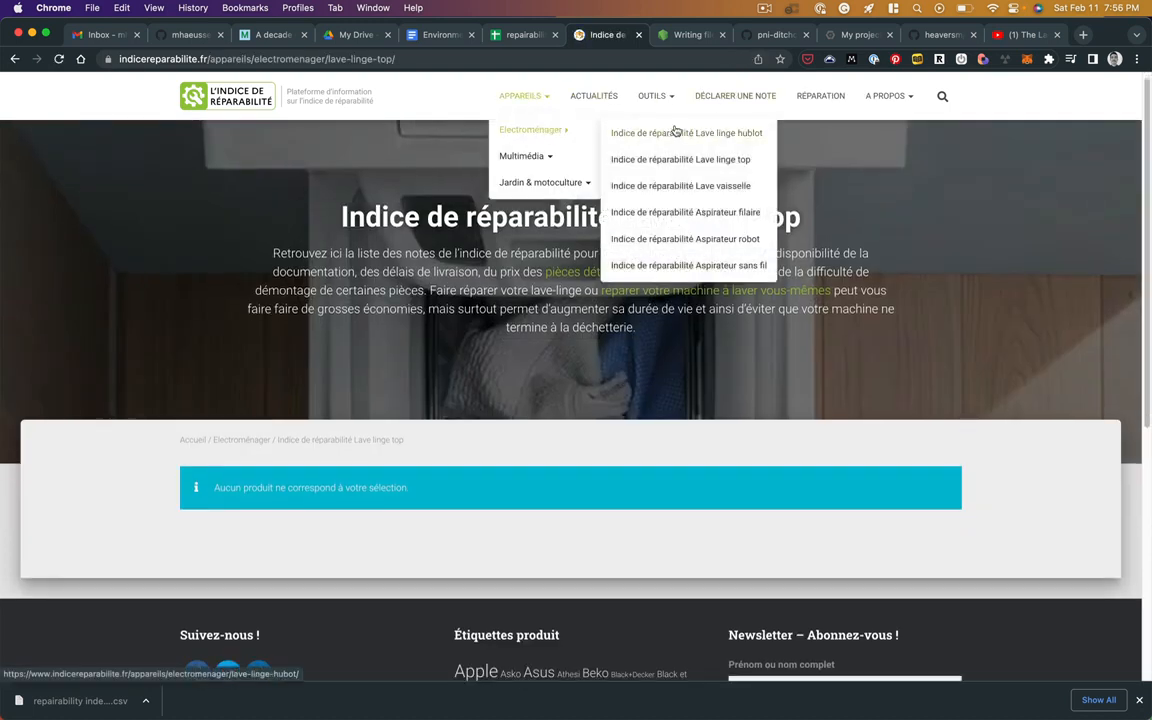
left_click(686, 132)
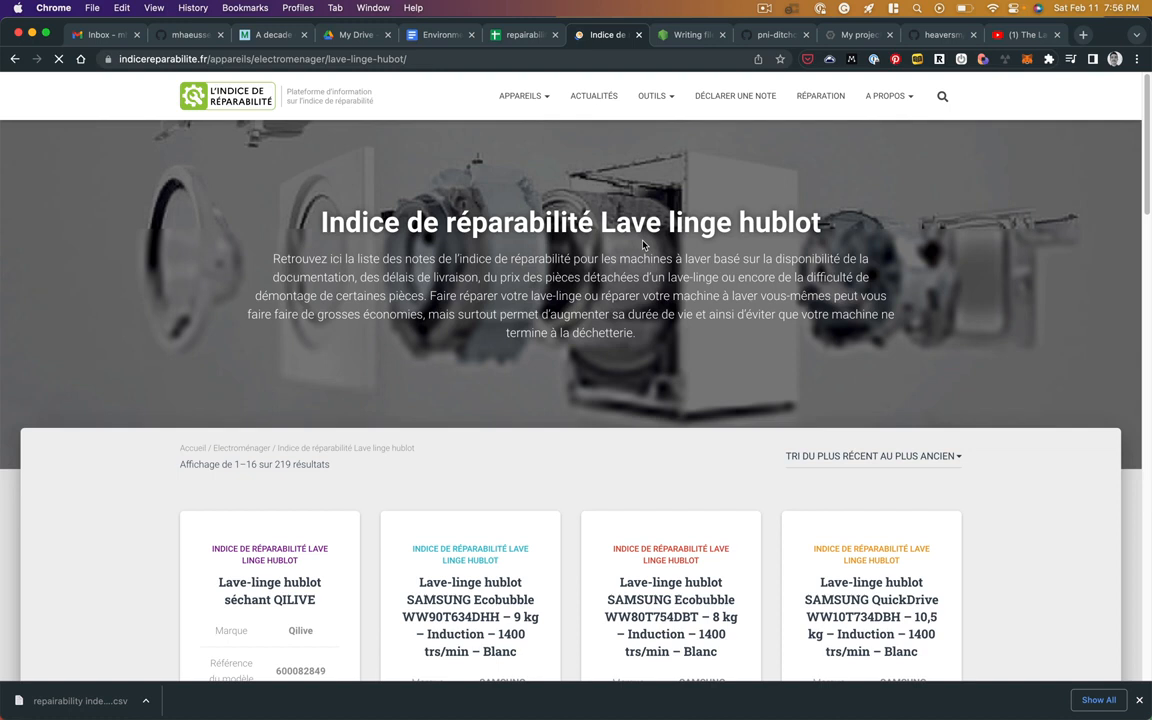
scroll("down", 3)
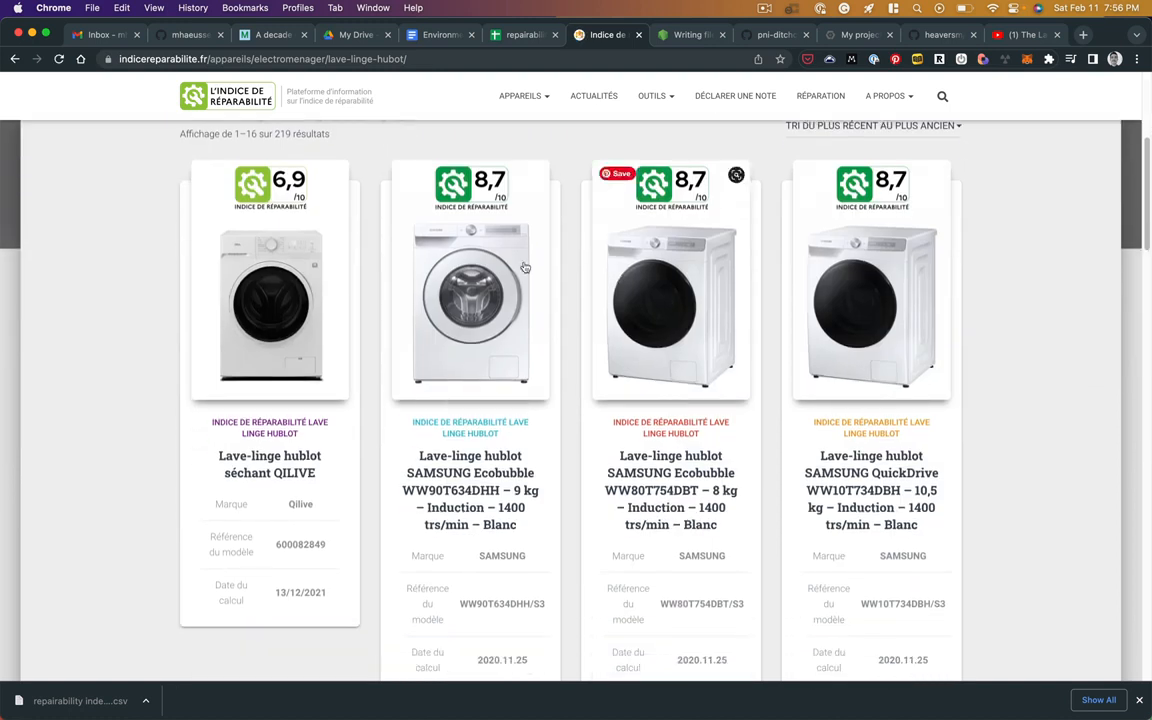
mouse_move(270, 290)
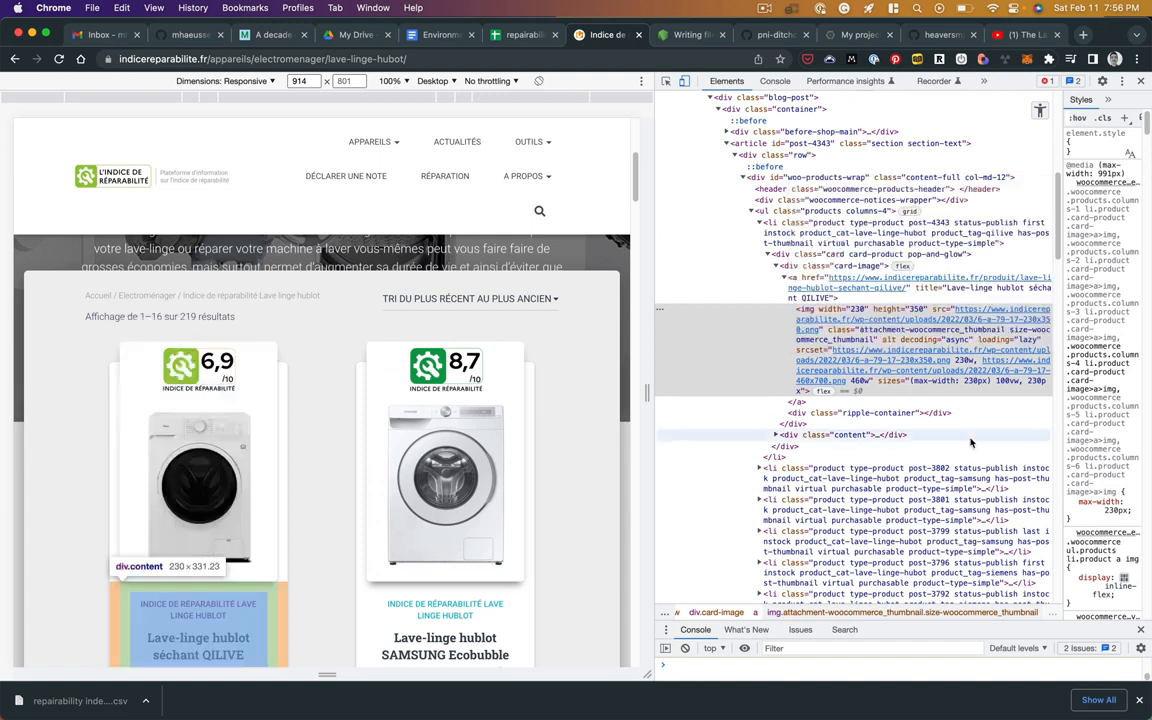
mouse_move(965, 442)
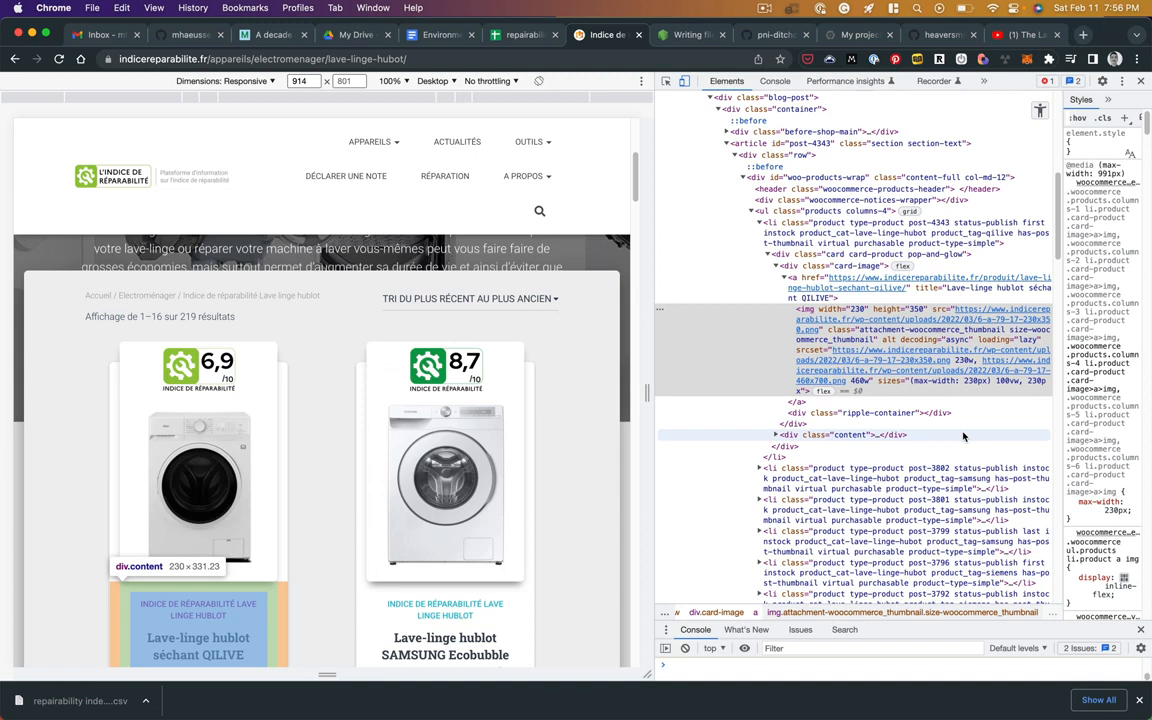
- Scroll the hublot listing beside DevTools to examine the first product card's markup
scroll("down", 3)
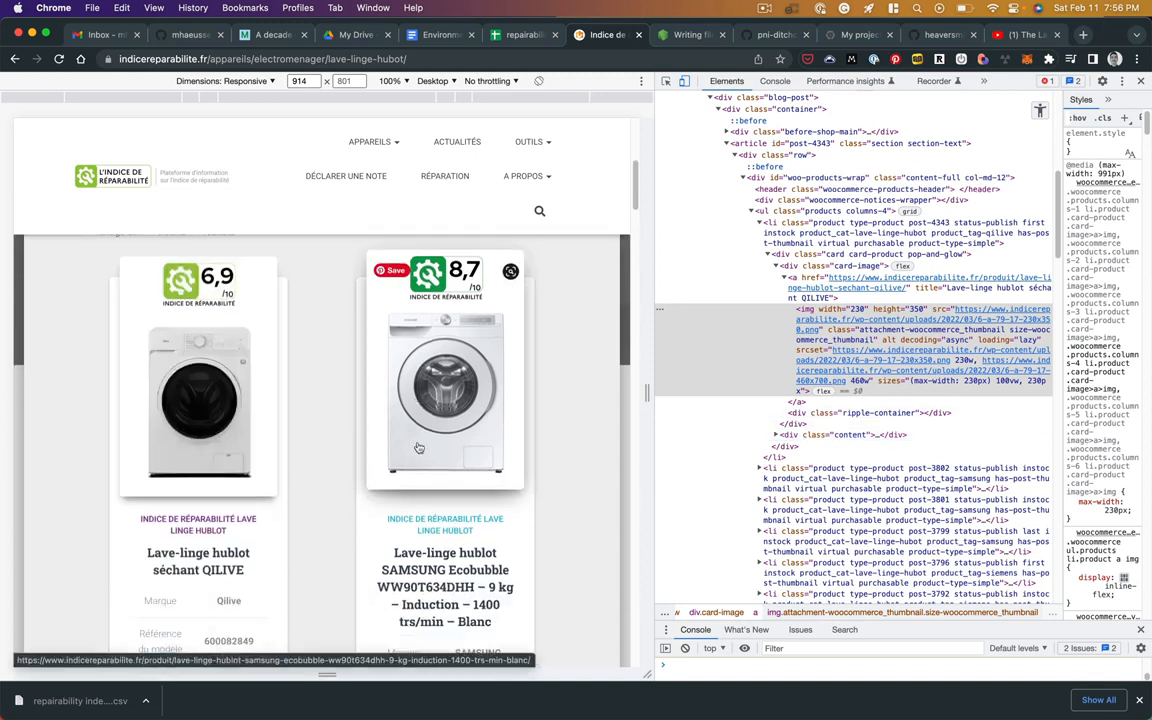
scroll("down", 3)
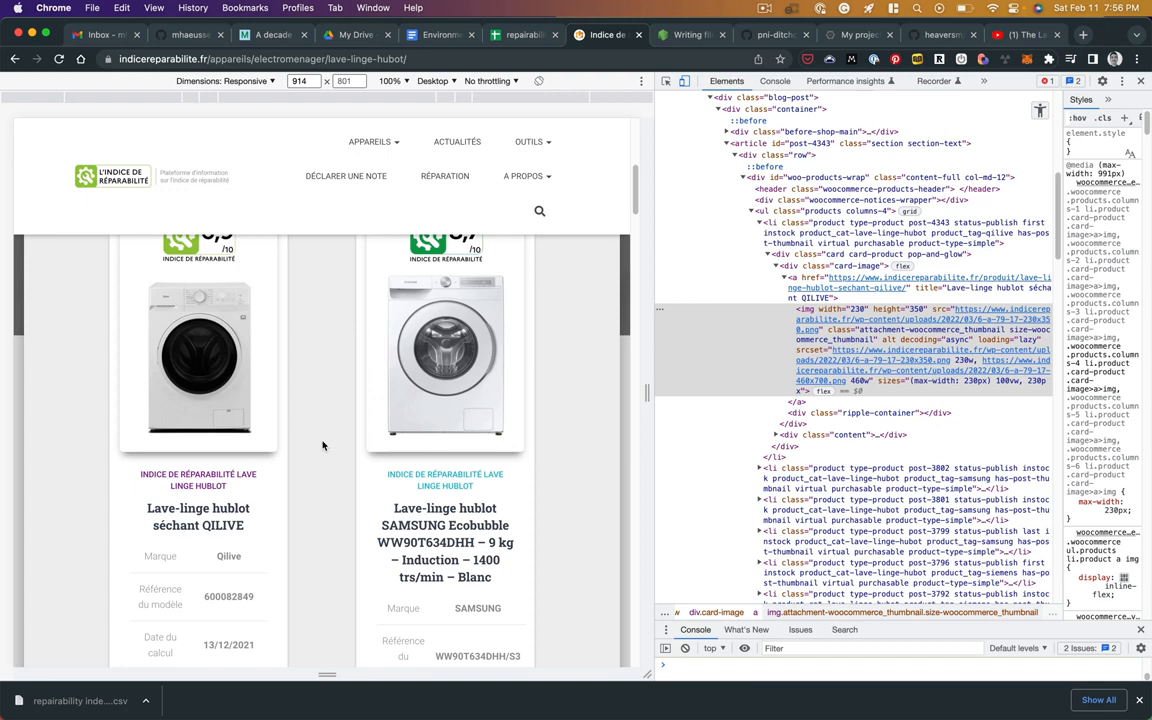
scroll("down", 3)
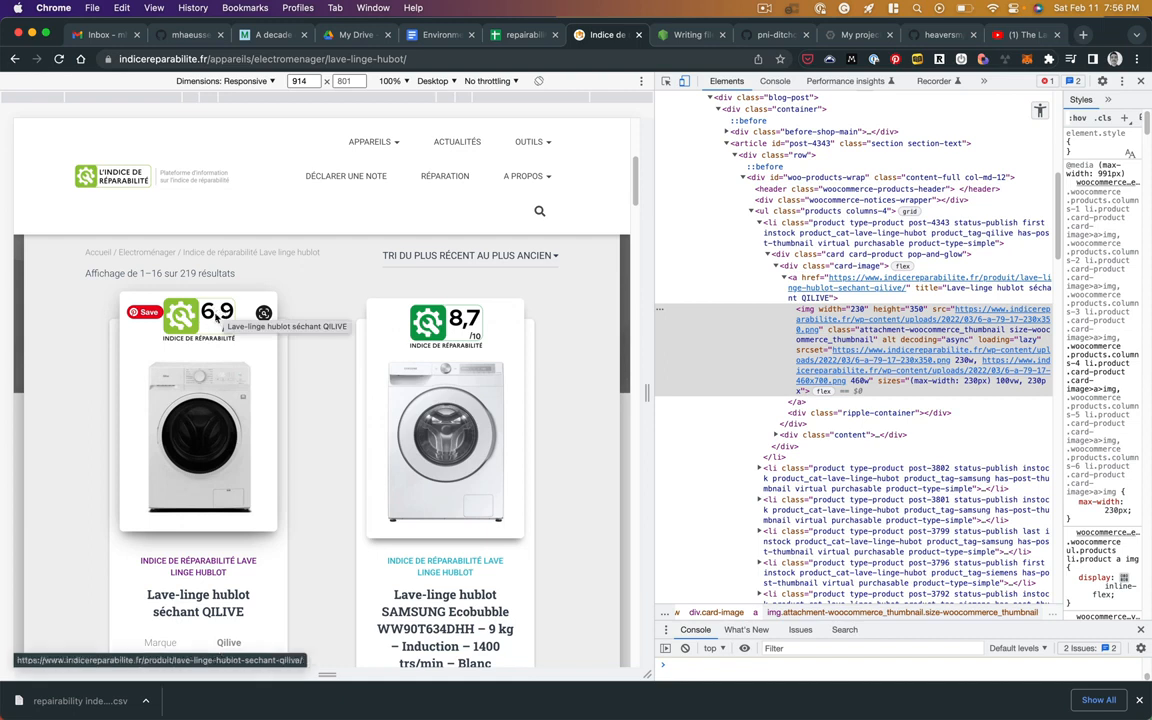
mouse_move(308, 430)
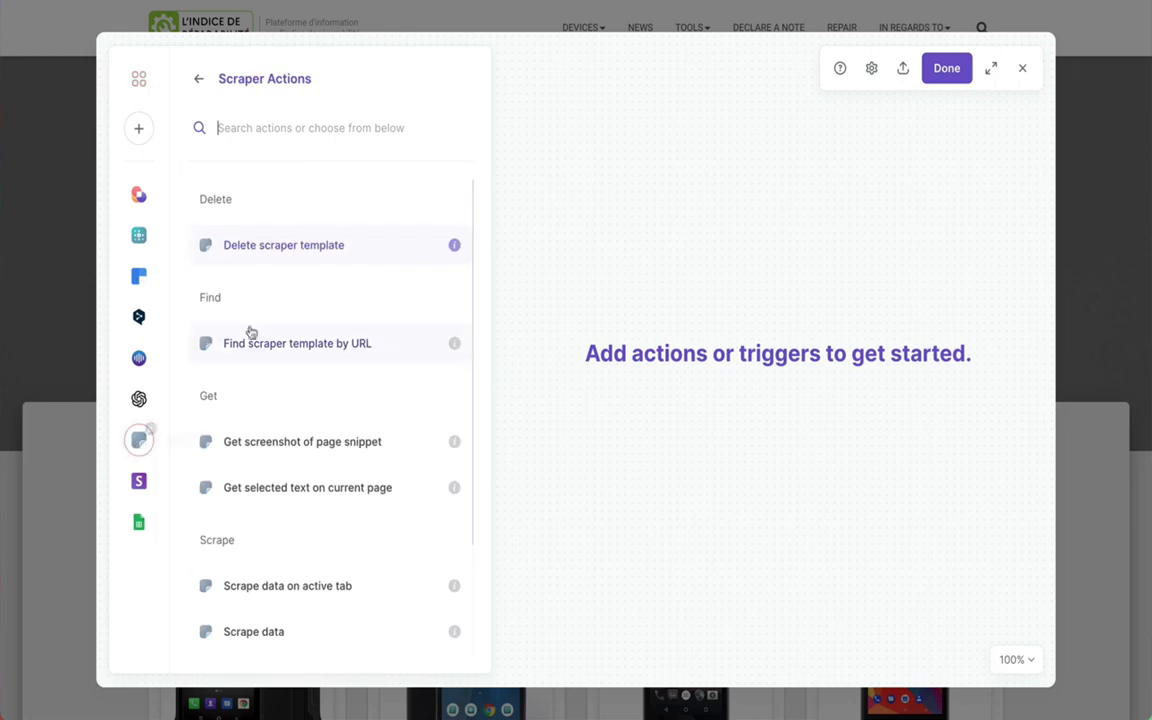
- Add a 'Scrape data on active tab' action and choose 'Create new scraper template with URL'
left_click(287, 585)
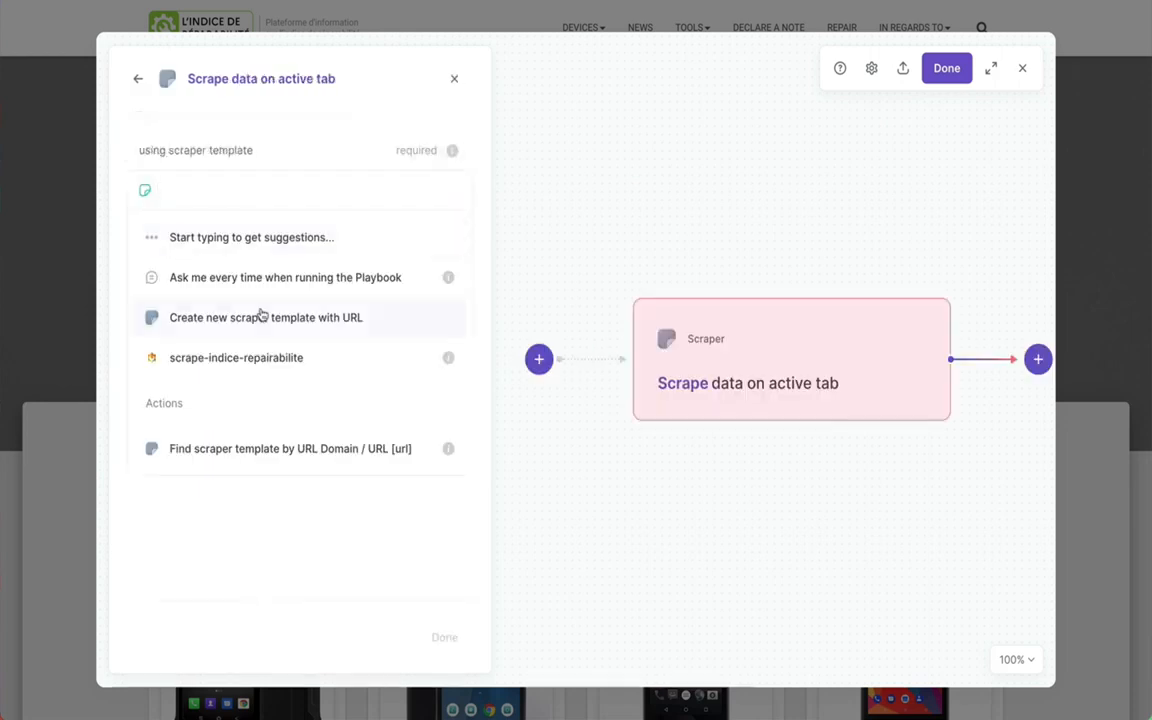
left_click(266, 317)
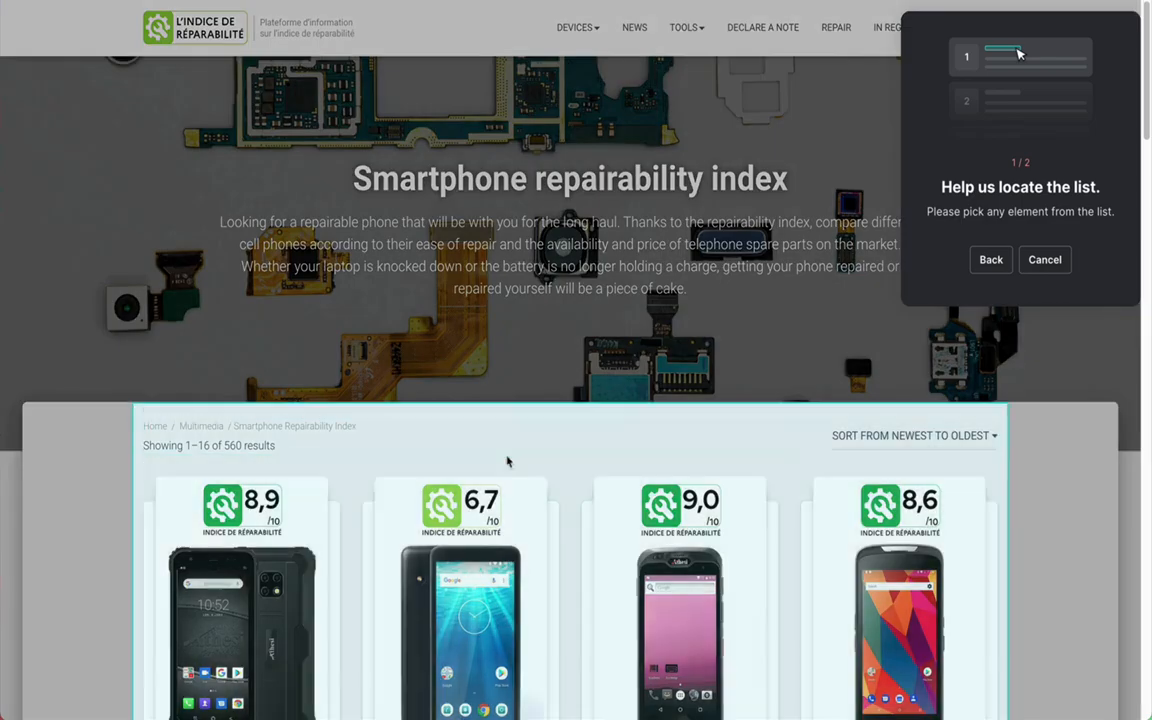
- Define the smartphone product list by picking a product name, with click pagination
scroll("down", 3)
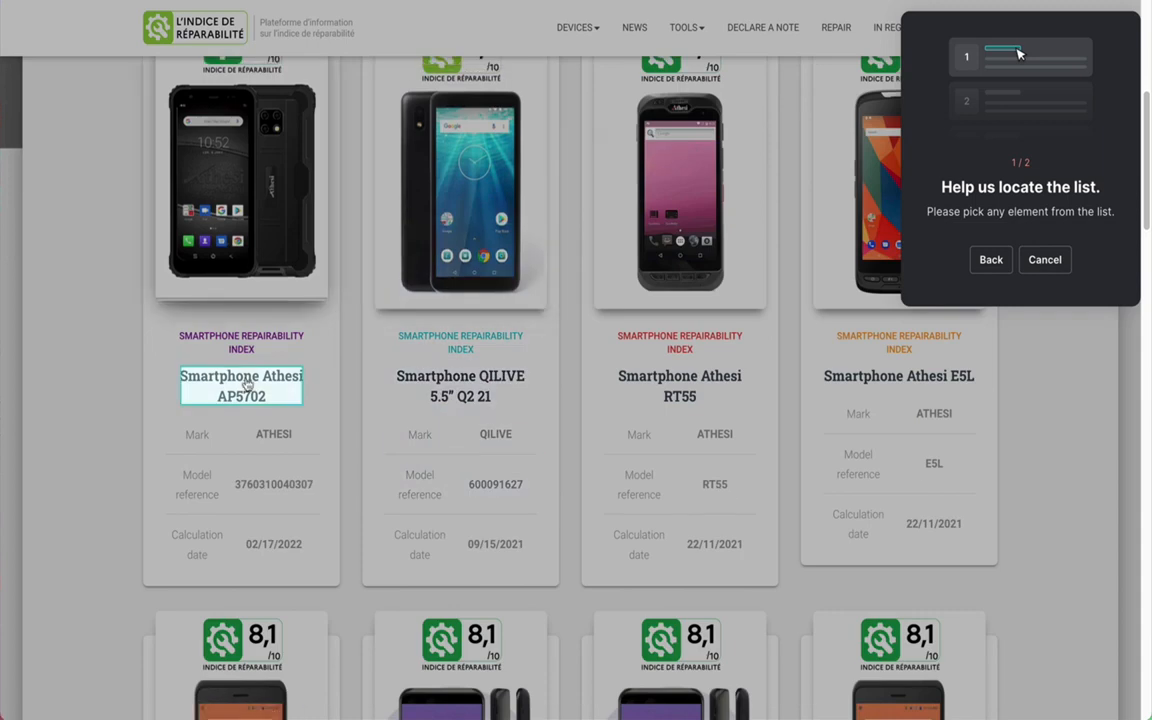
left_click(241, 386)
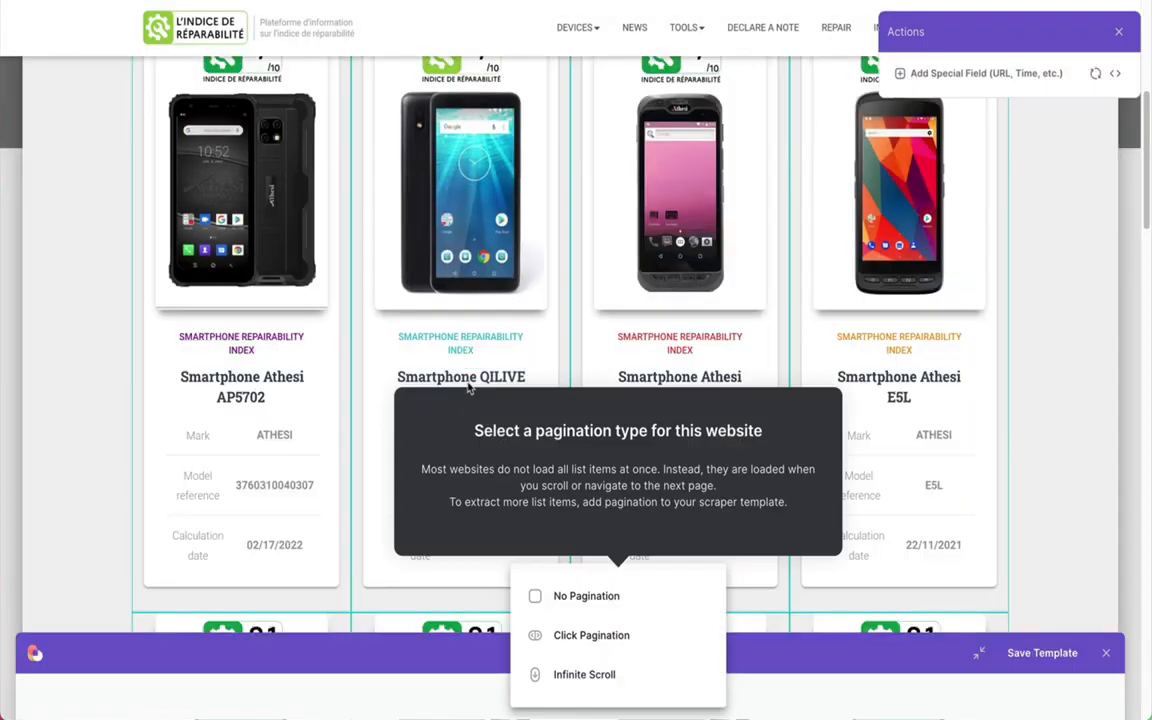
left_click(591, 635)
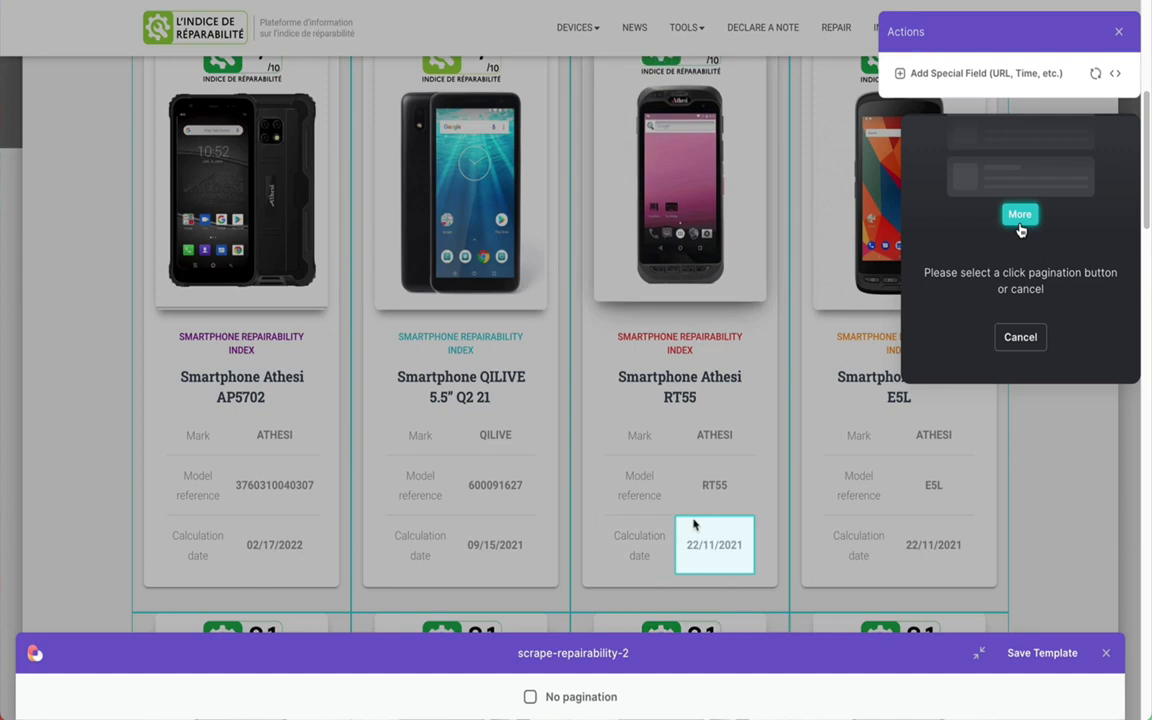
scroll("down", 3)
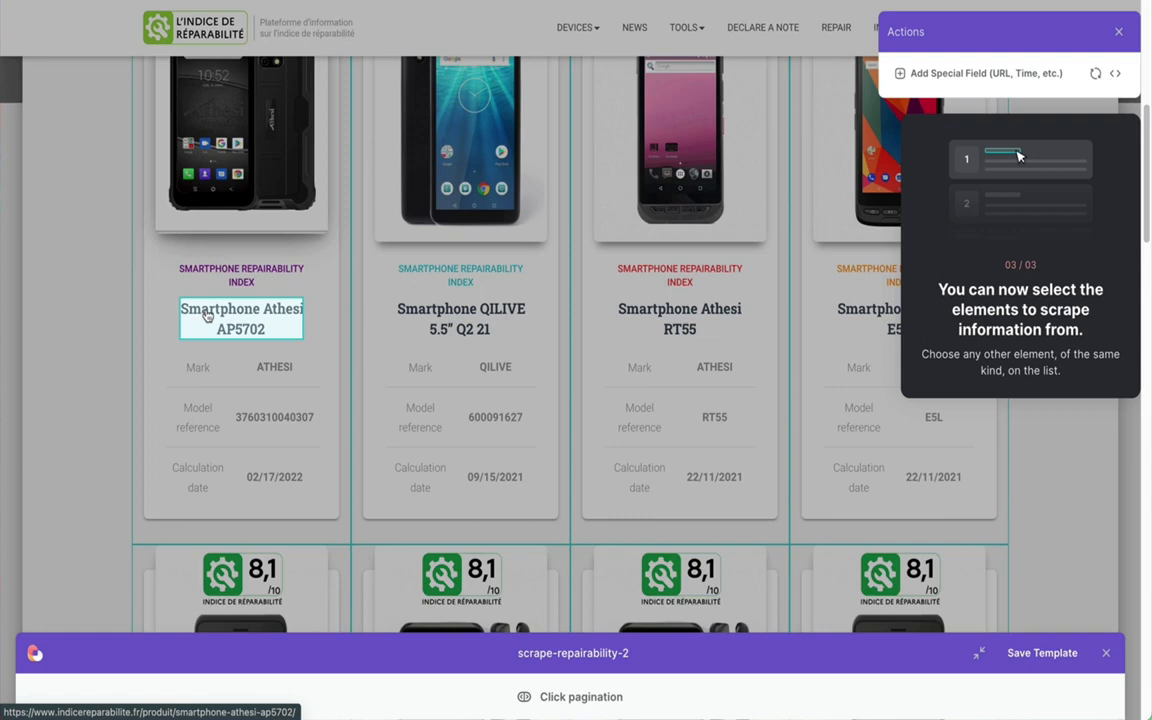
- Capture the product names and product images as scraped data fields
left_click(241, 318)
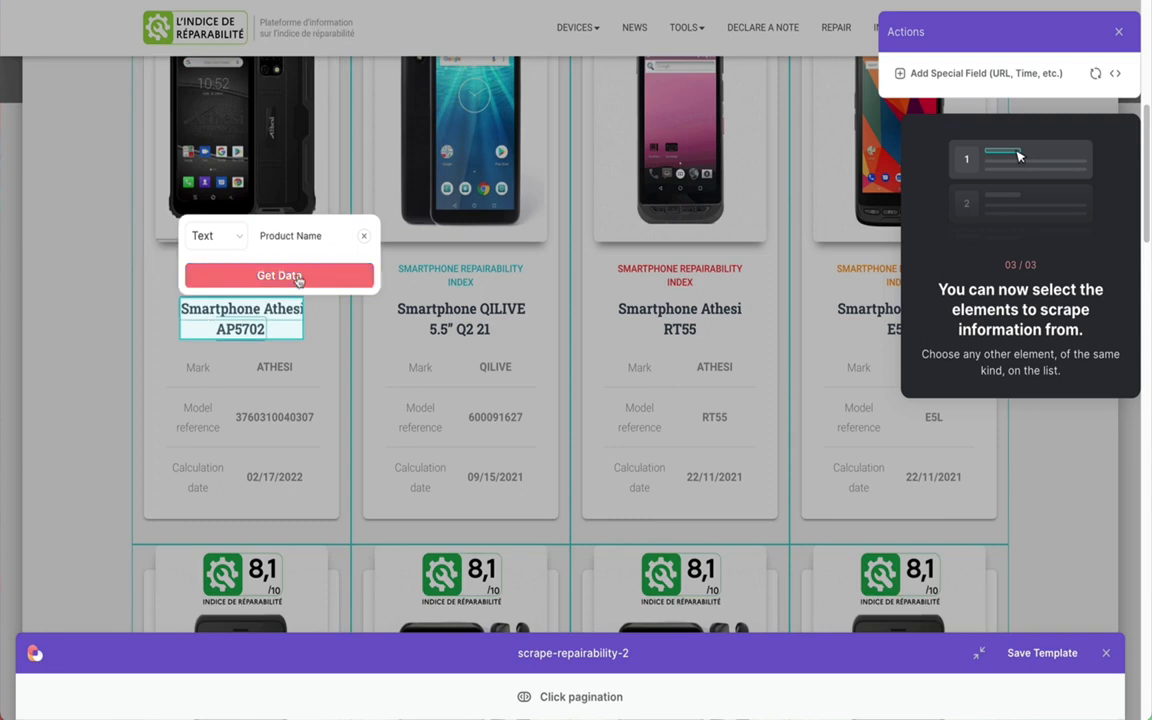
left_click(279, 275)
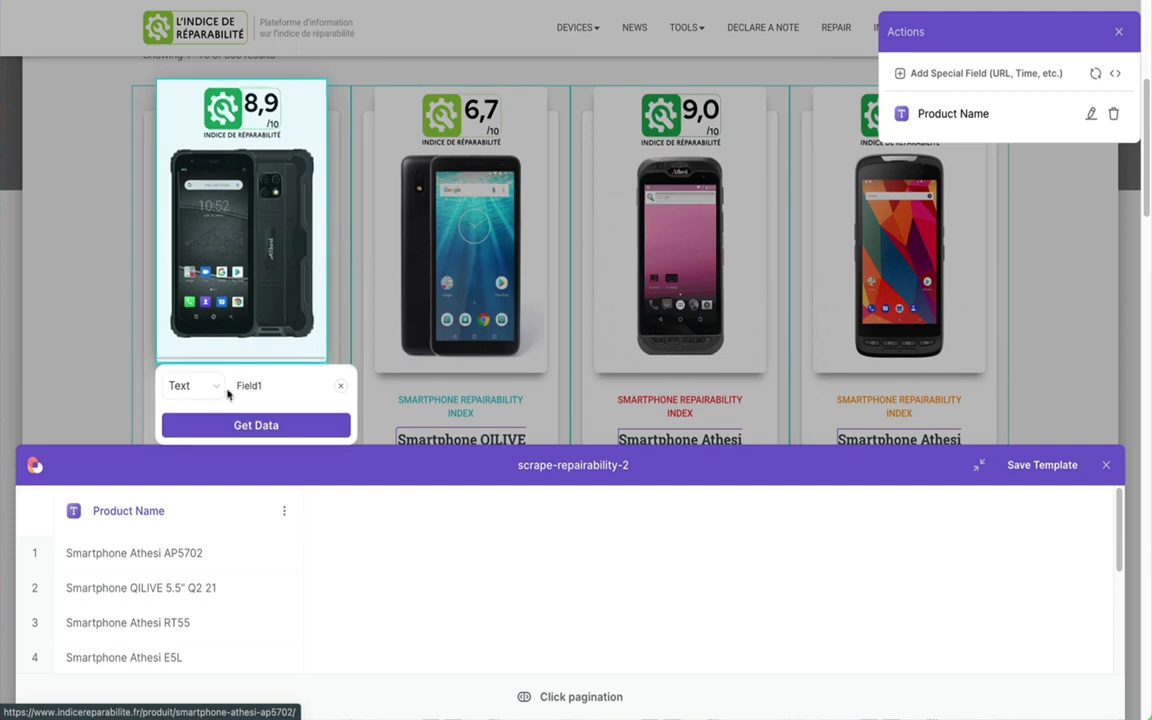
left_click(192, 385)
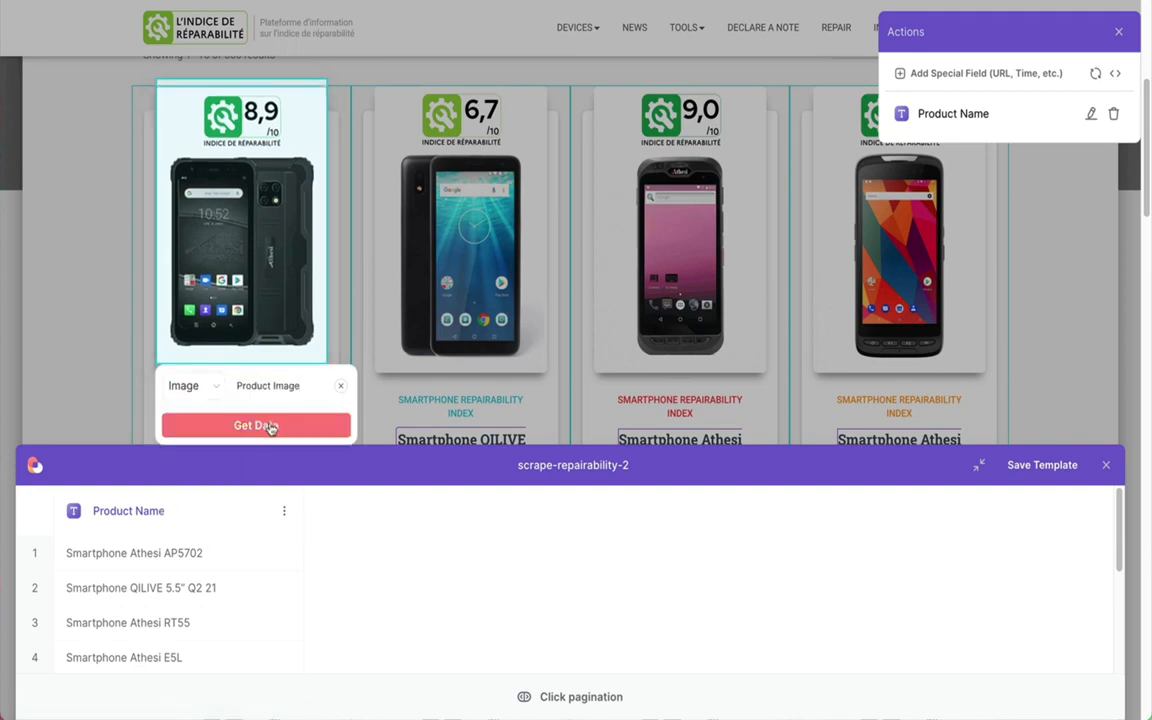
left_click(255, 425)
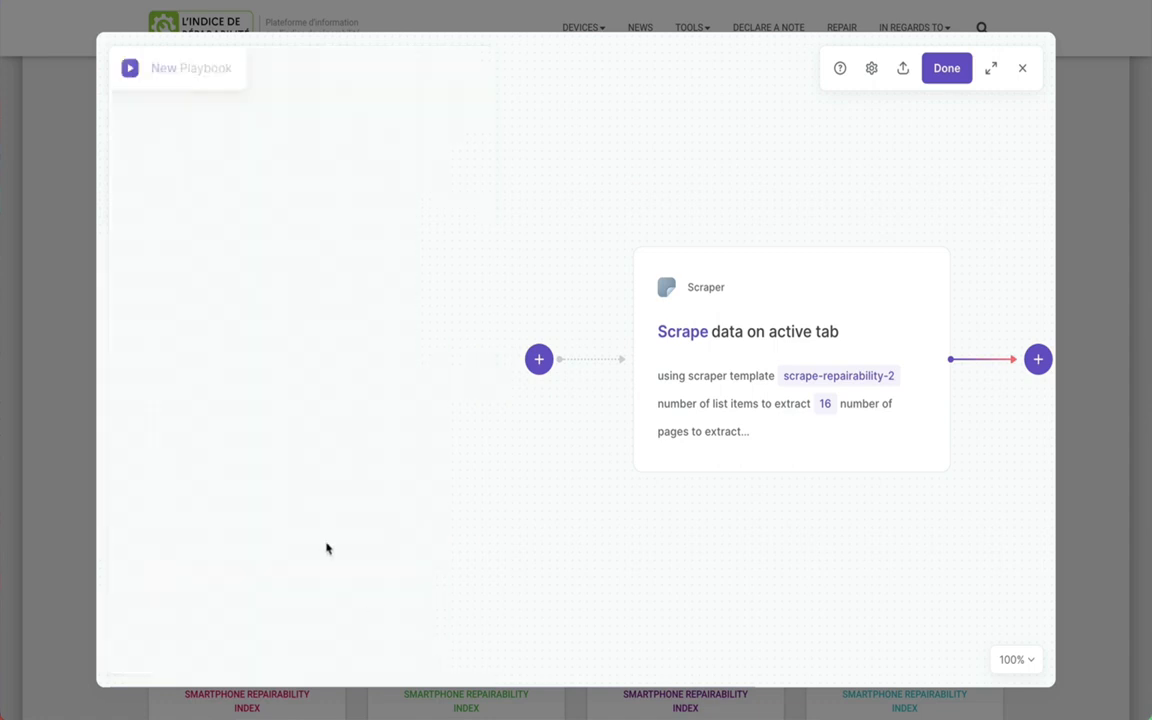
- Add an 'Add rows to Google Sheet' action after the scrape step
left_click(1037, 359)
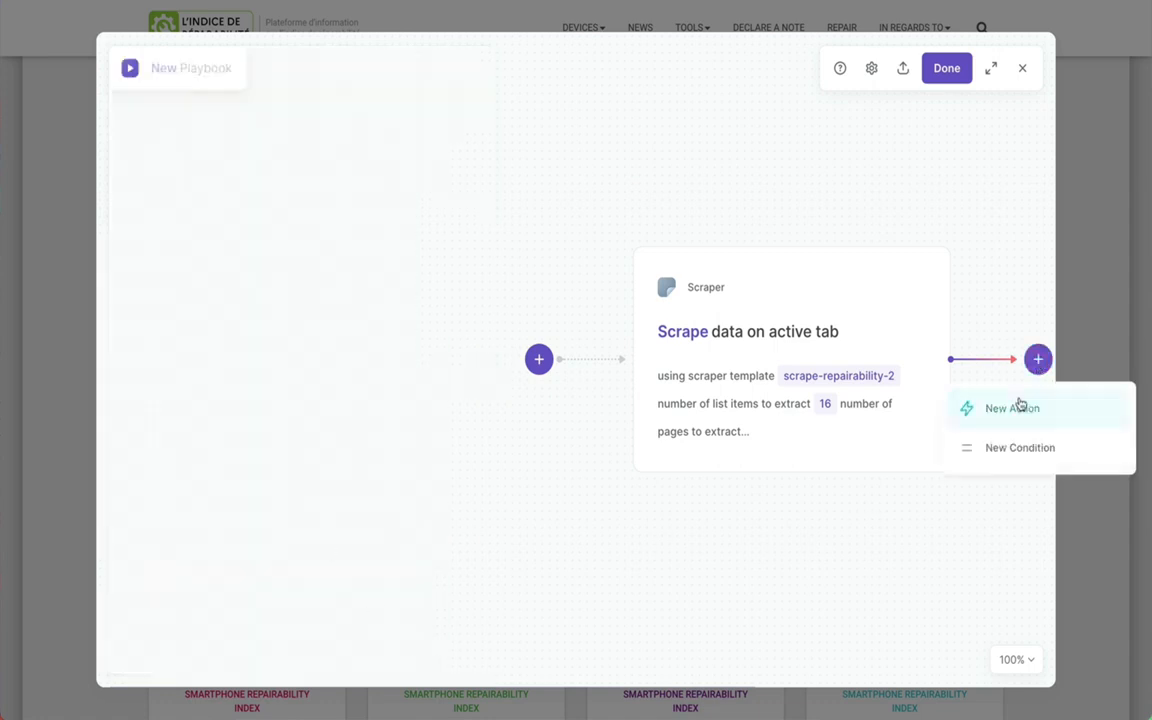
left_click(1011, 408)
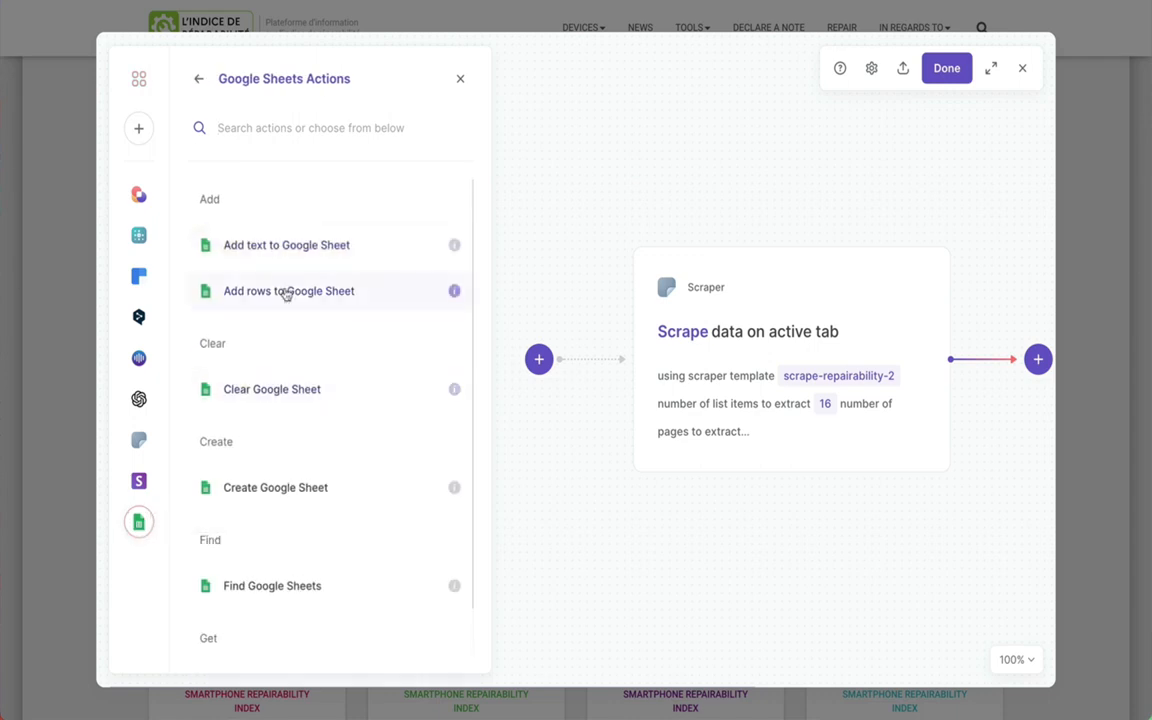
left_click(288, 291)
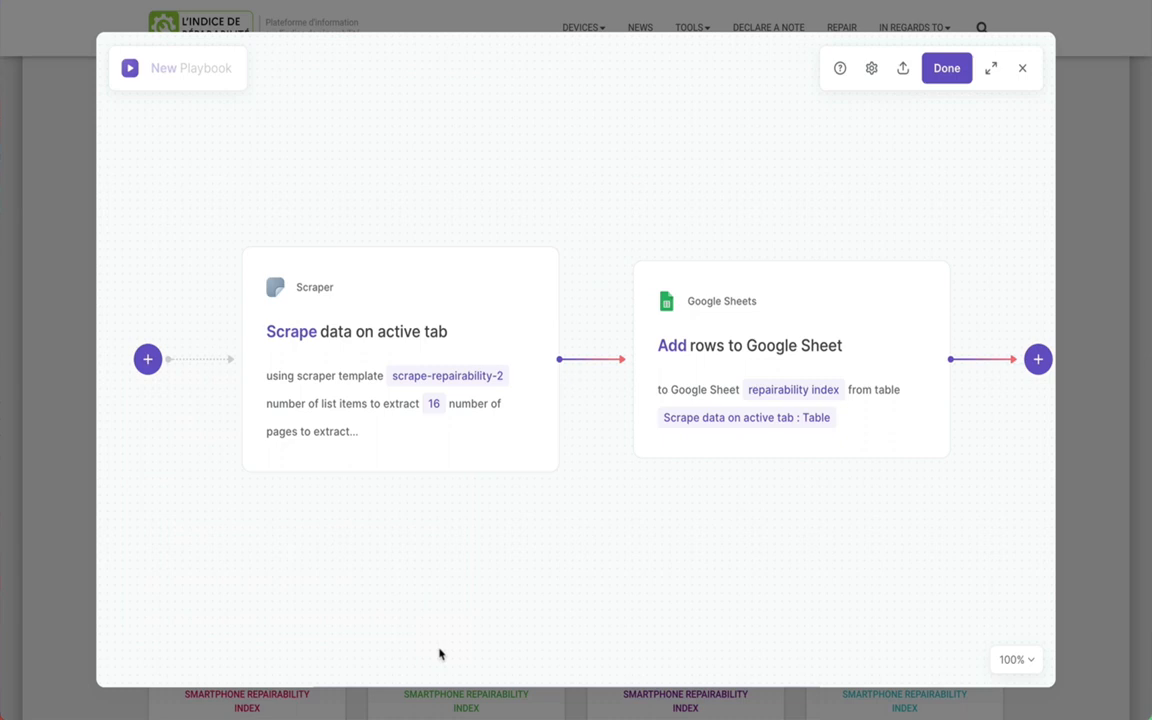
- Save the playbook as 'scrape-repairability-to-sheets'
left_click(945, 68)
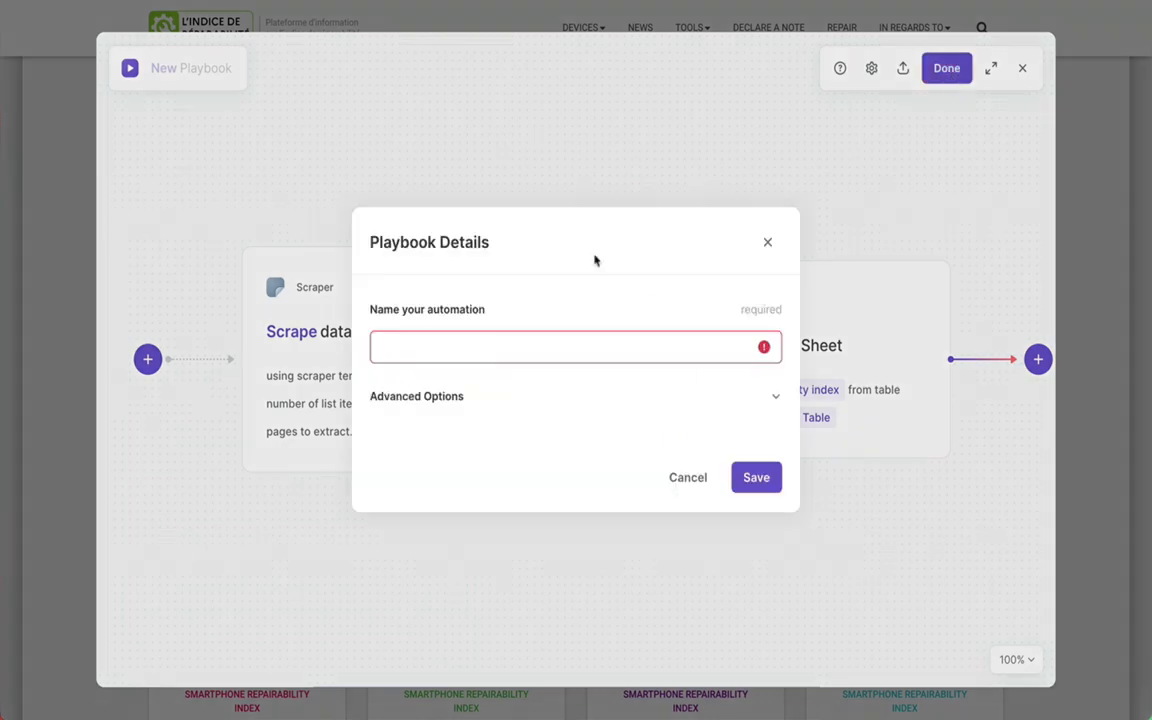
type("scrape-repairability-to-sheets")
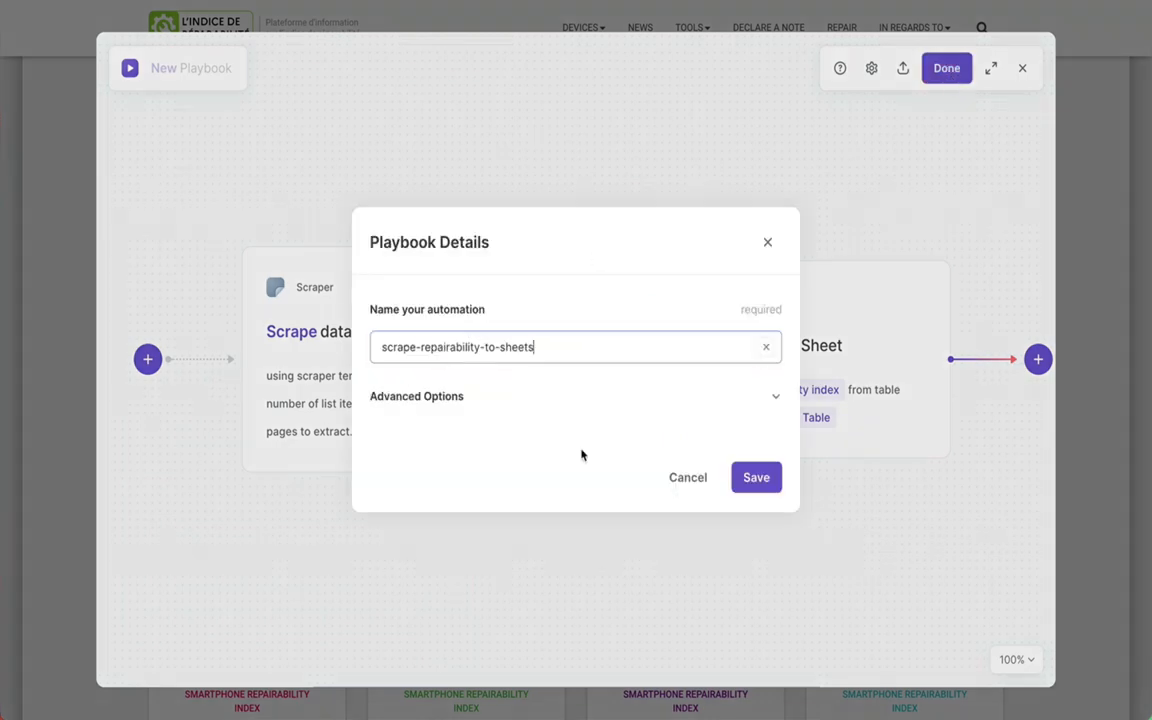
left_click(755, 477)
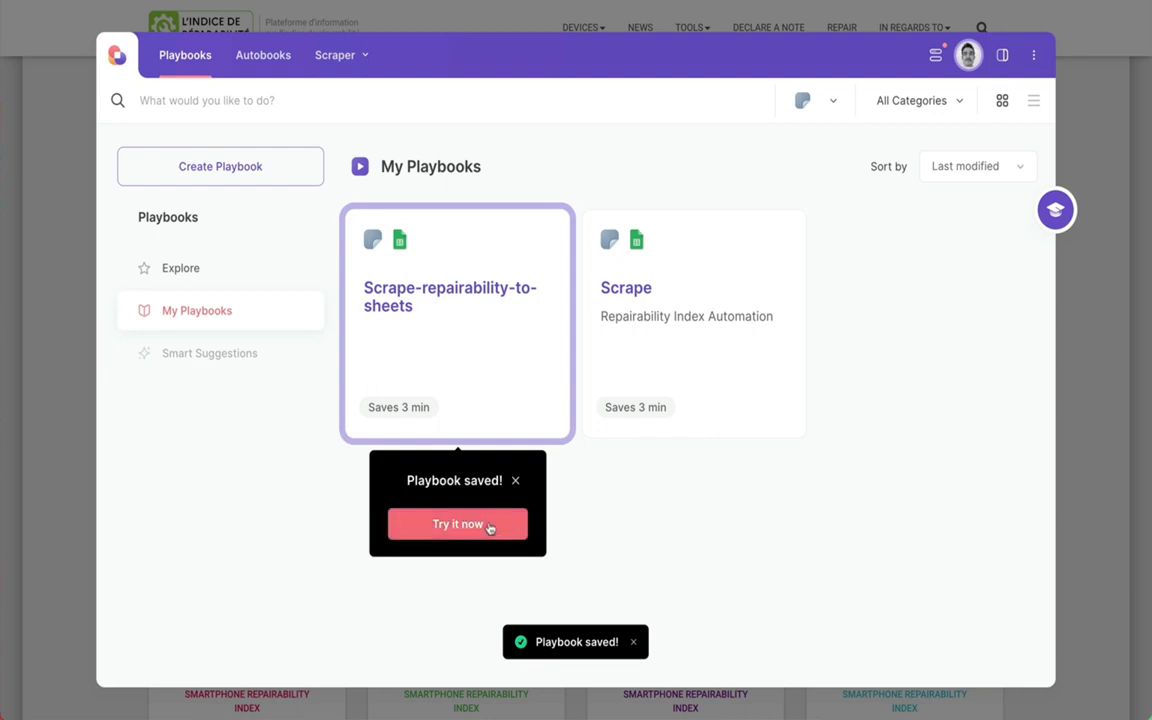
- Run scrape-repairability-to-sheets and review the repairability index sheet result
left_click(457, 524)
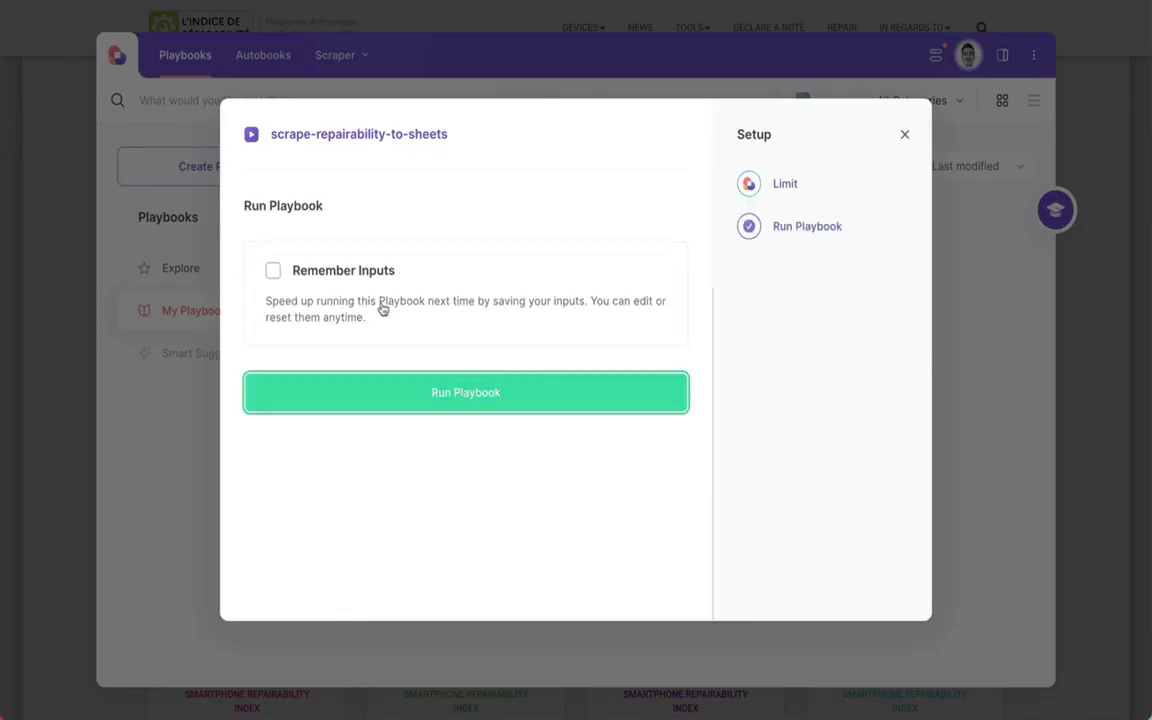
left_click(465, 392)
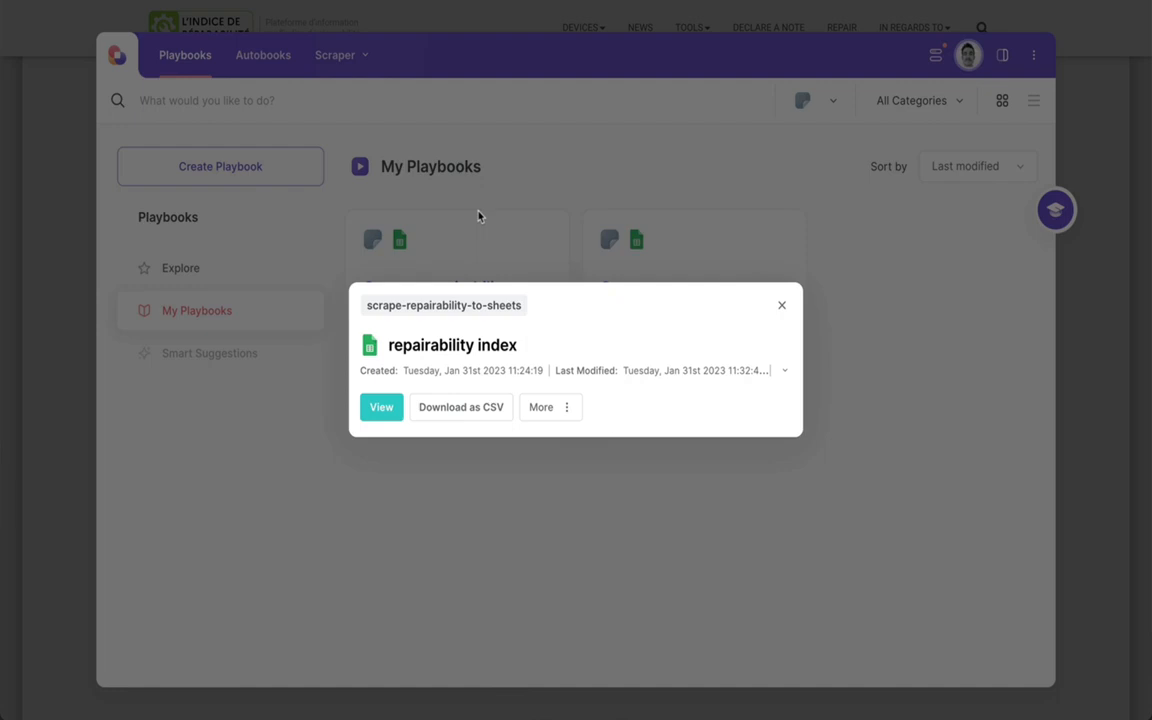
left_click(380, 407)
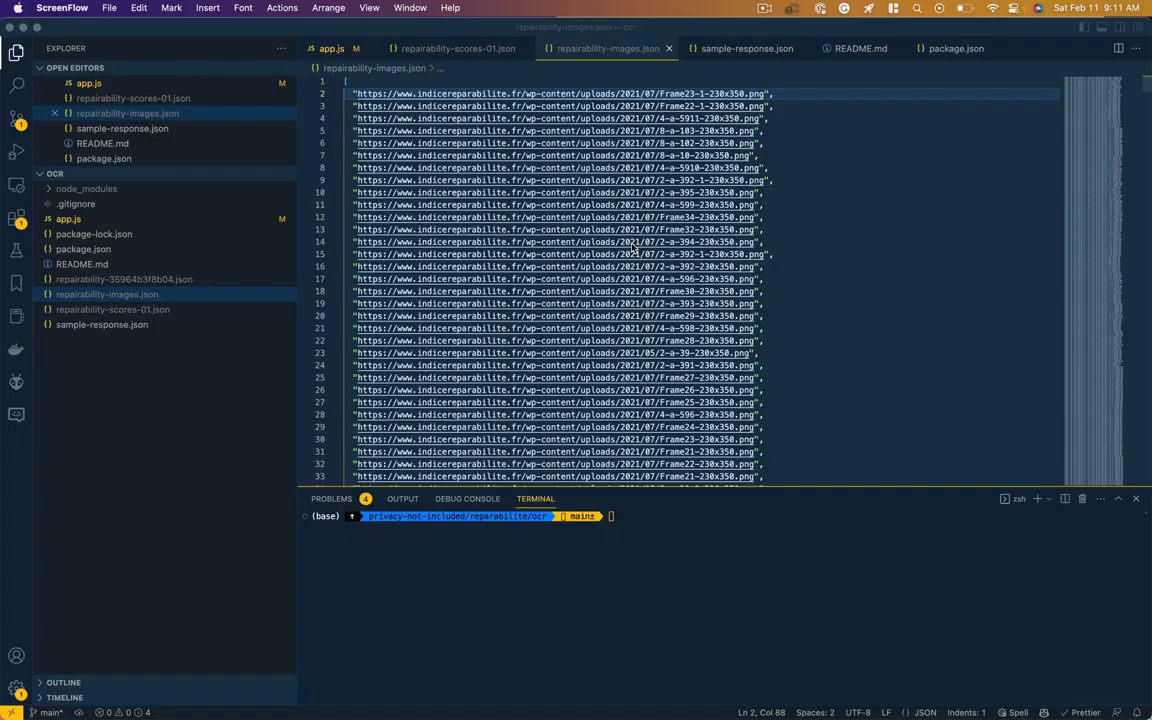
- Open repairability-scores.json in the VS Code editor and scroll through the scores
scroll("down", 3)
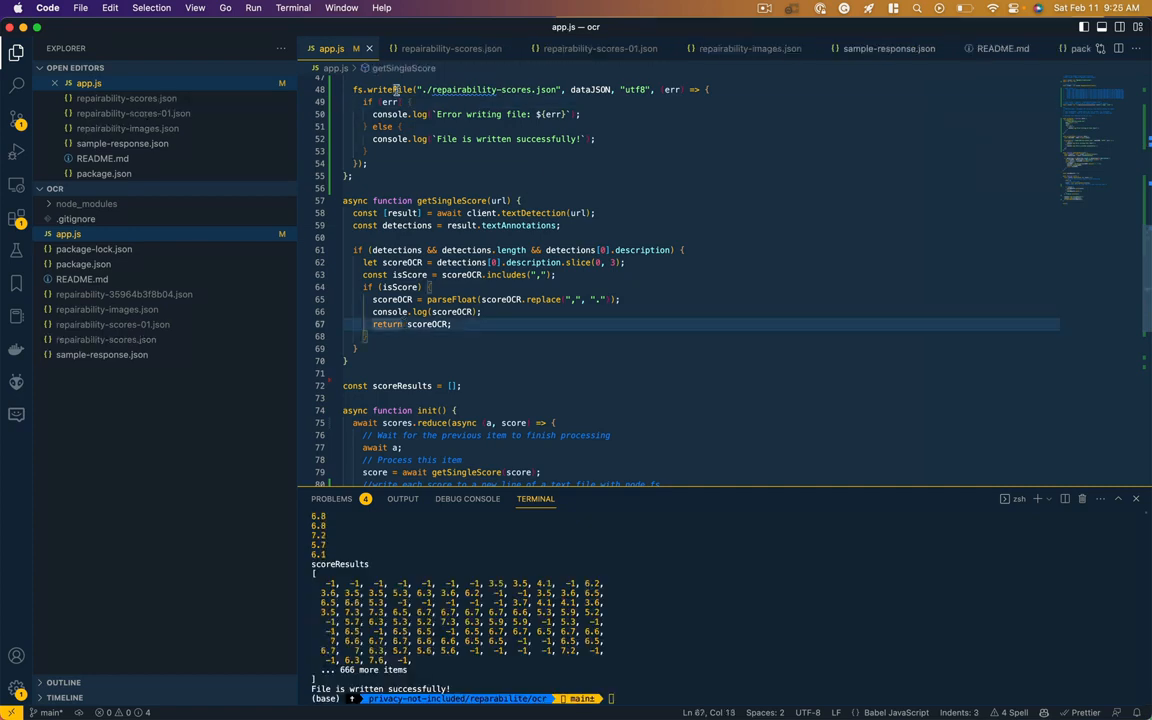
left_click(449, 48)
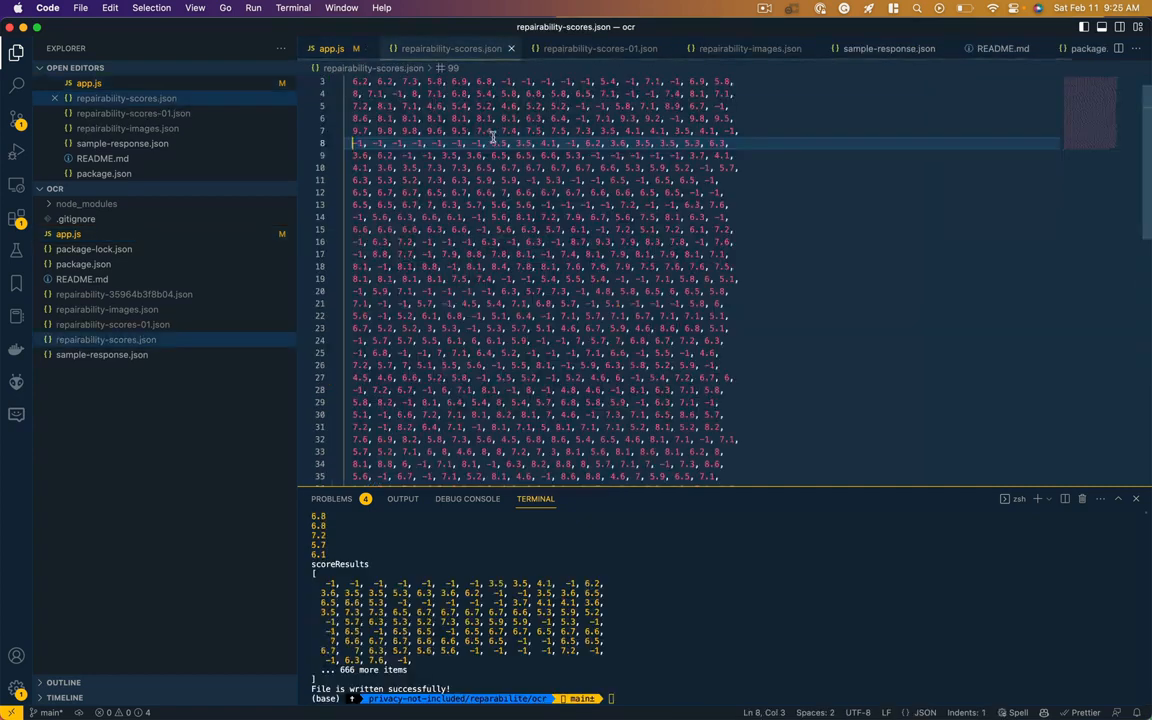
scroll("down", 3)
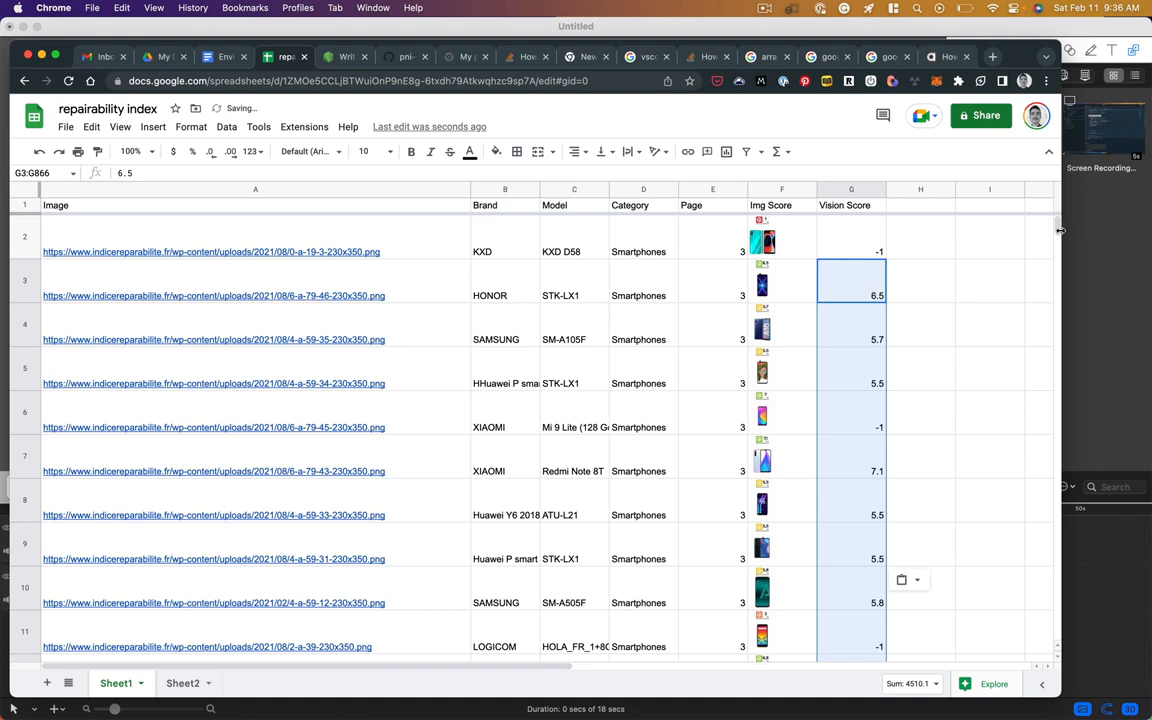
scroll("down", 3)
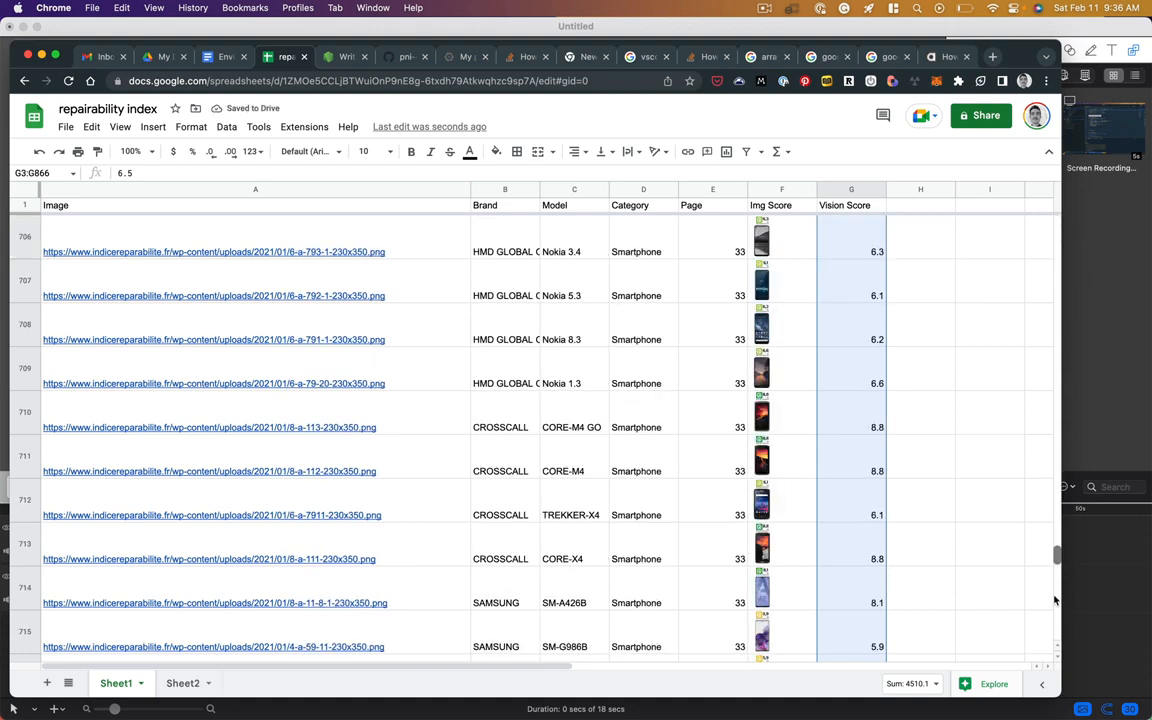
scroll("down", 3)
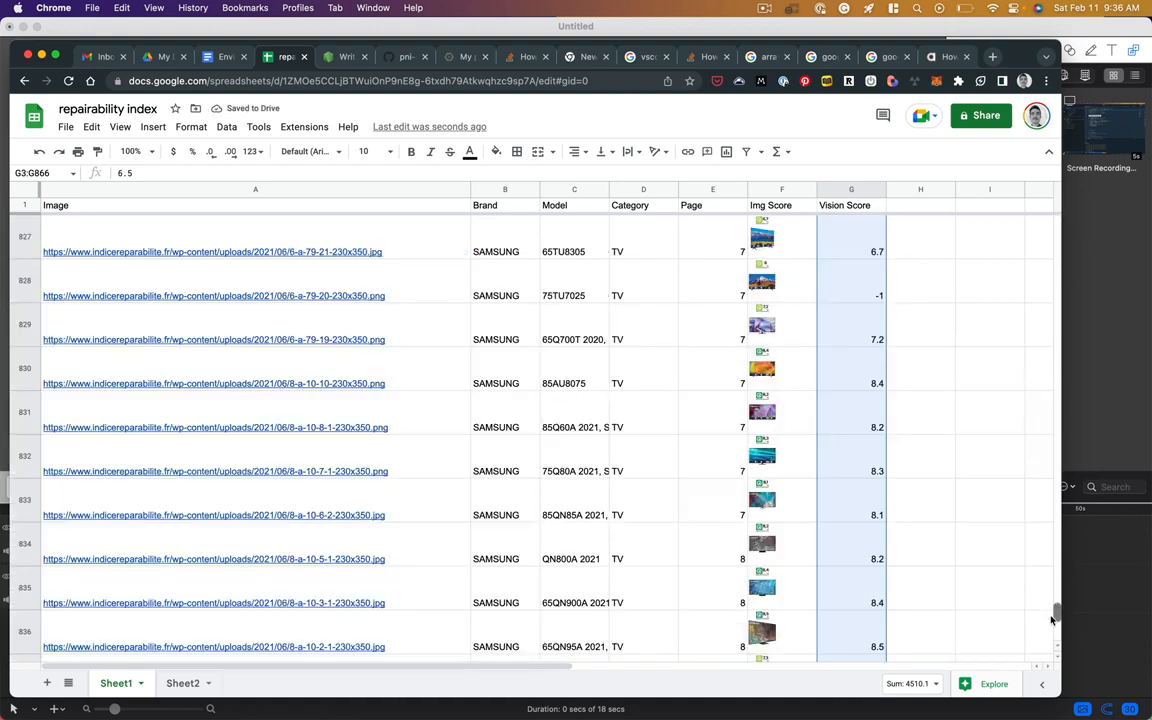
scroll("down", 3)
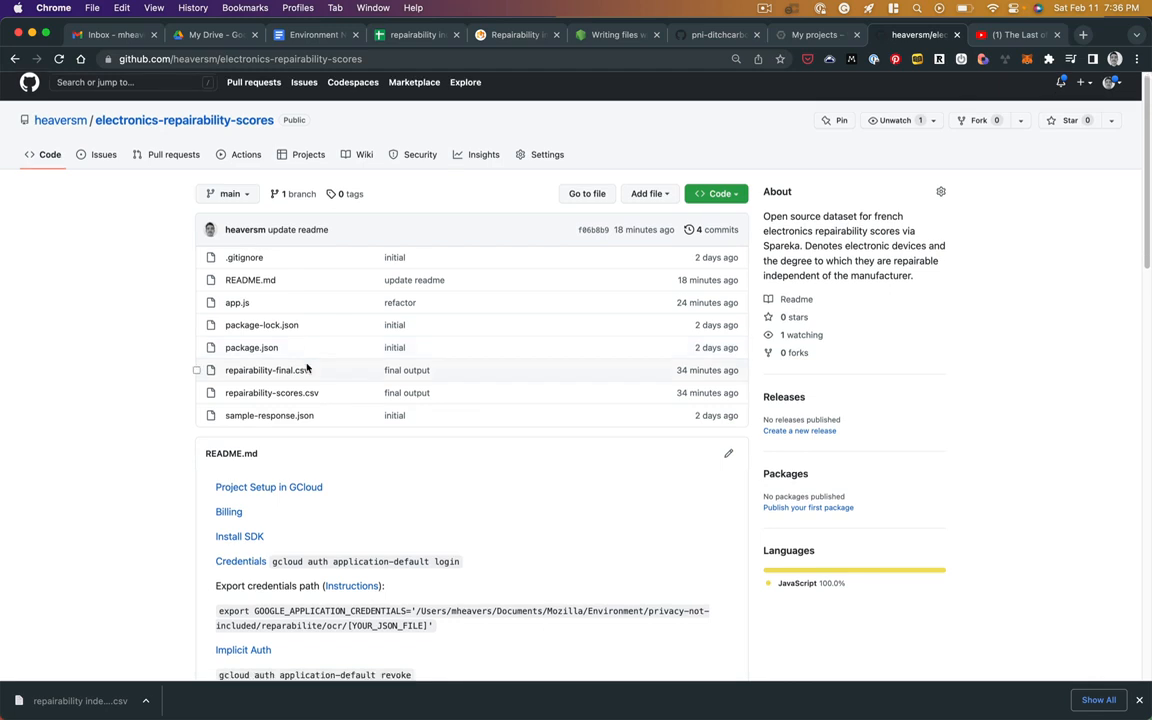
mouse_move(287, 392)
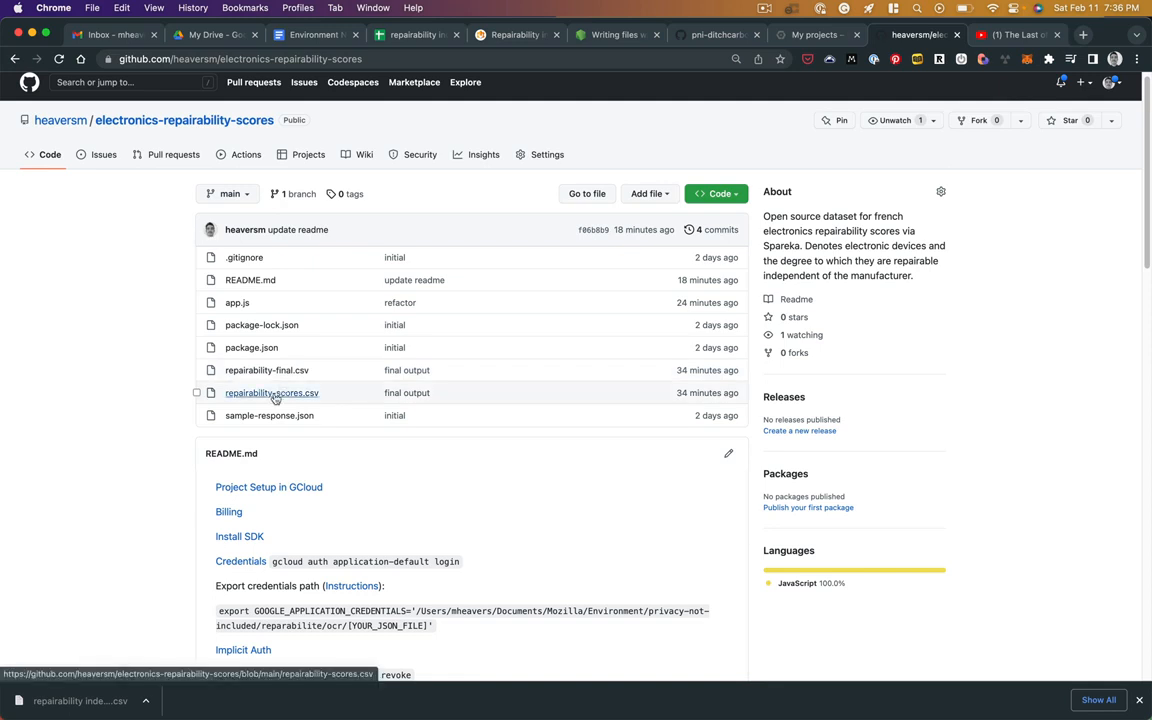
mouse_move(271, 392)
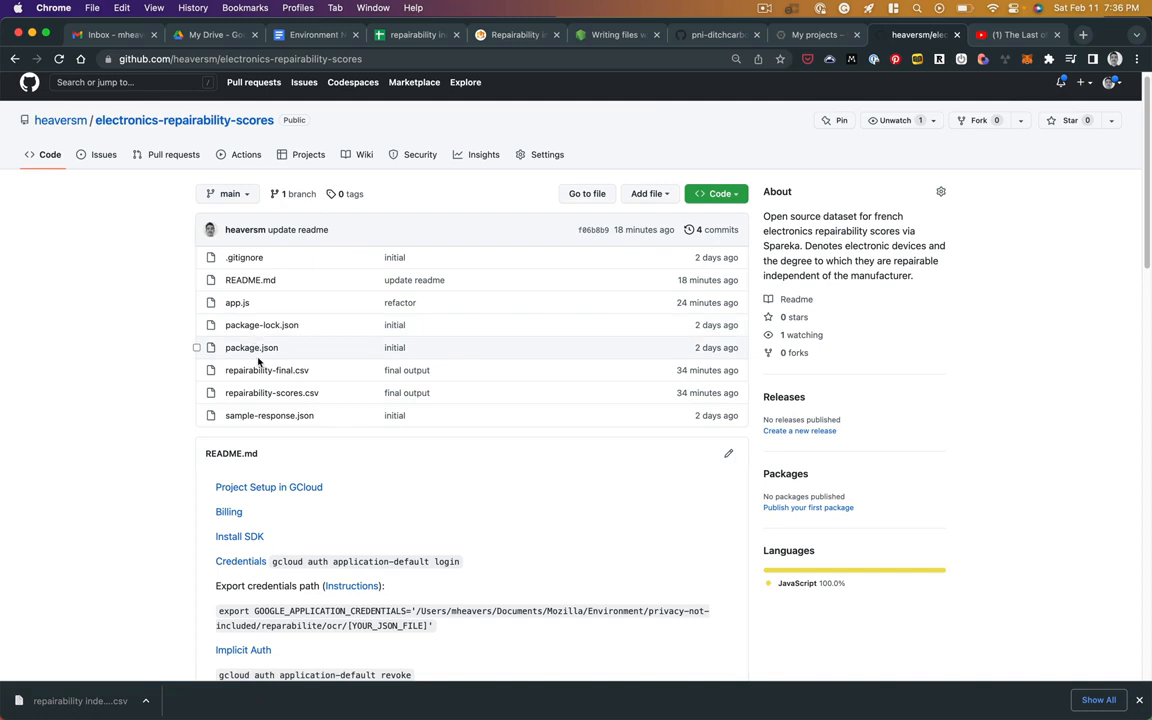
- View repairability-final.csv as a rendered table and scroll through the products
left_click(267, 370)
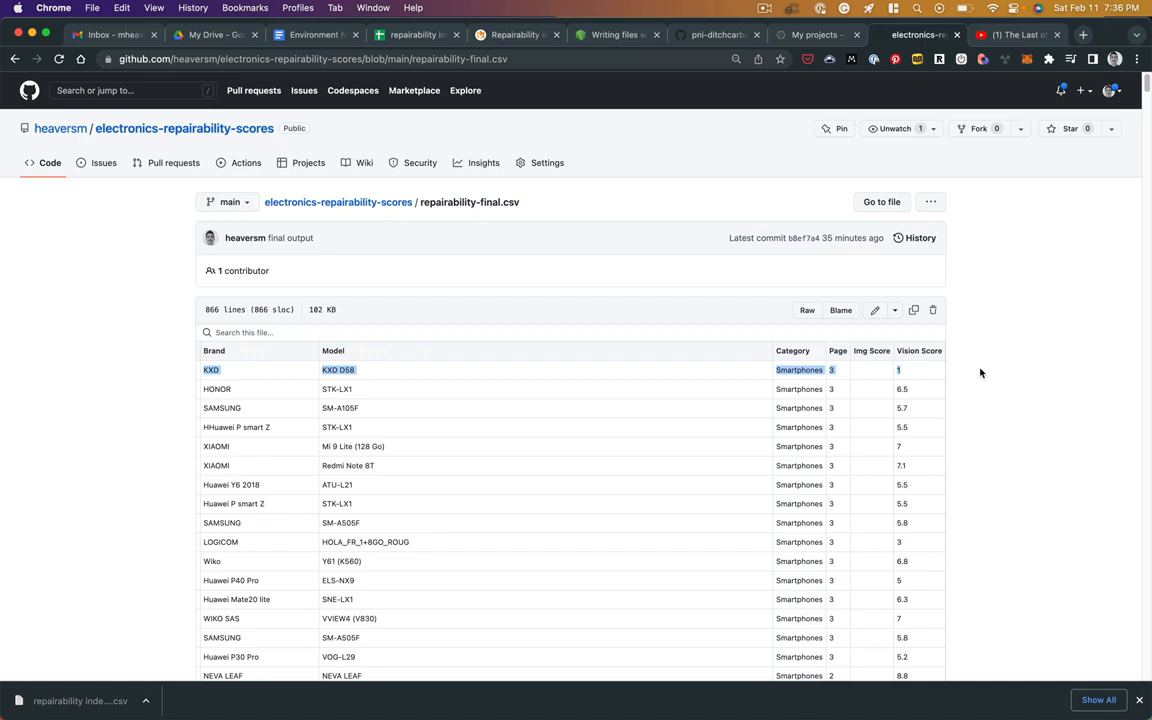
mouse_move(965, 373)
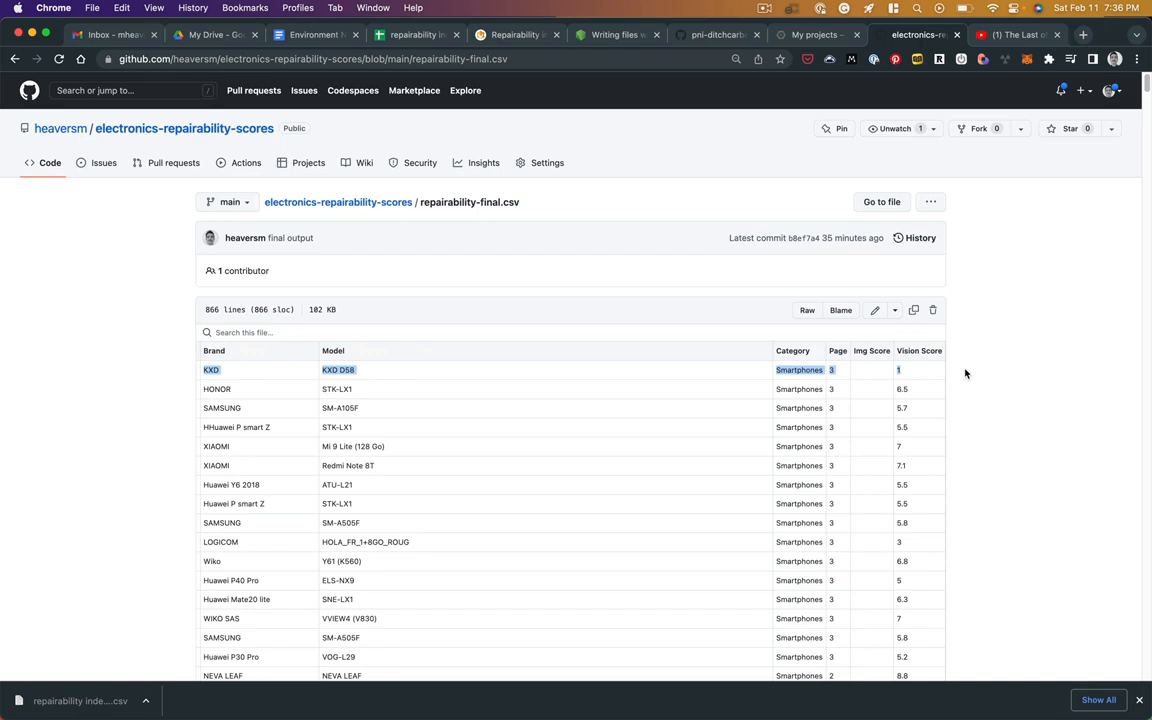
mouse_move(910, 380)
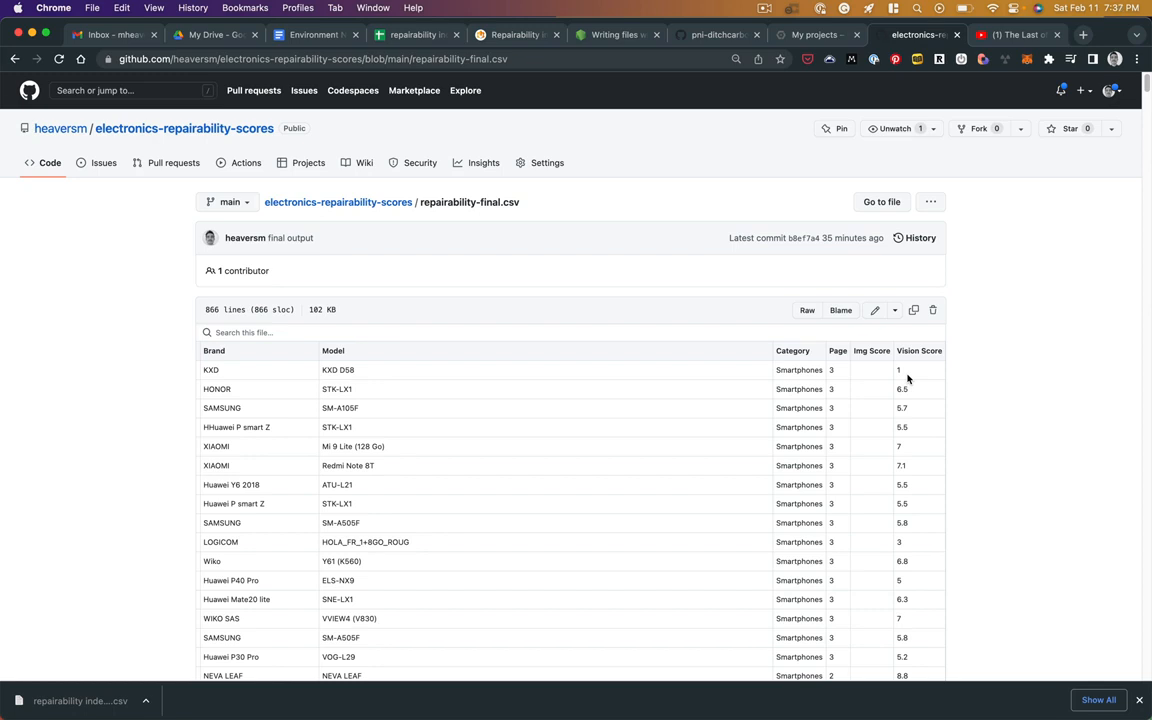
scroll("down", 3)
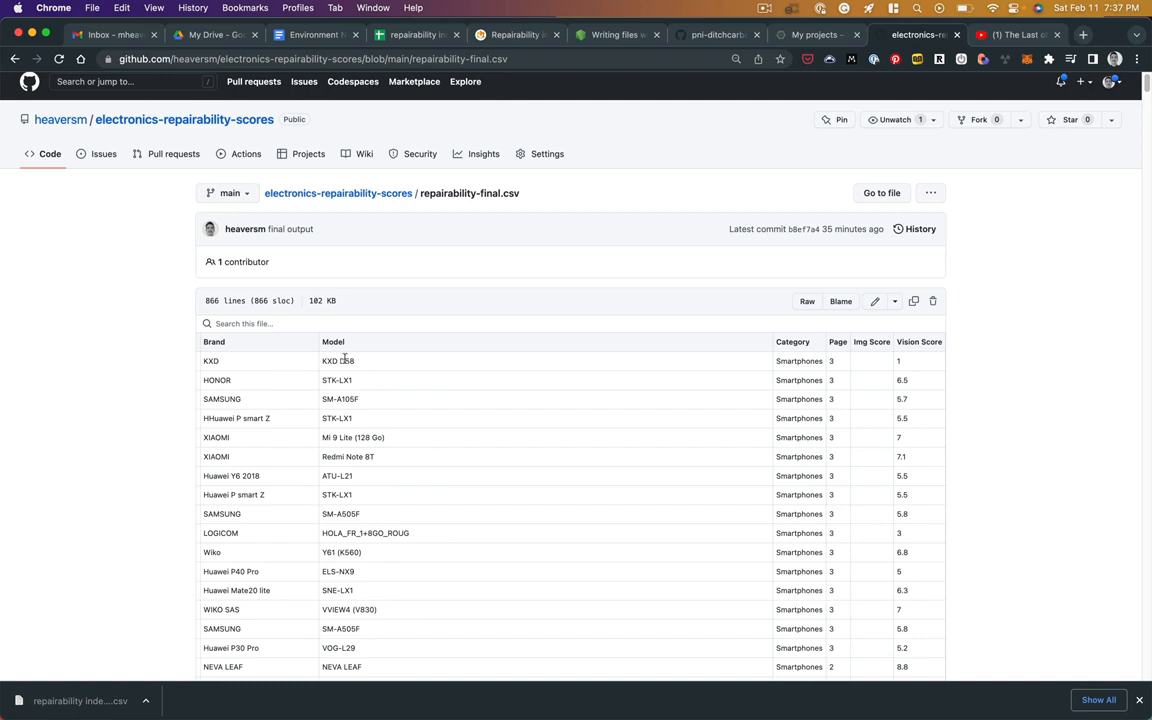
mouse_move(371, 361)
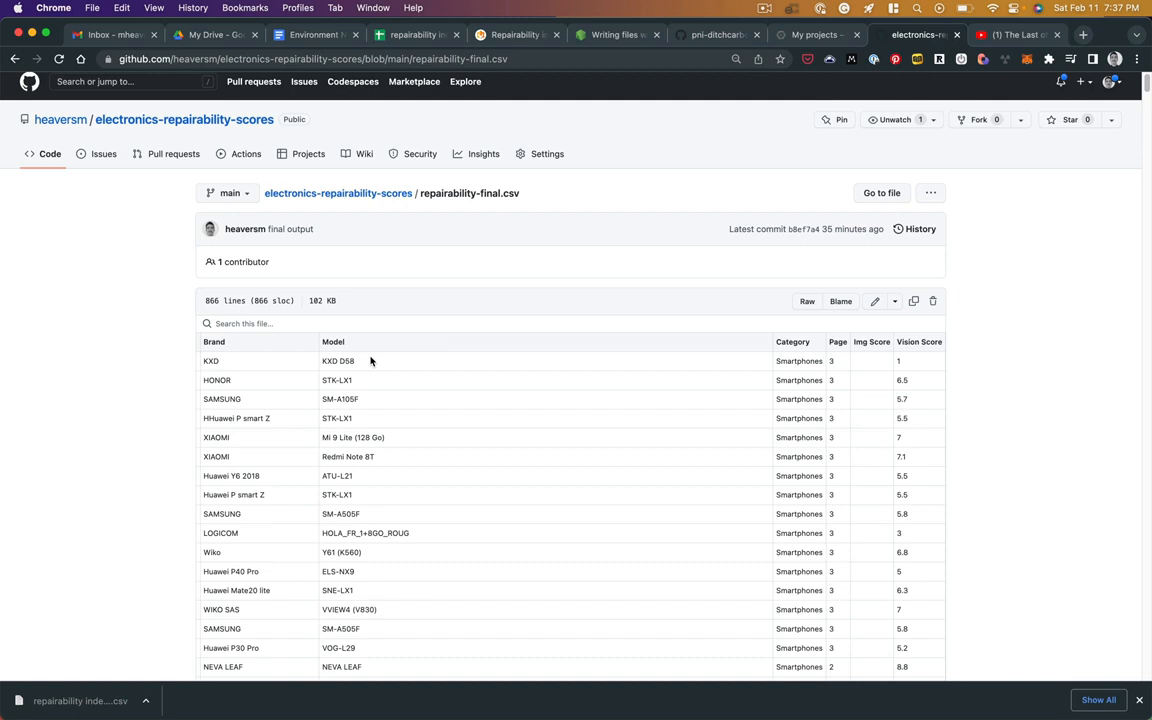
mouse_move(562, 378)
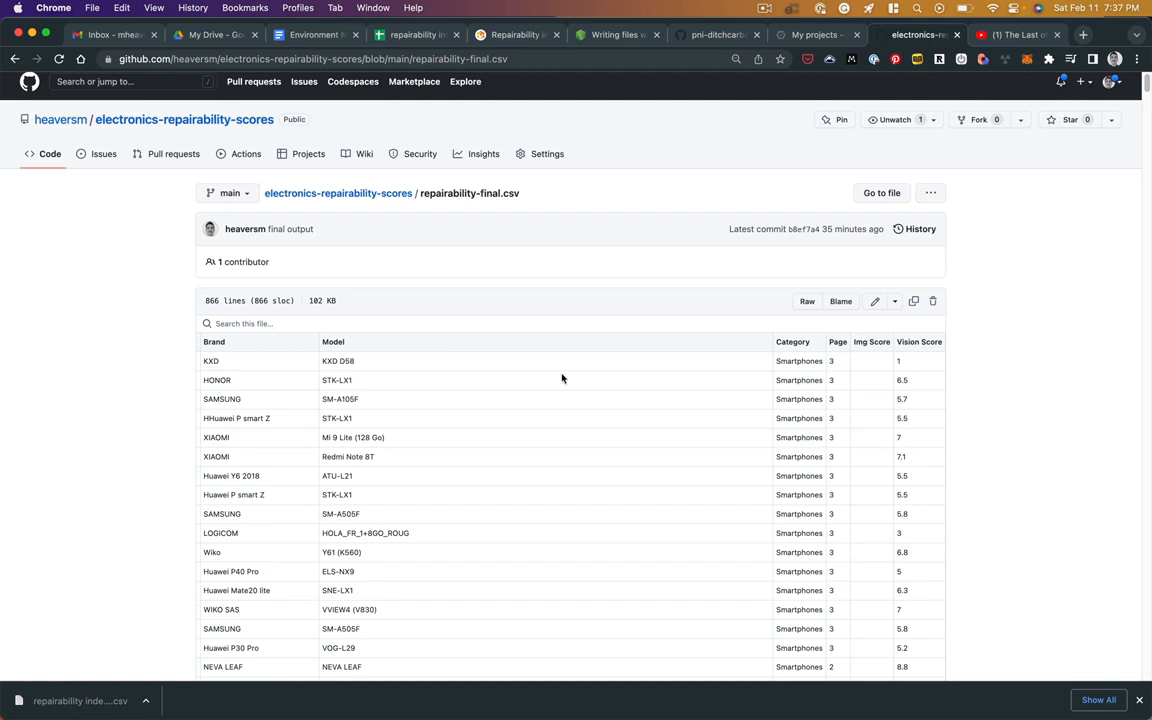
scroll("down", 3)
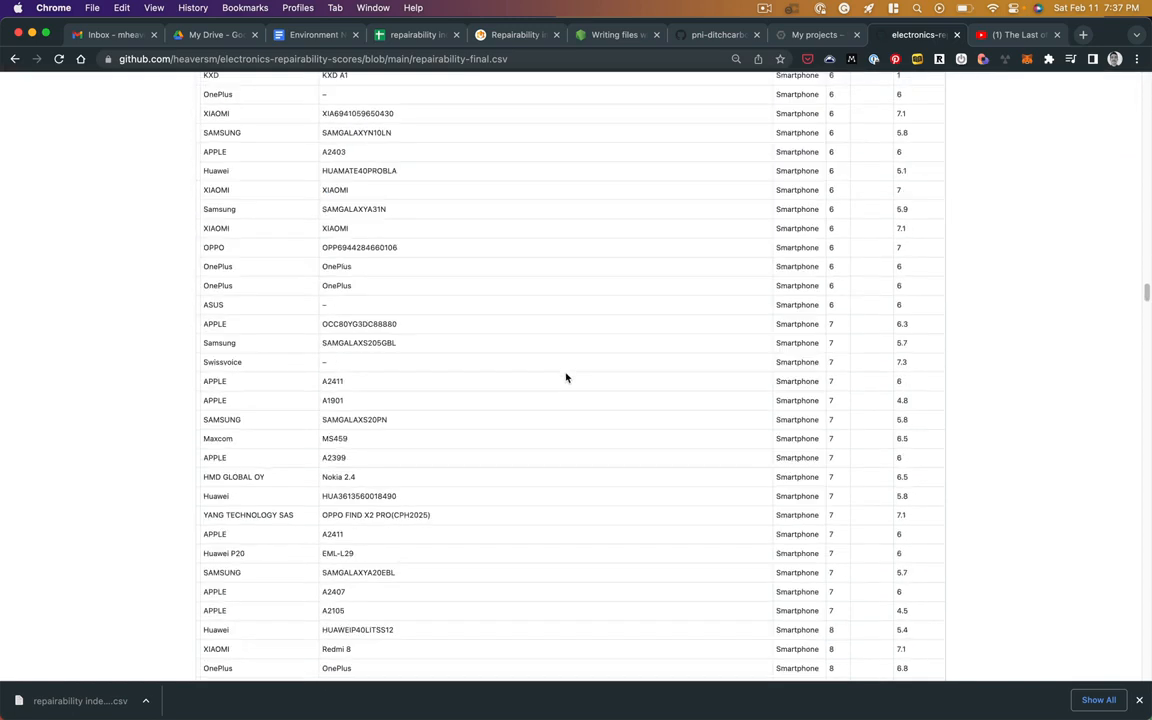
- Scroll the CSV, then go back to the electronics-repairability-scores repository overview
scroll("down", 3)
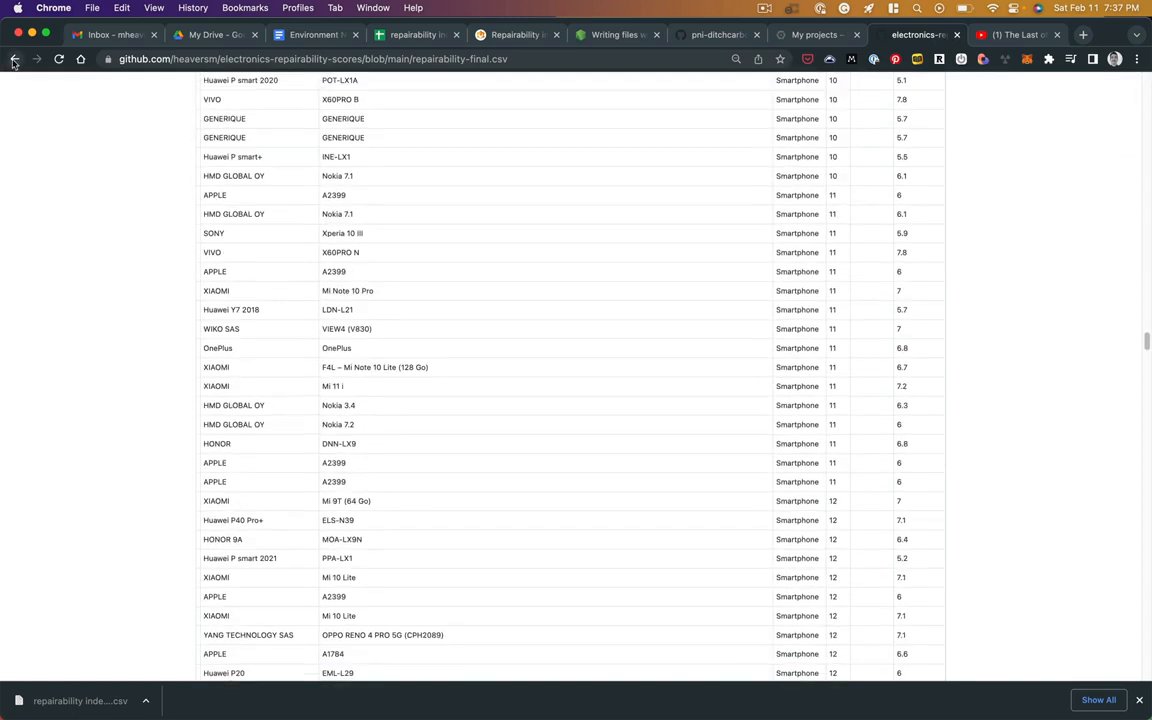
mouse_move(14, 59)
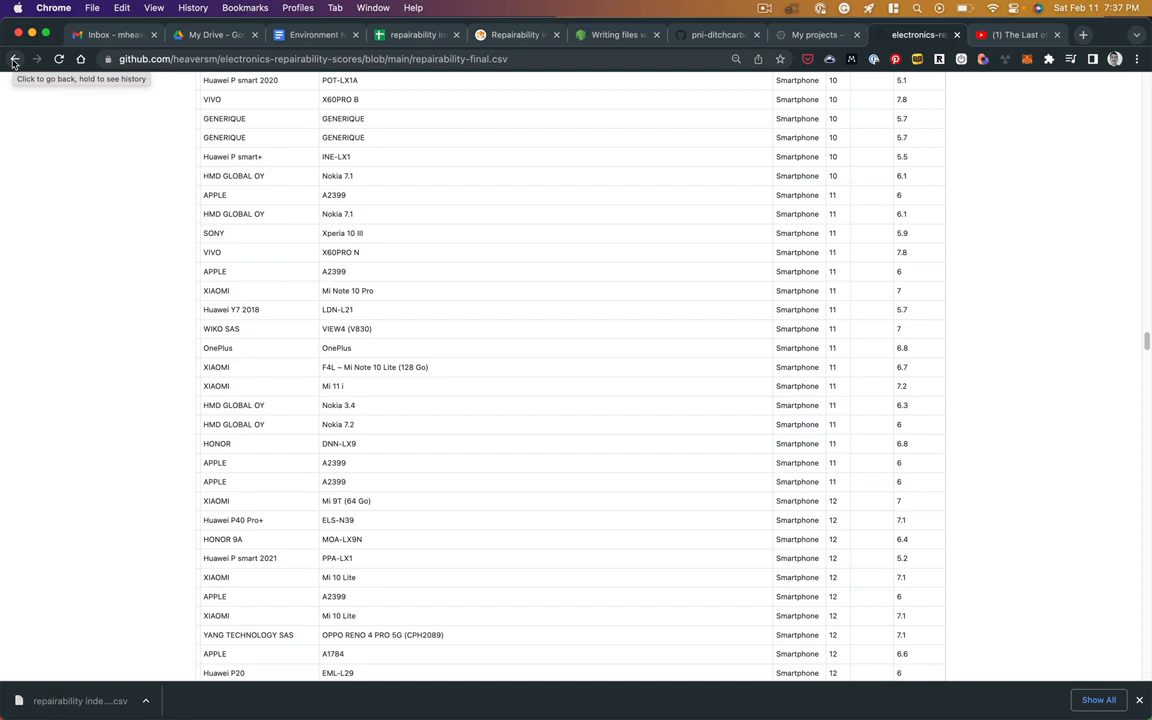
left_click(14, 58)
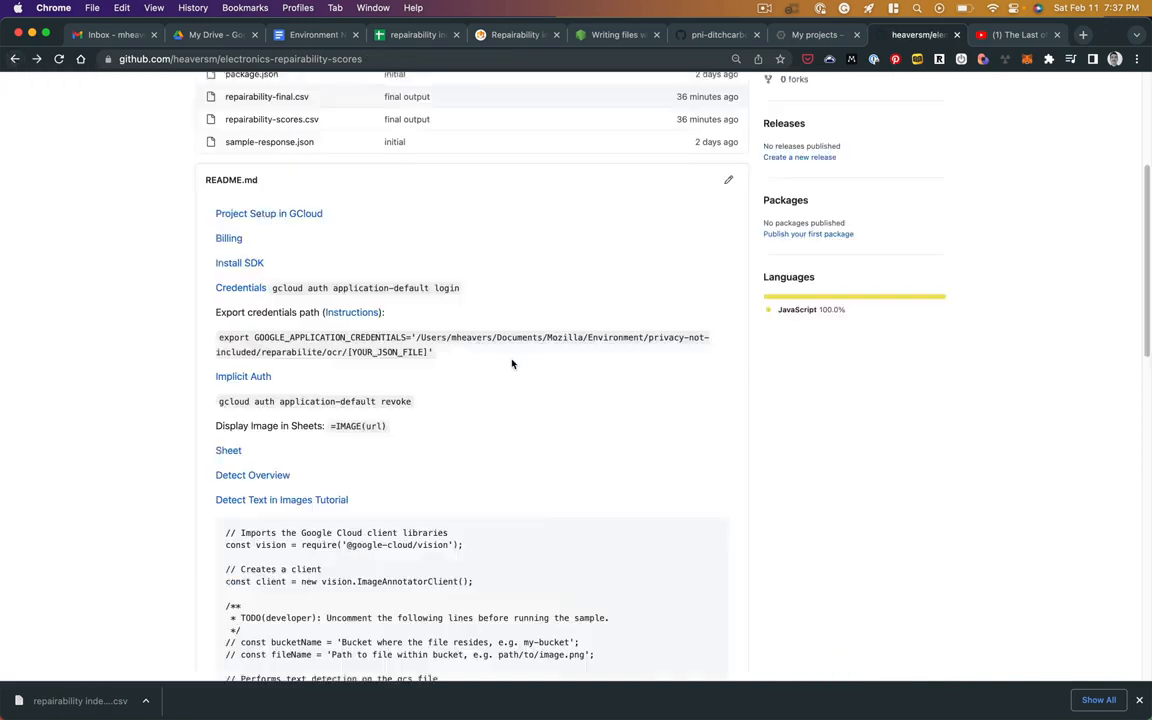
scroll("up", 3)
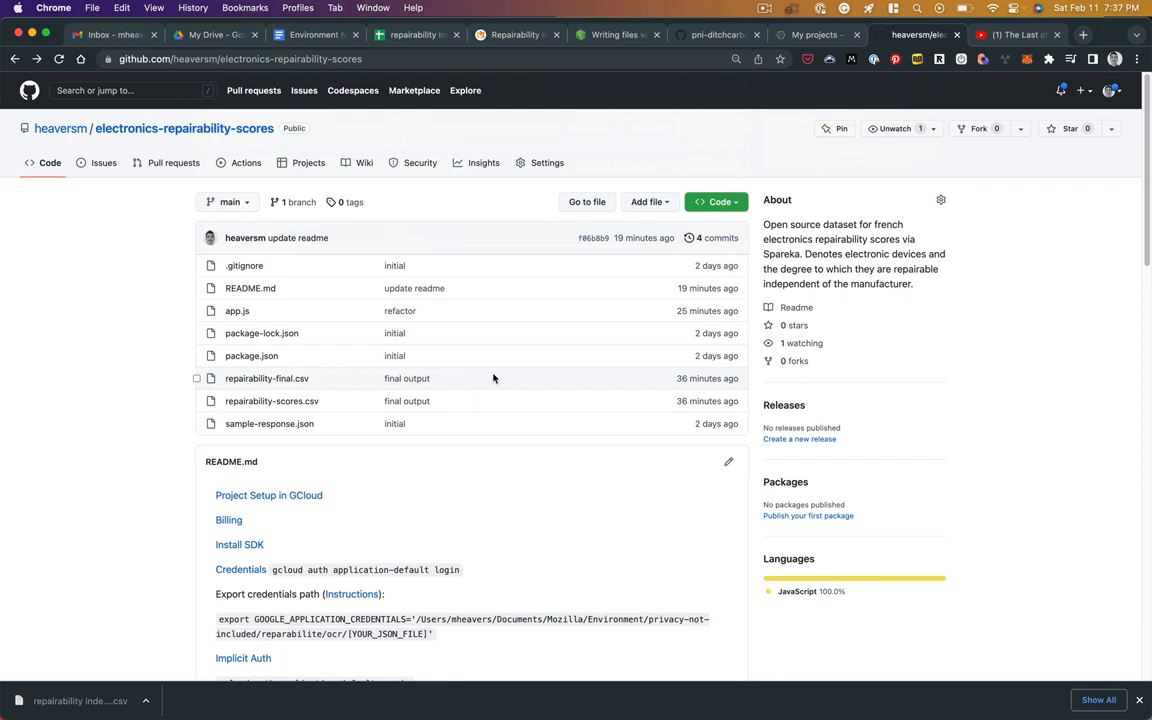
mouse_move(465, 362)
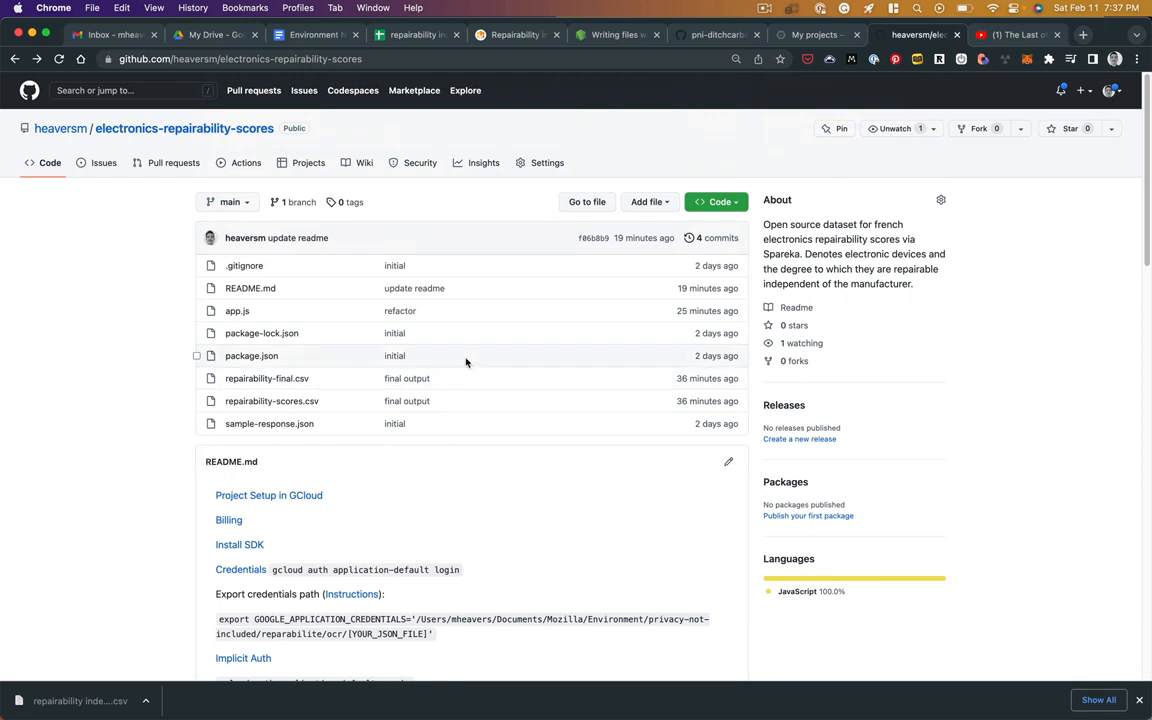
mouse_move(158, 396)
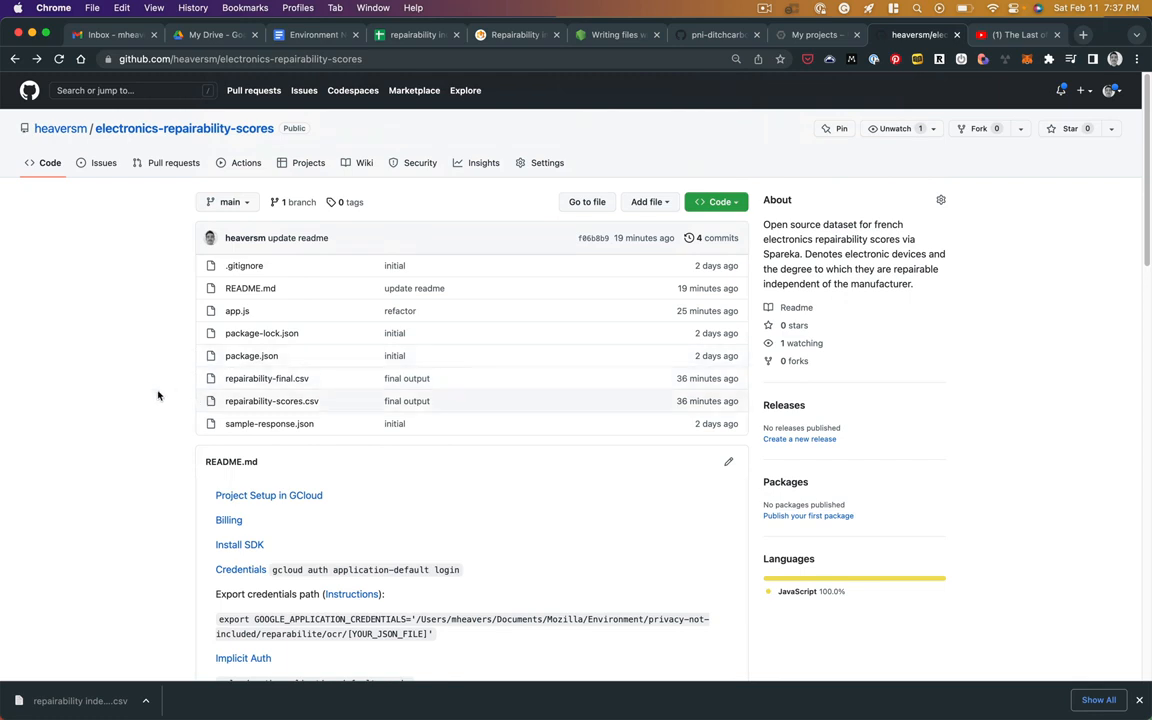